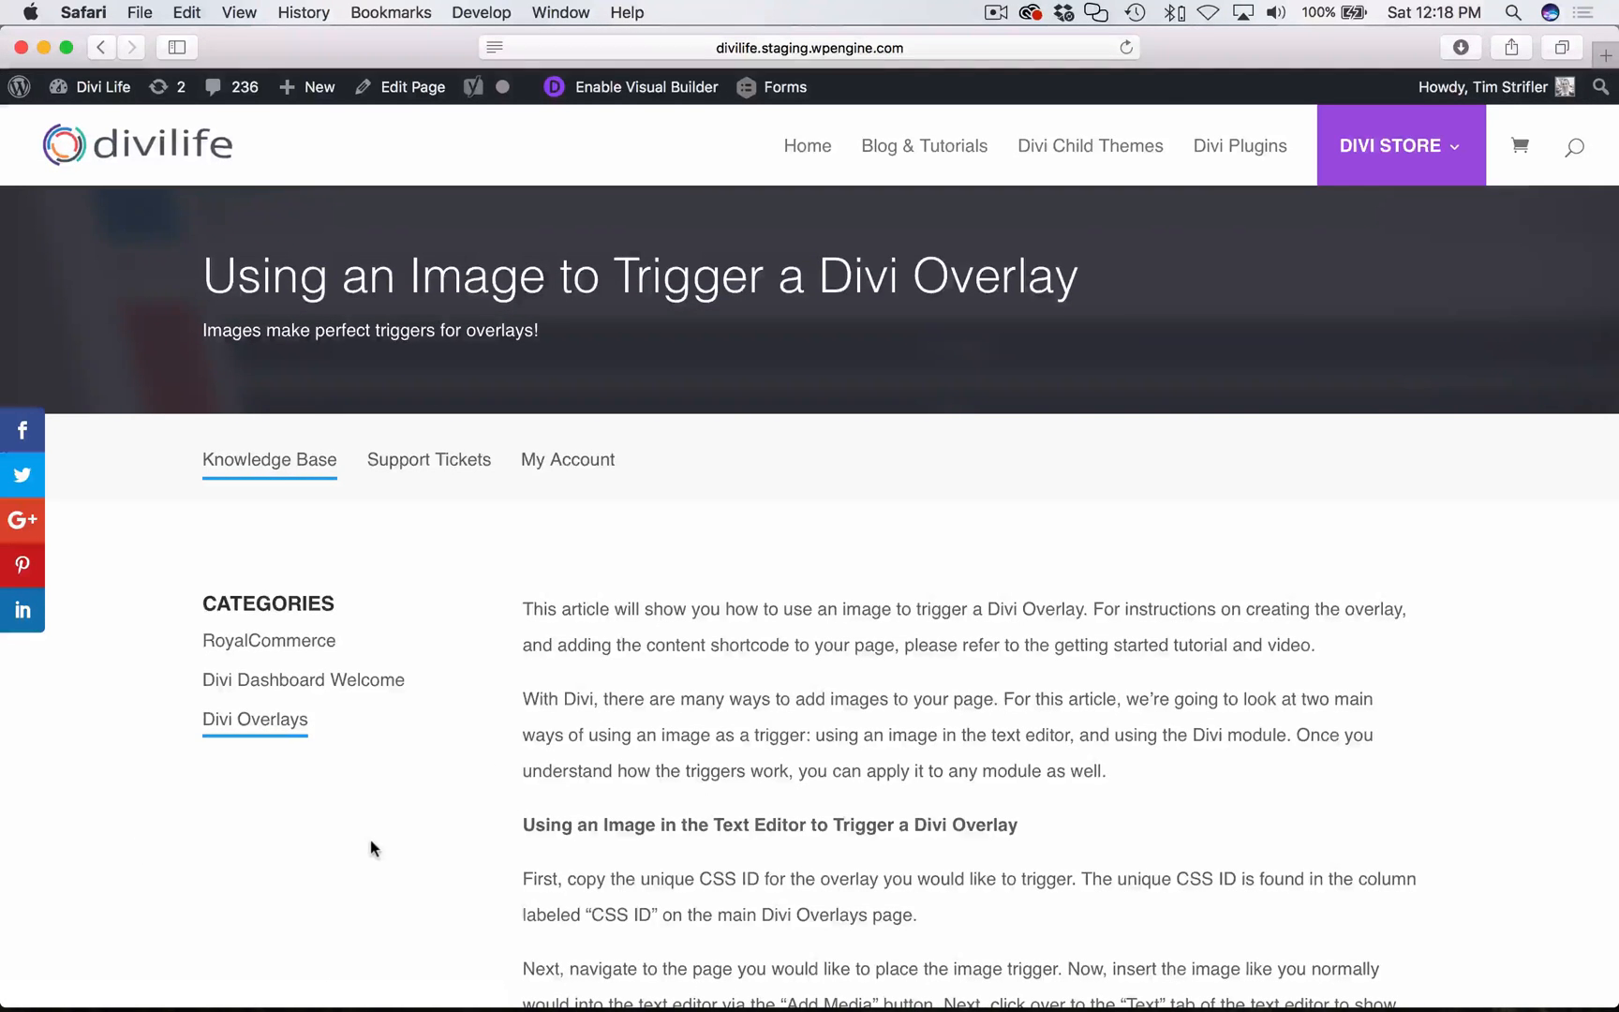
Scroll through the 'Using an Image to Trigger a Divi Overlay' tutorial article.
{"action": "scroll", "scroll_direction": "down", "scroll_amount": 3}
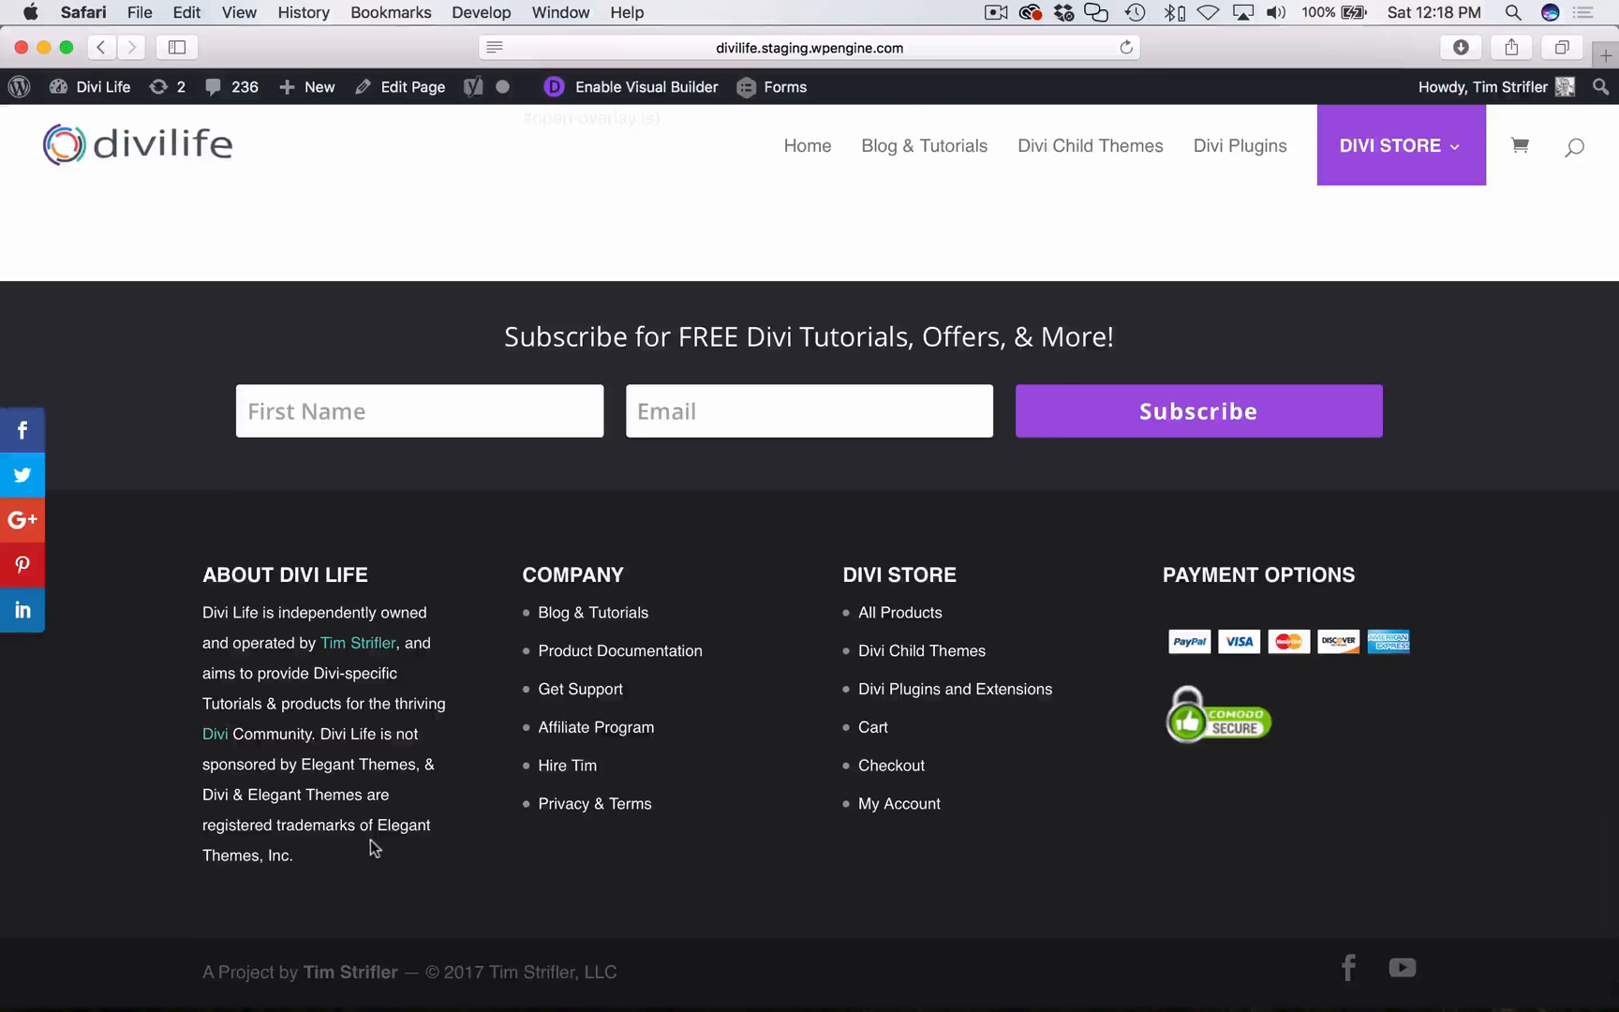
{"action": "mouse_move", "coordinate": [619, 651]}
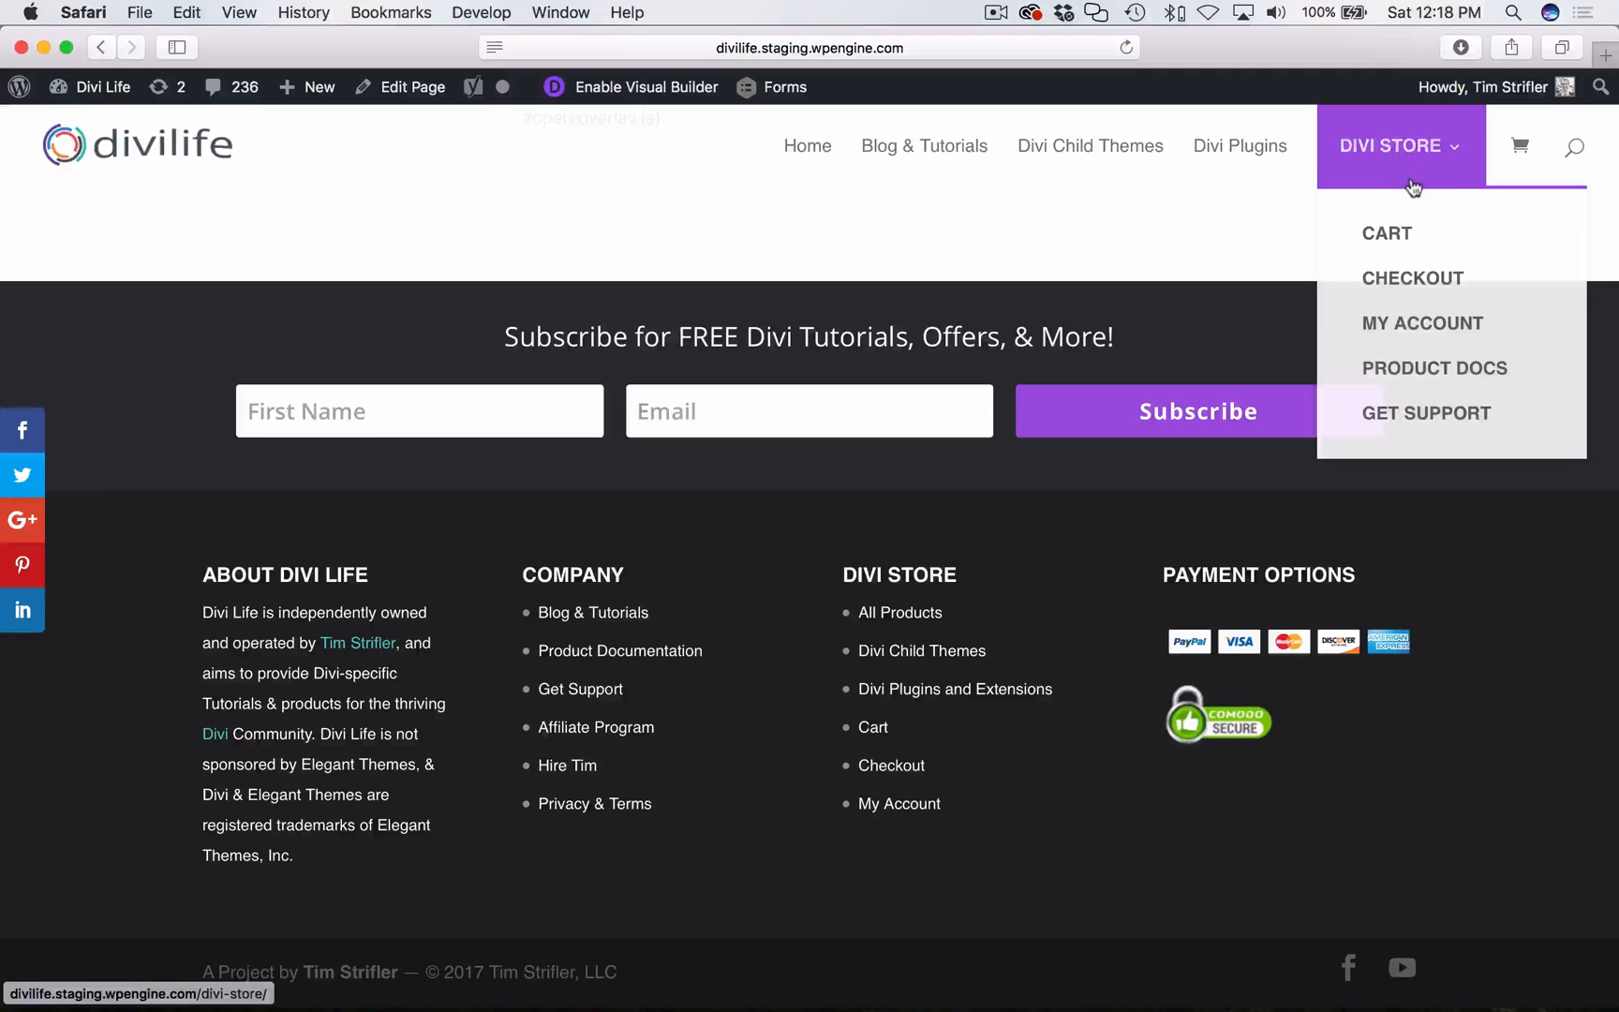
{"action": "mouse_move", "coordinate": [1434, 369]}
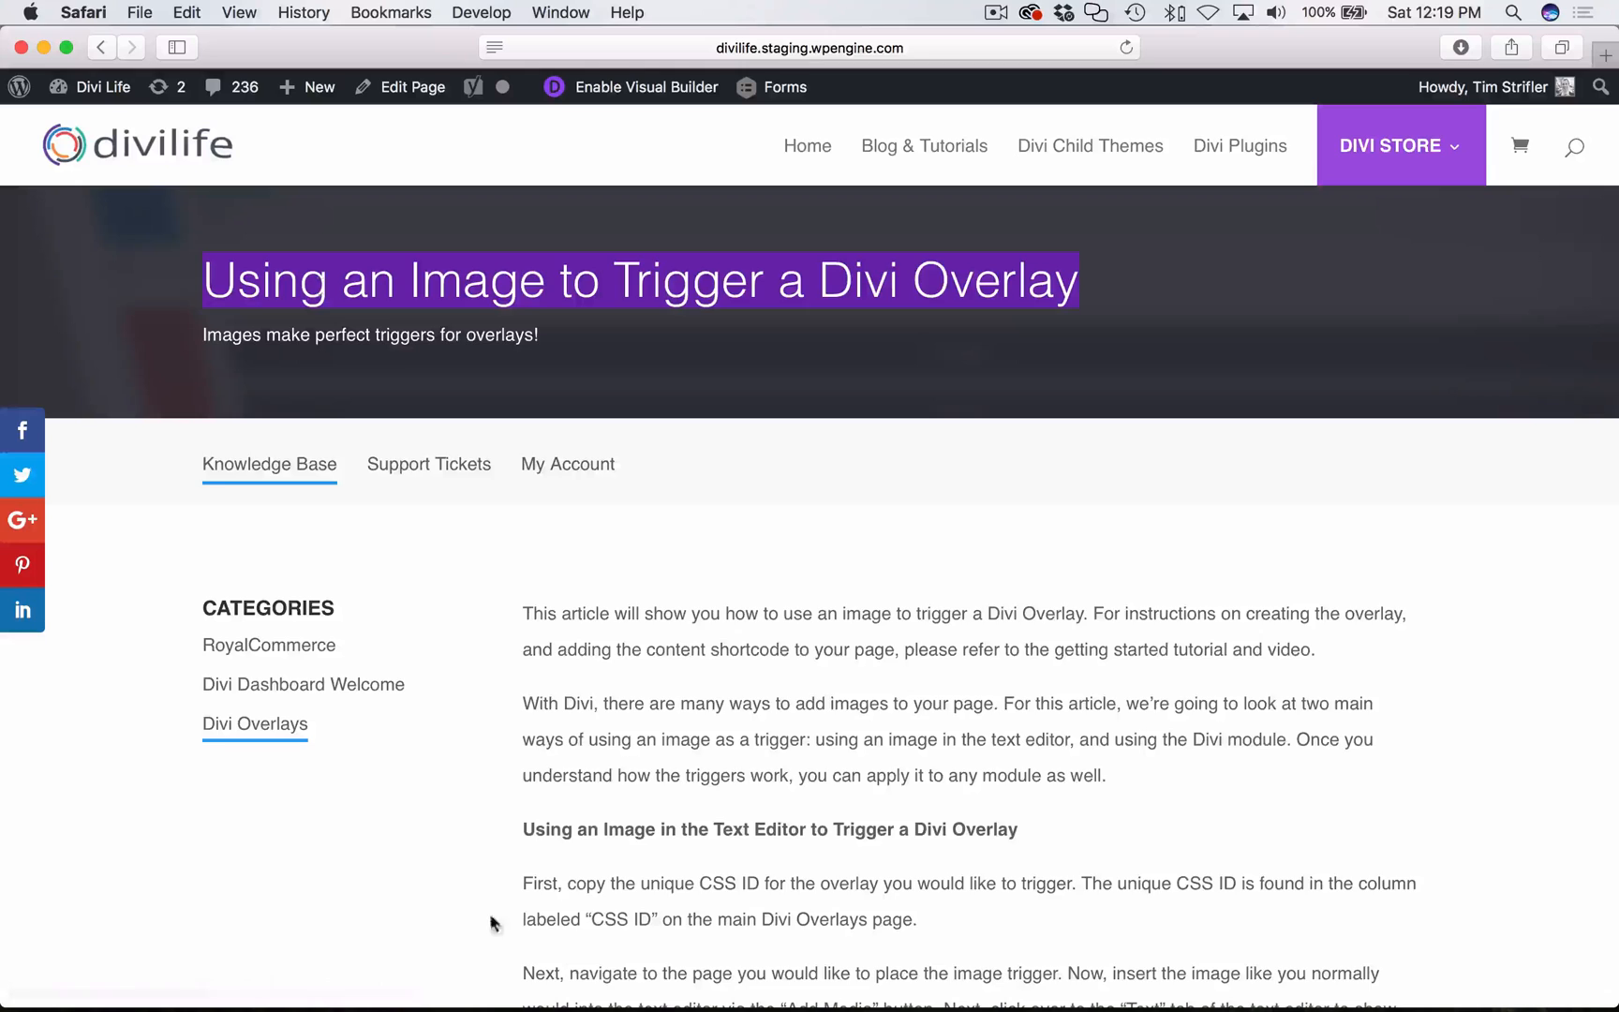
{"action": "scroll", "scroll_direction": "down", "scroll_amount": 3}
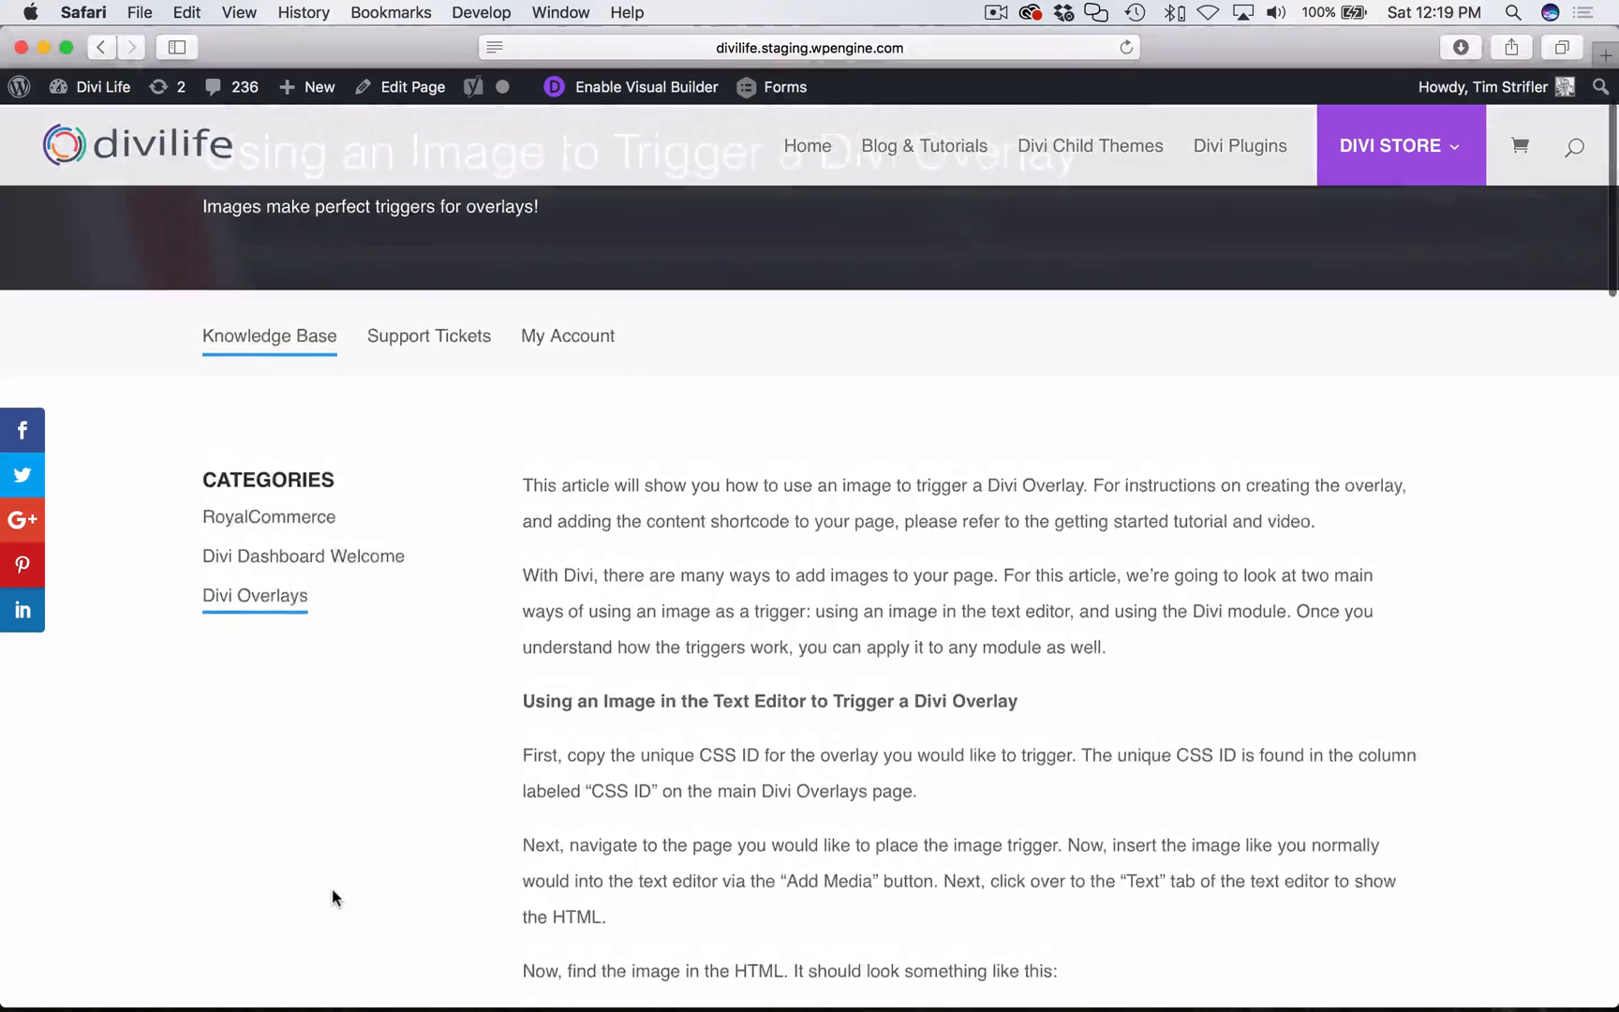
{"action": "scroll", "scroll_direction": "down", "scroll_amount": 3}
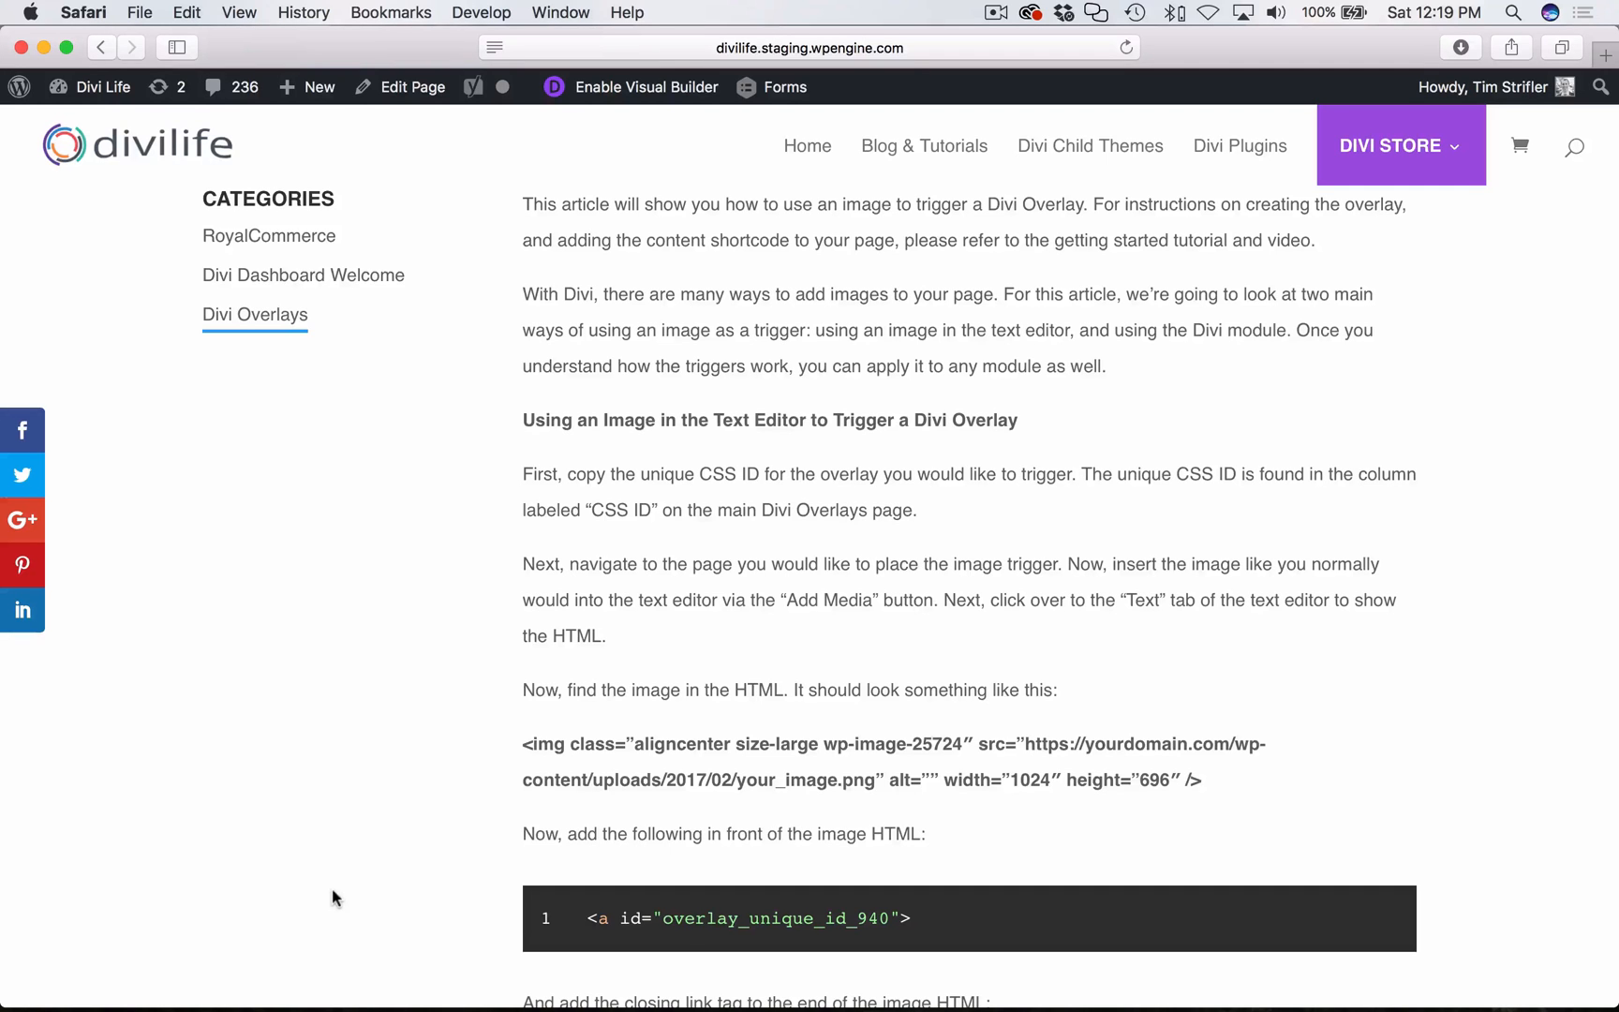
{"action": "scroll", "scroll_direction": "down", "scroll_amount": 3}
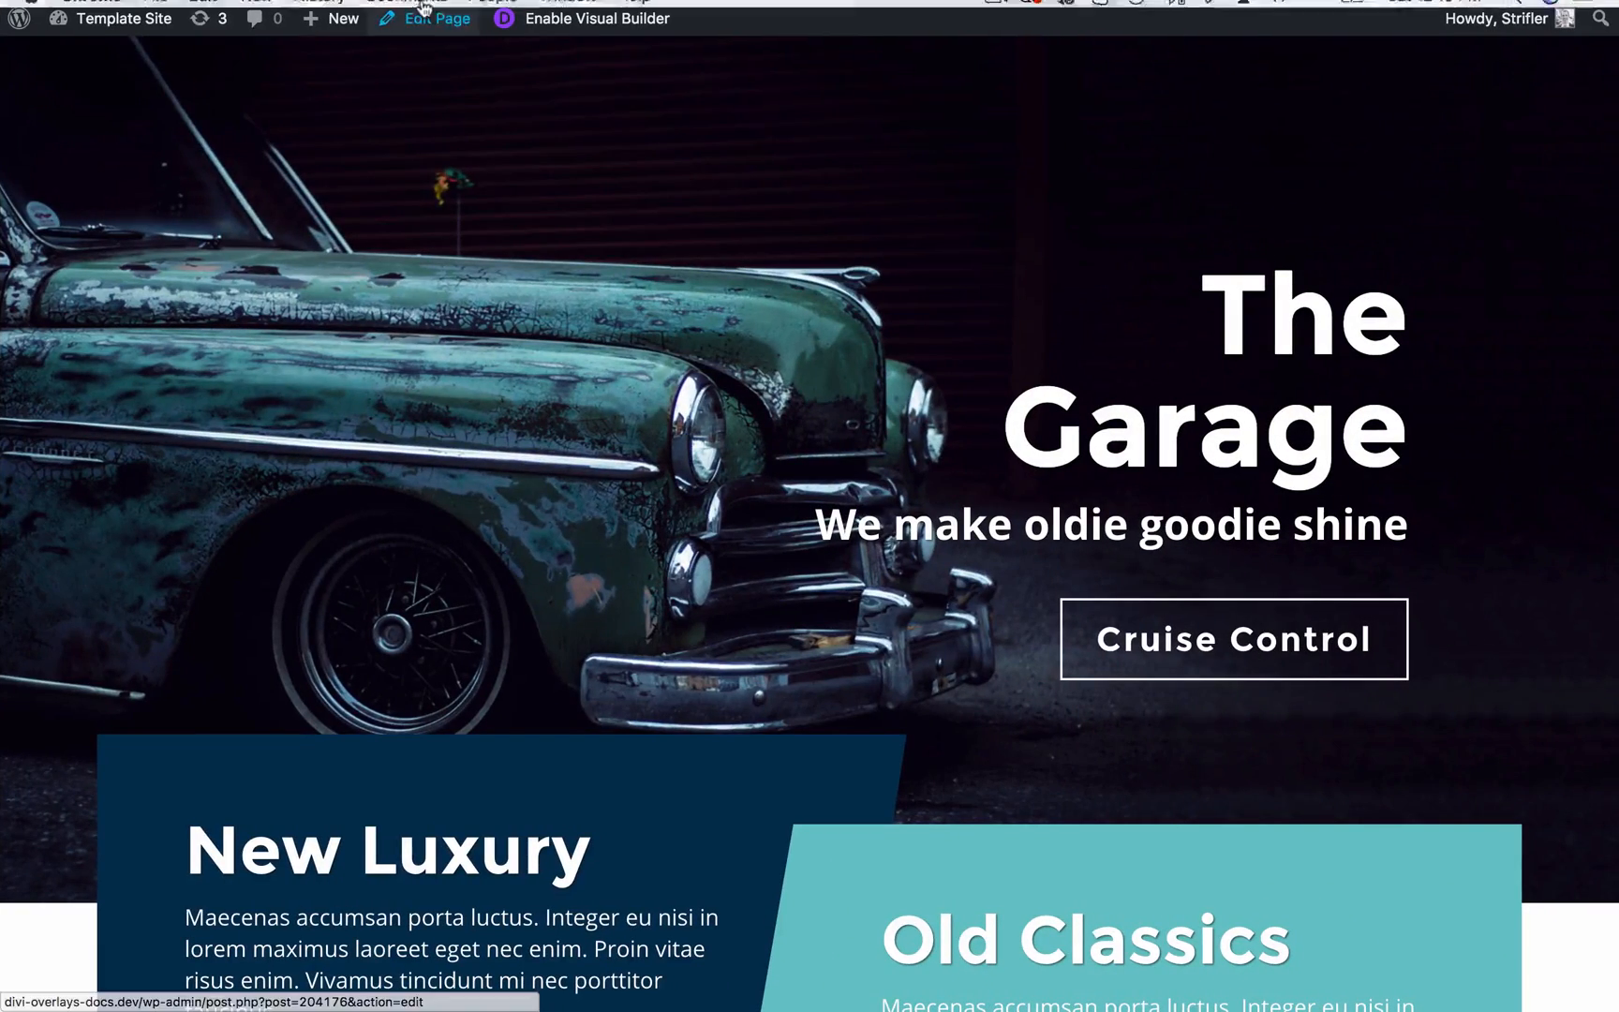
Add a one-column row to the Garage Layout page and start inserting a Text module.
{"action": "left_click", "coordinate": [432, 19]}
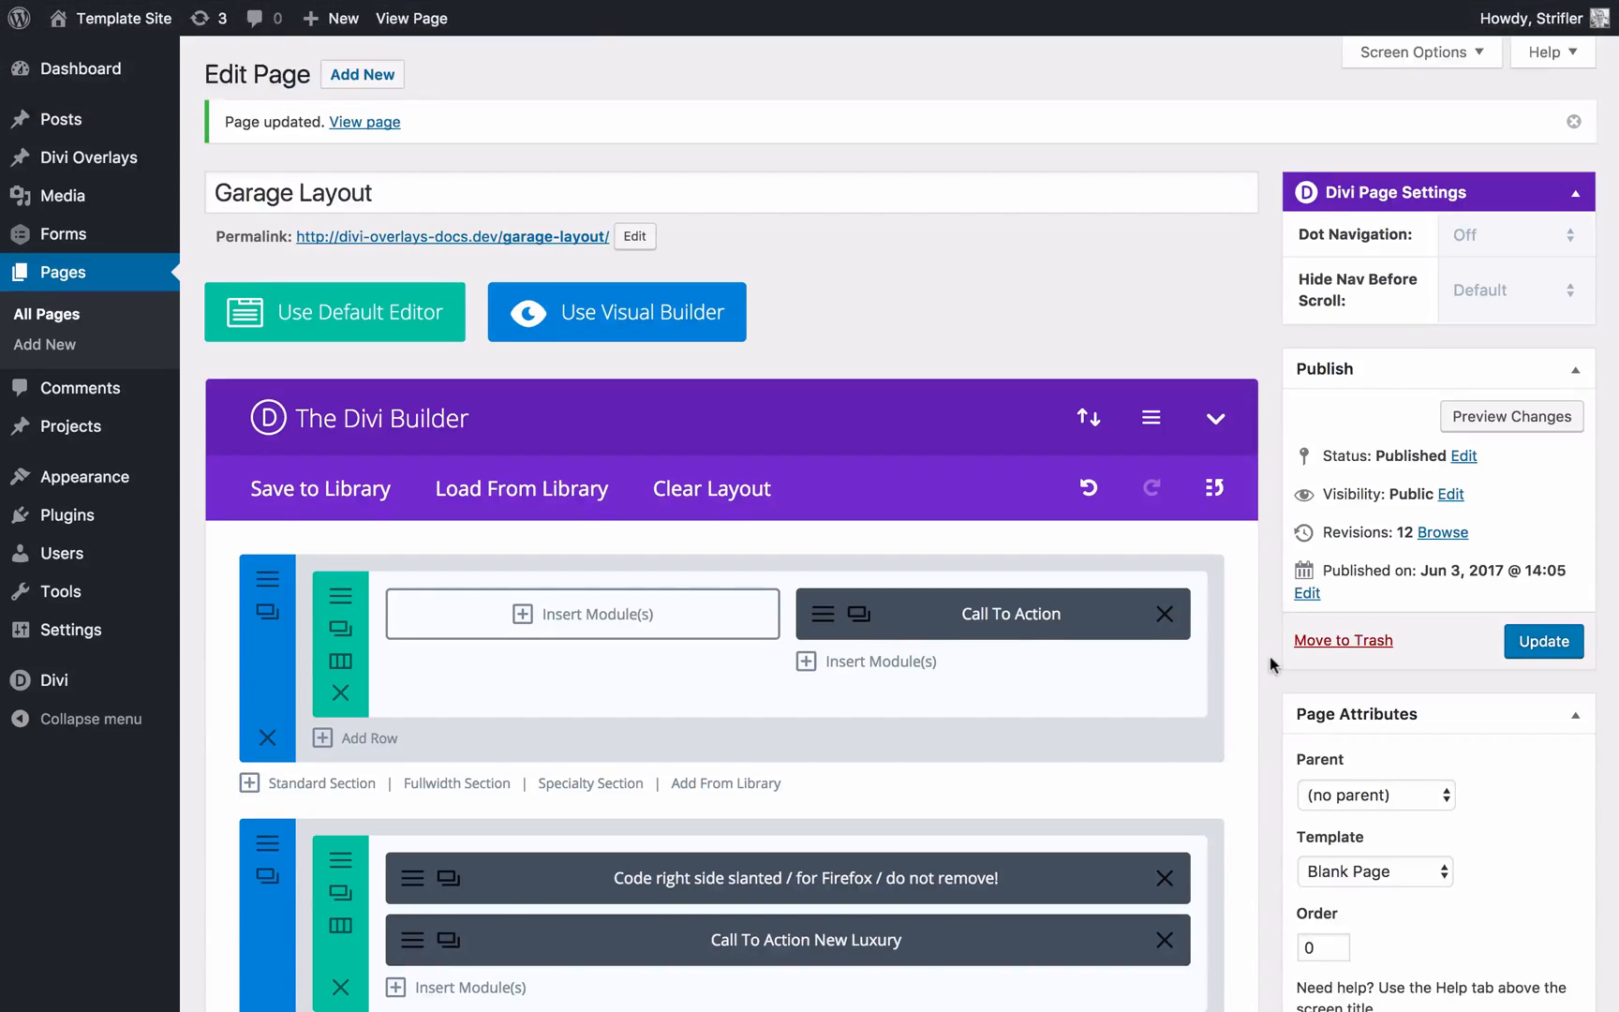
{"action": "scroll", "scroll_direction": "down", "scroll_amount": 3}
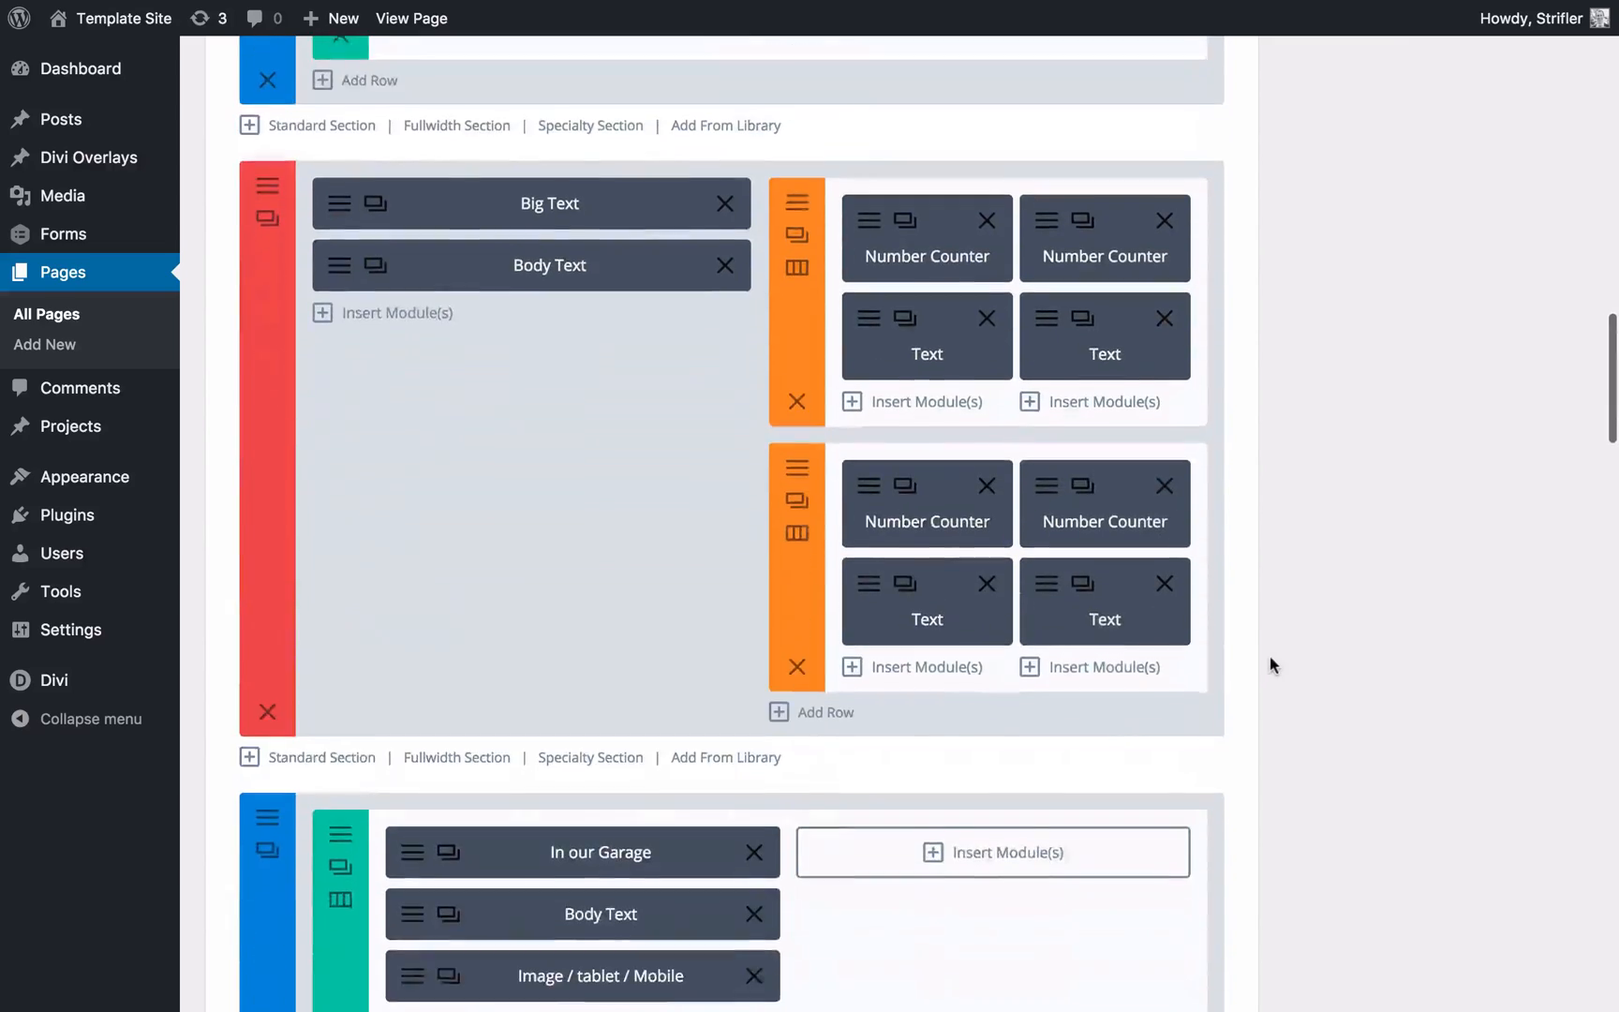
{"action": "left_click", "coordinate": [825, 711]}
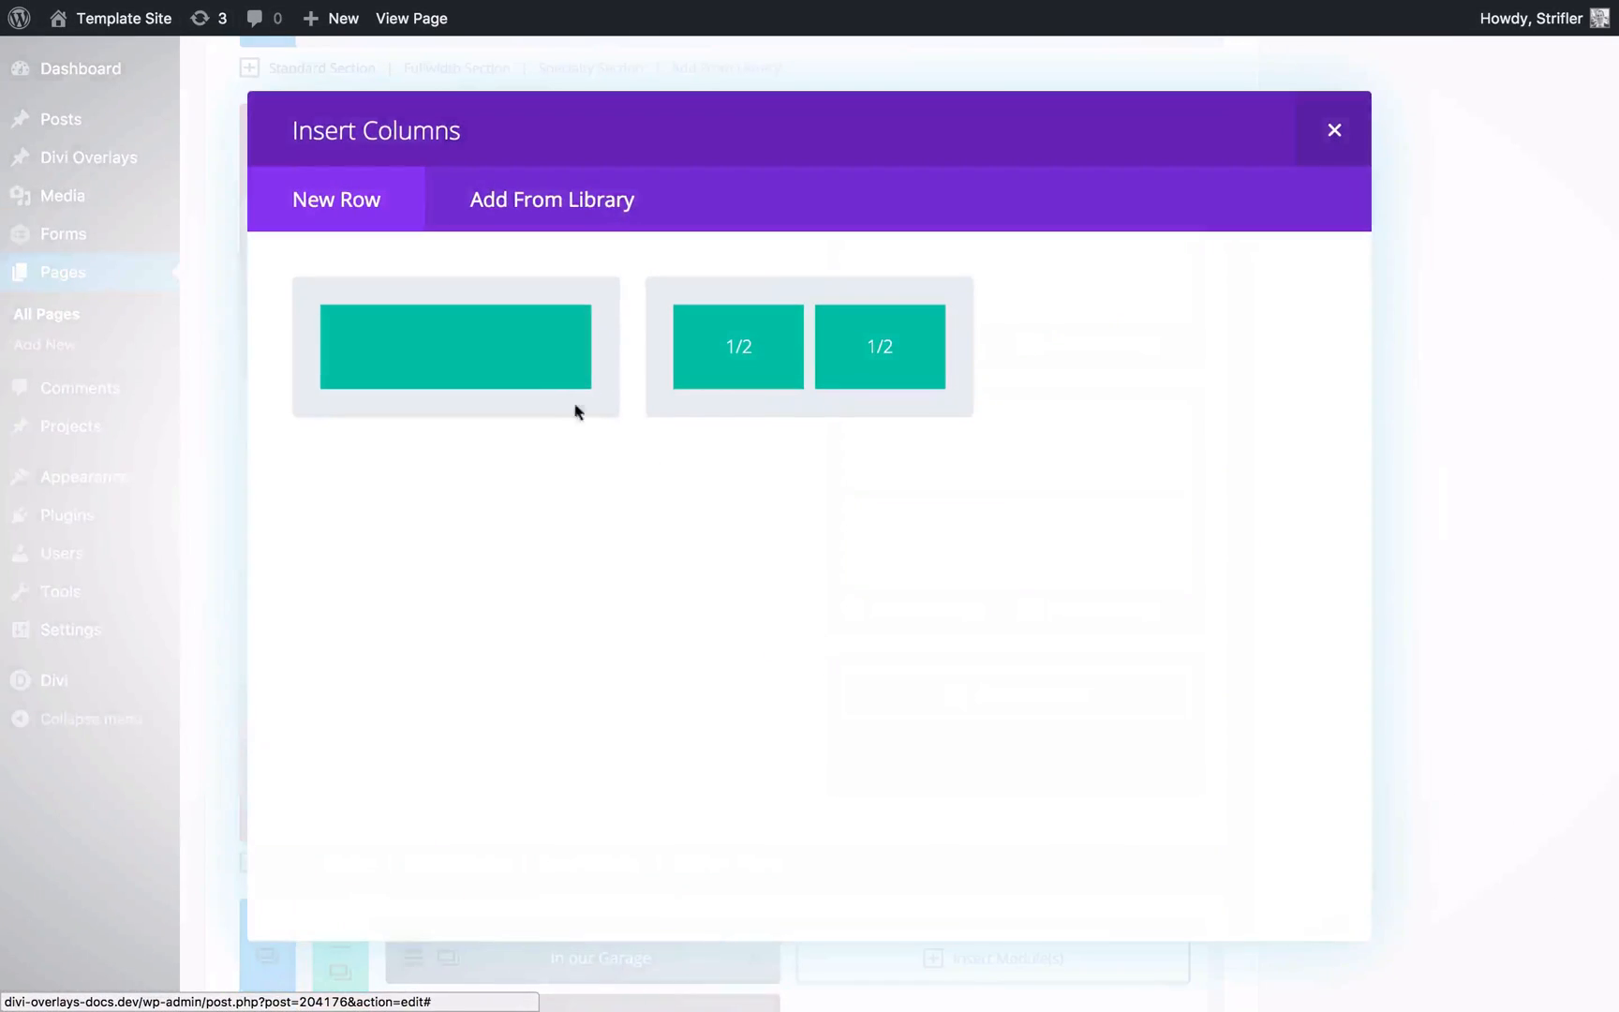
{"action": "left_click", "coordinate": [455, 346]}
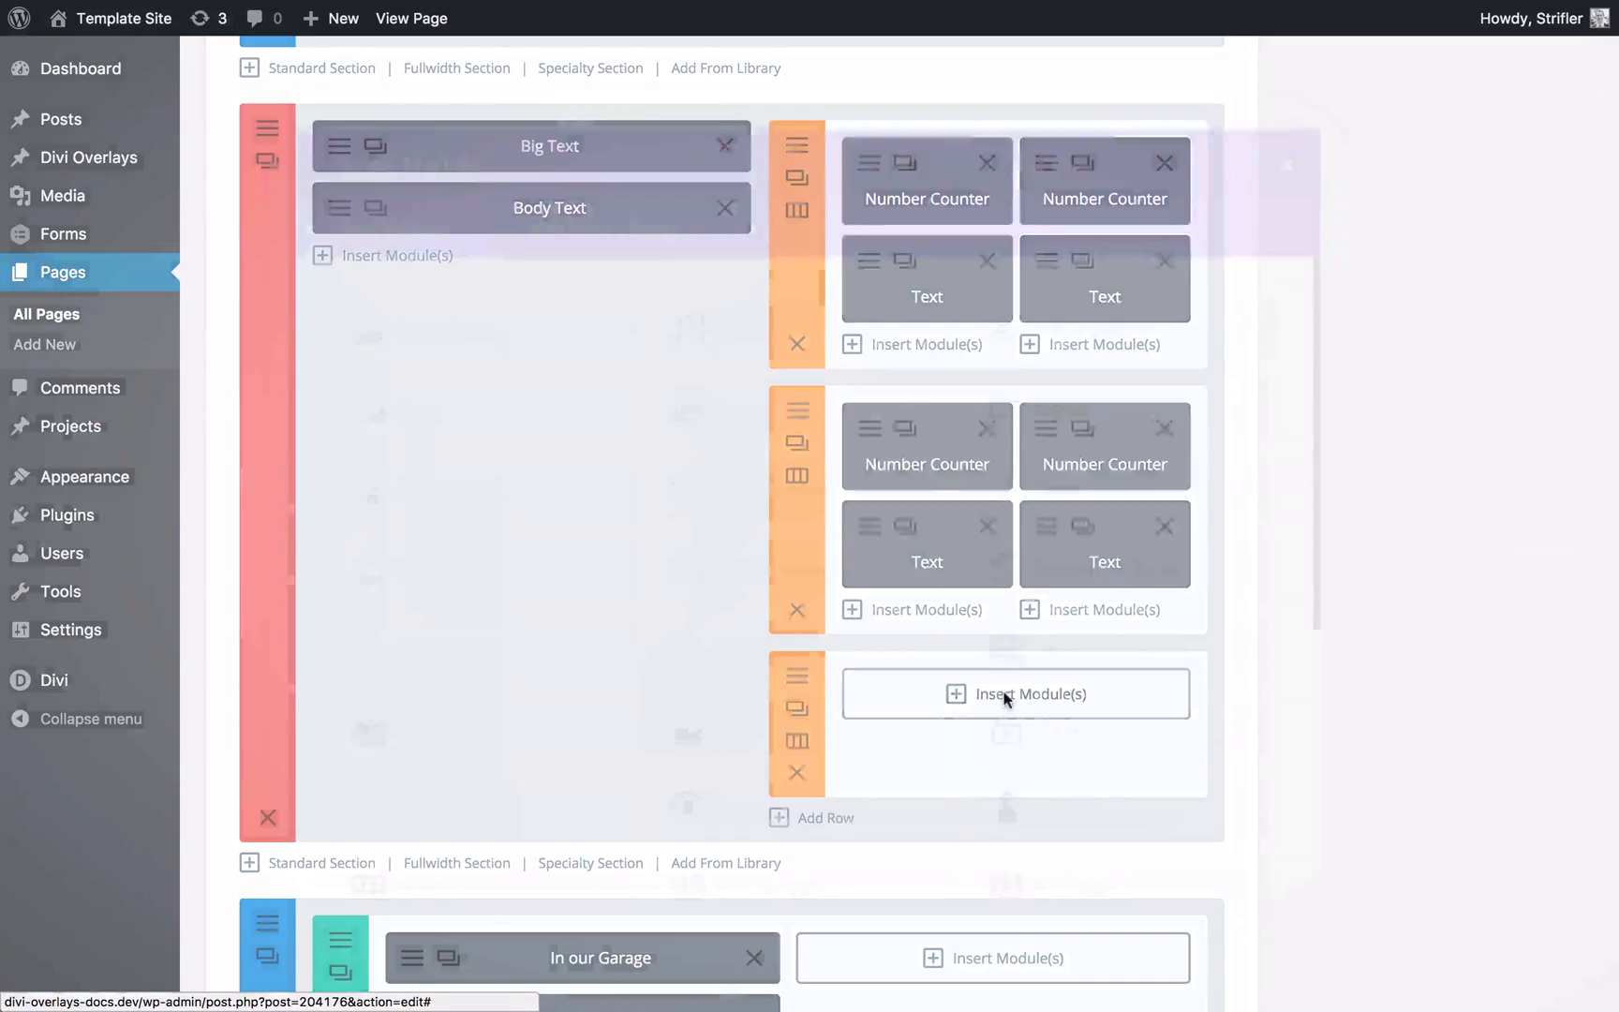
{"action": "left_click", "coordinate": [1015, 693]}
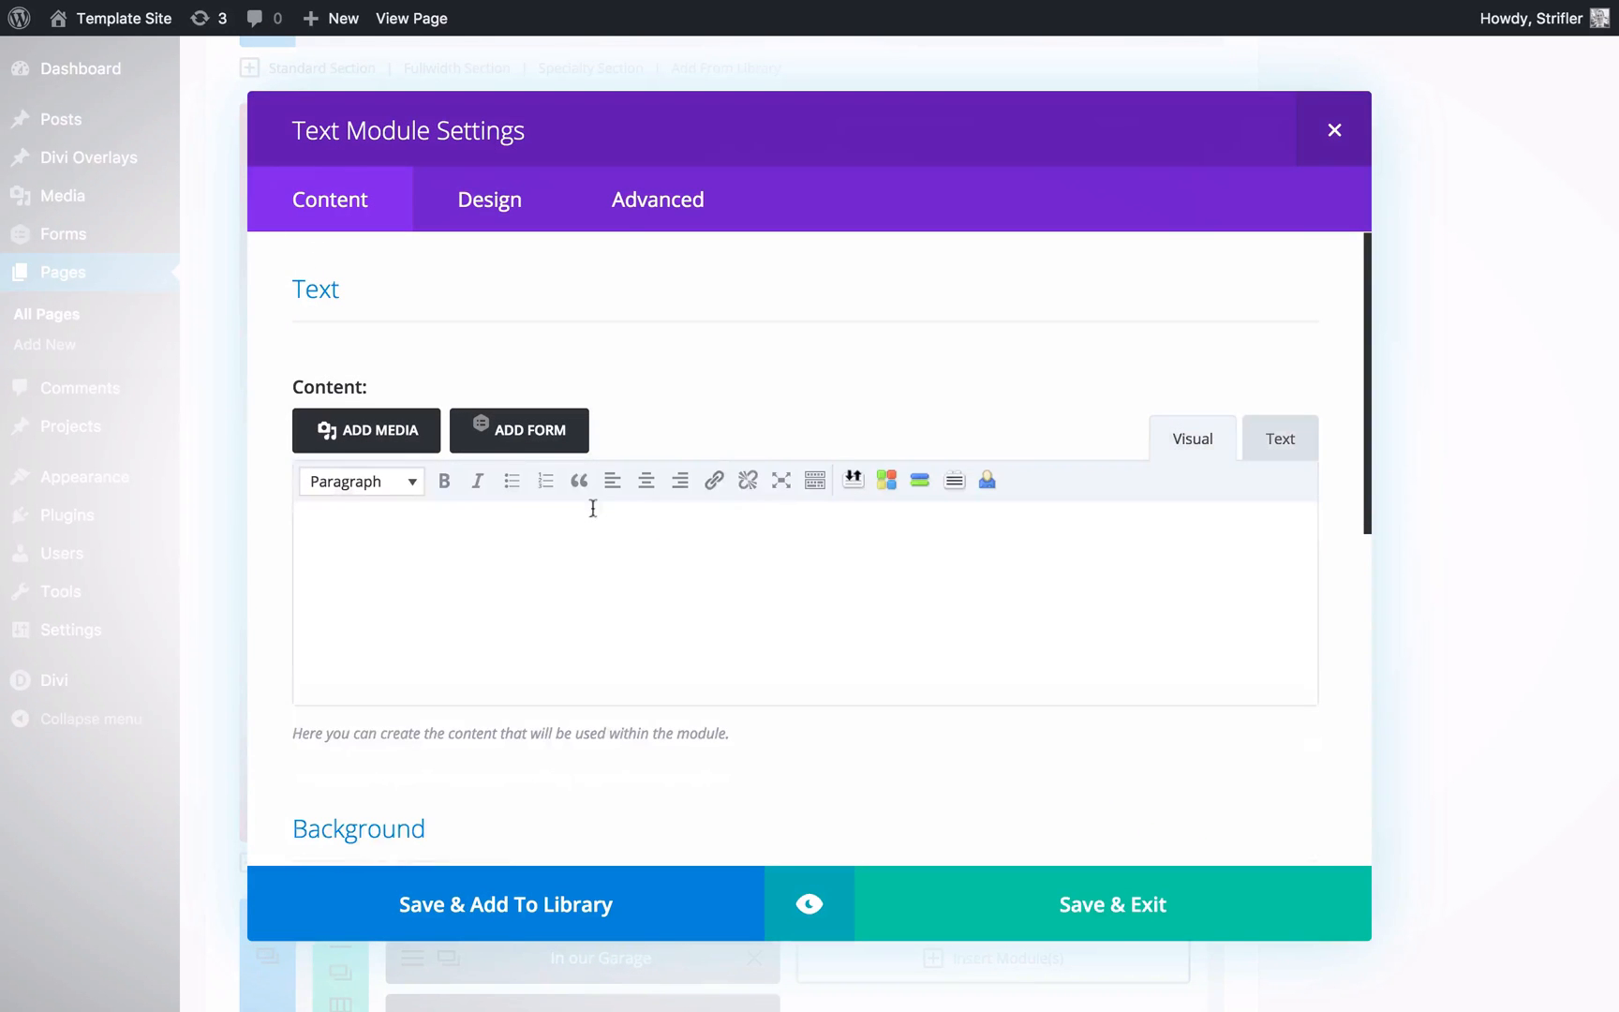
Insert the person-2 circular portrait into the Text module and view its raw HTML.
{"action": "left_click", "coordinate": [365, 430]}
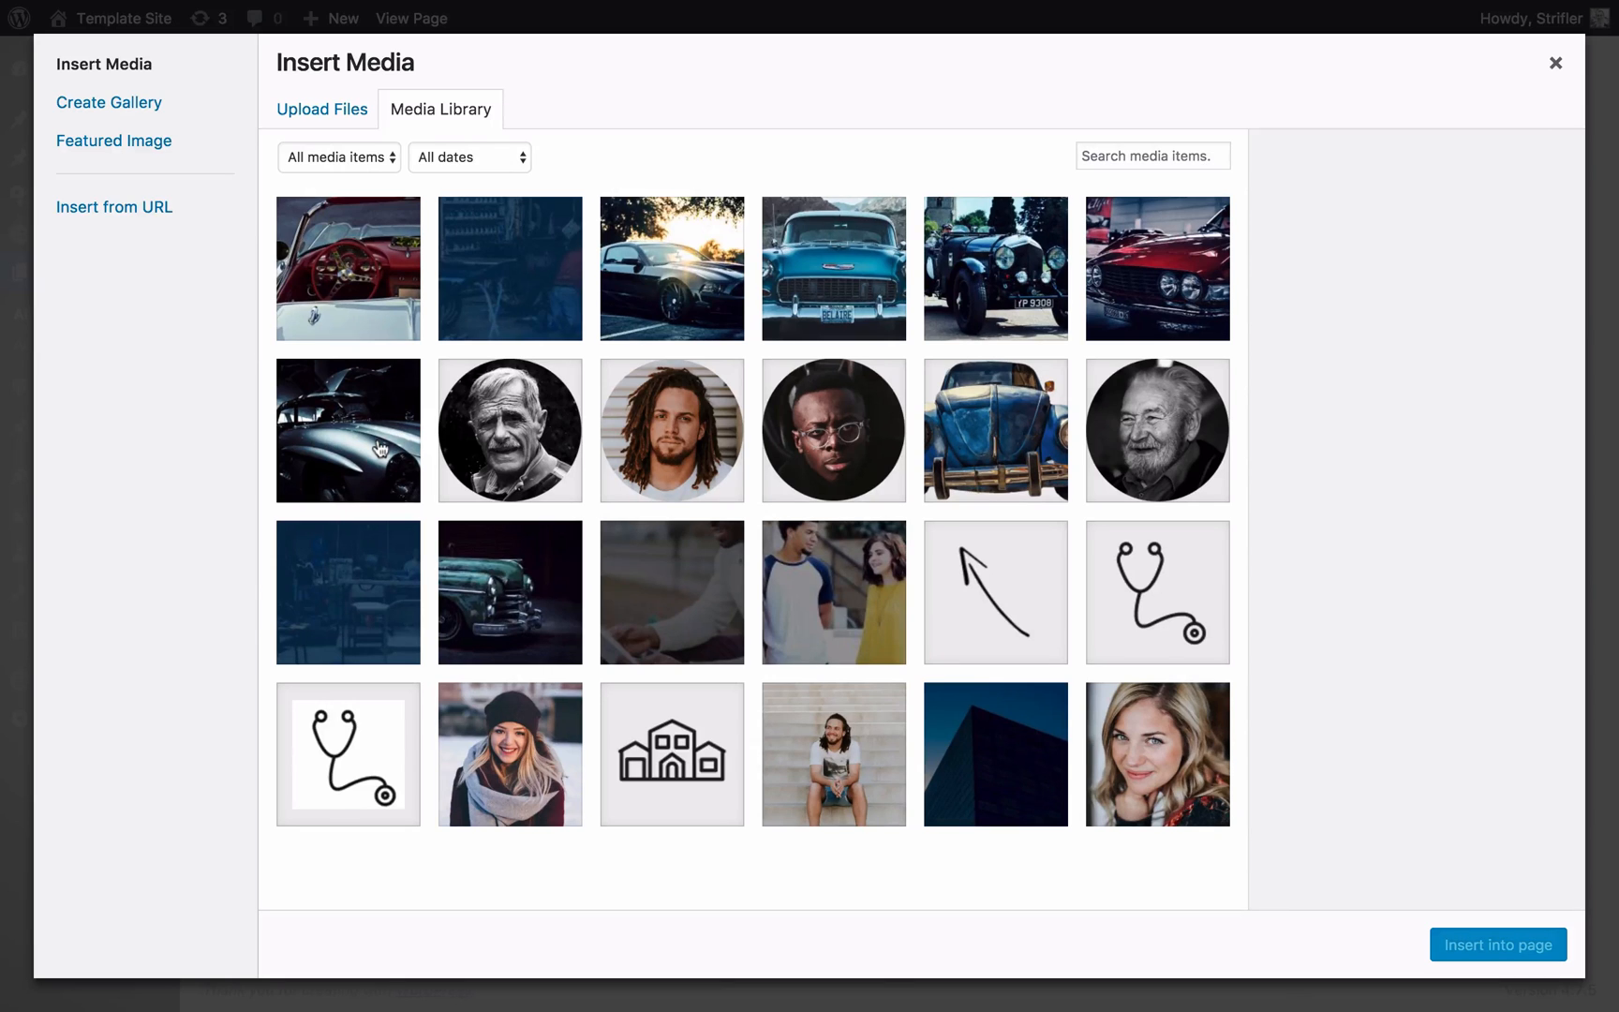
{"action": "left_click", "coordinate": [509, 429]}
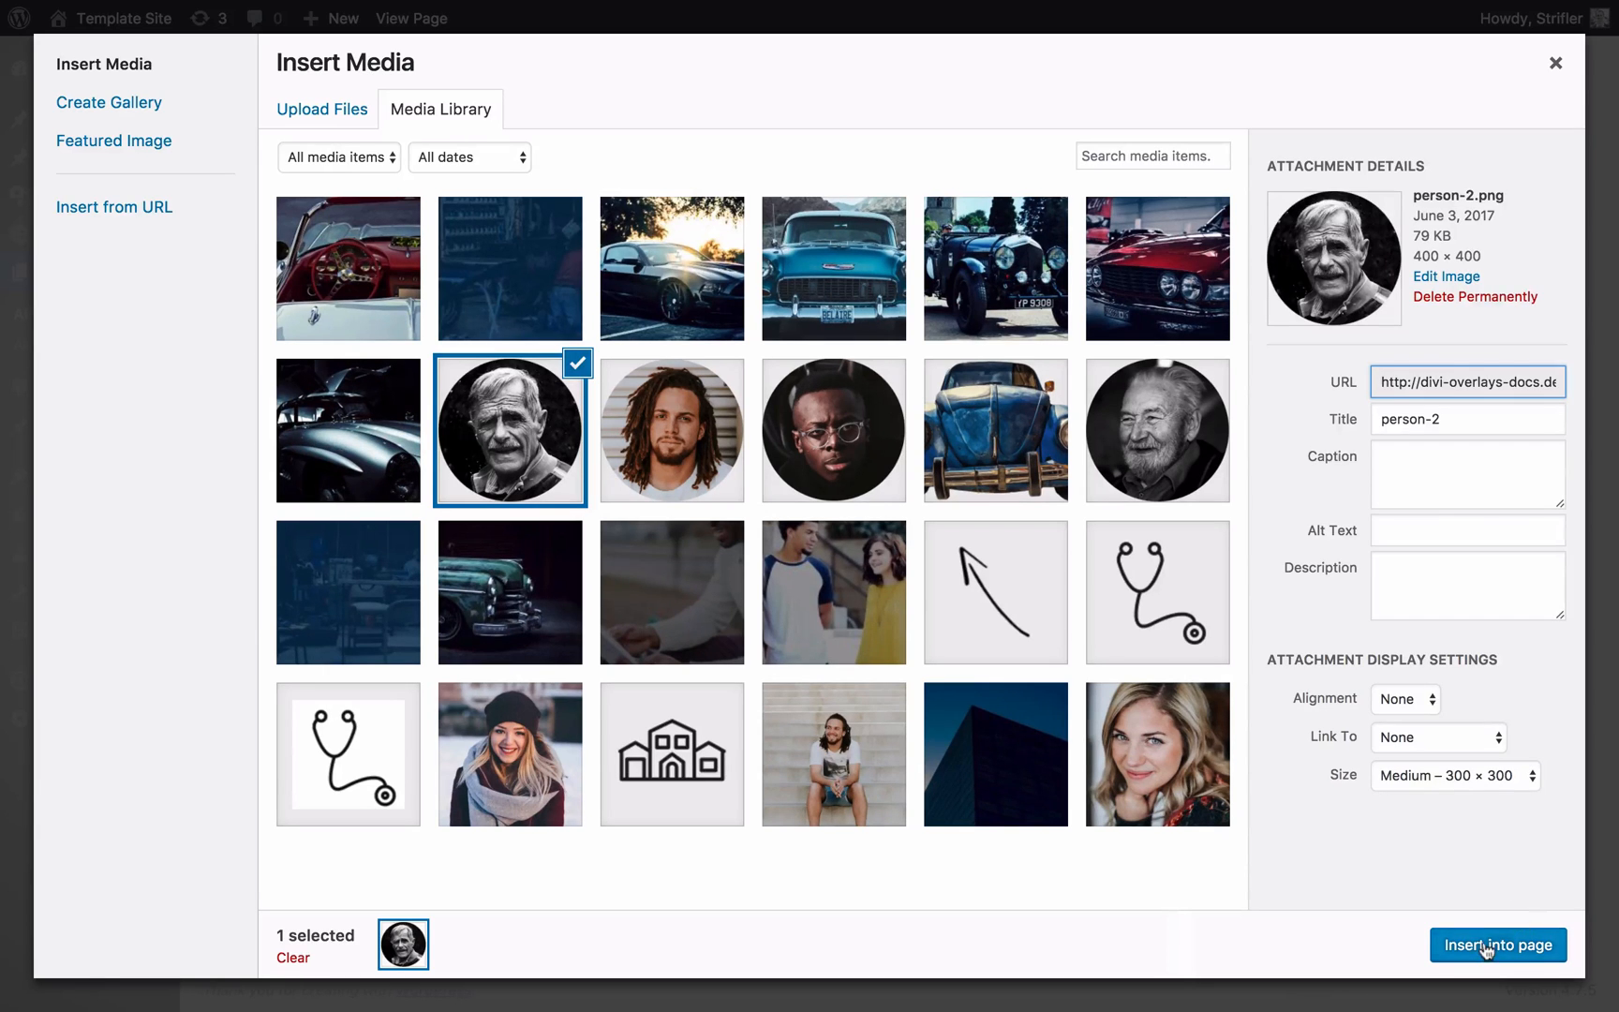
{"action": "left_click", "coordinate": [1495, 945]}
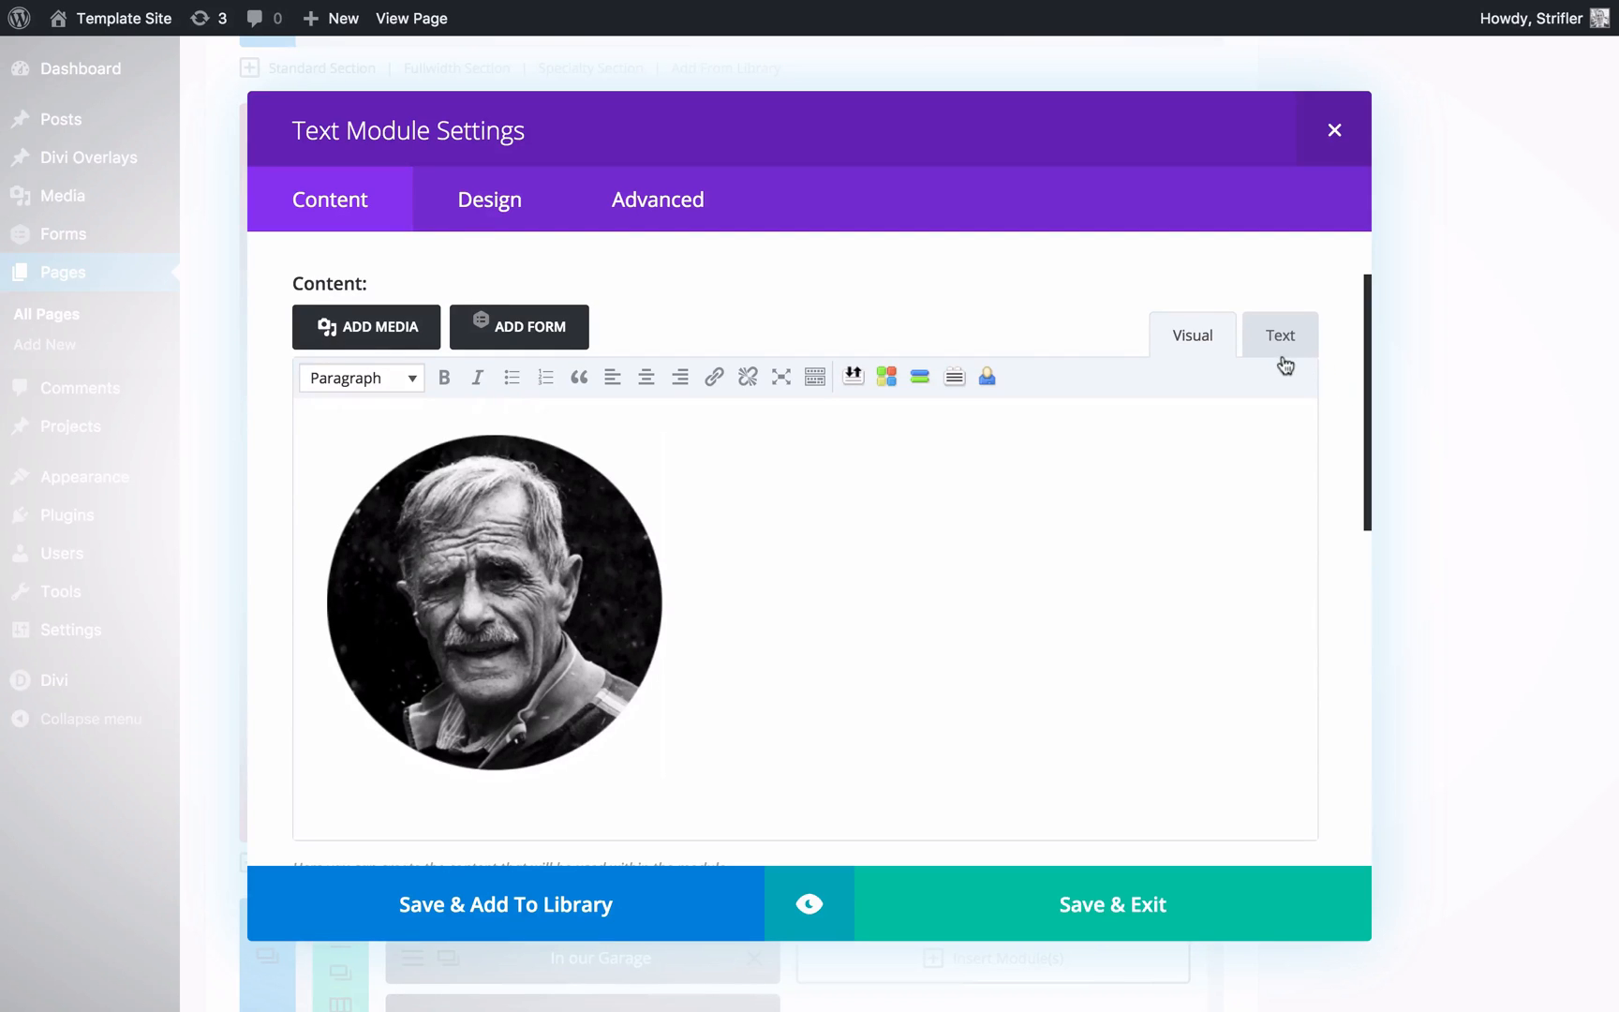
{"action": "left_click", "coordinate": [1281, 334]}
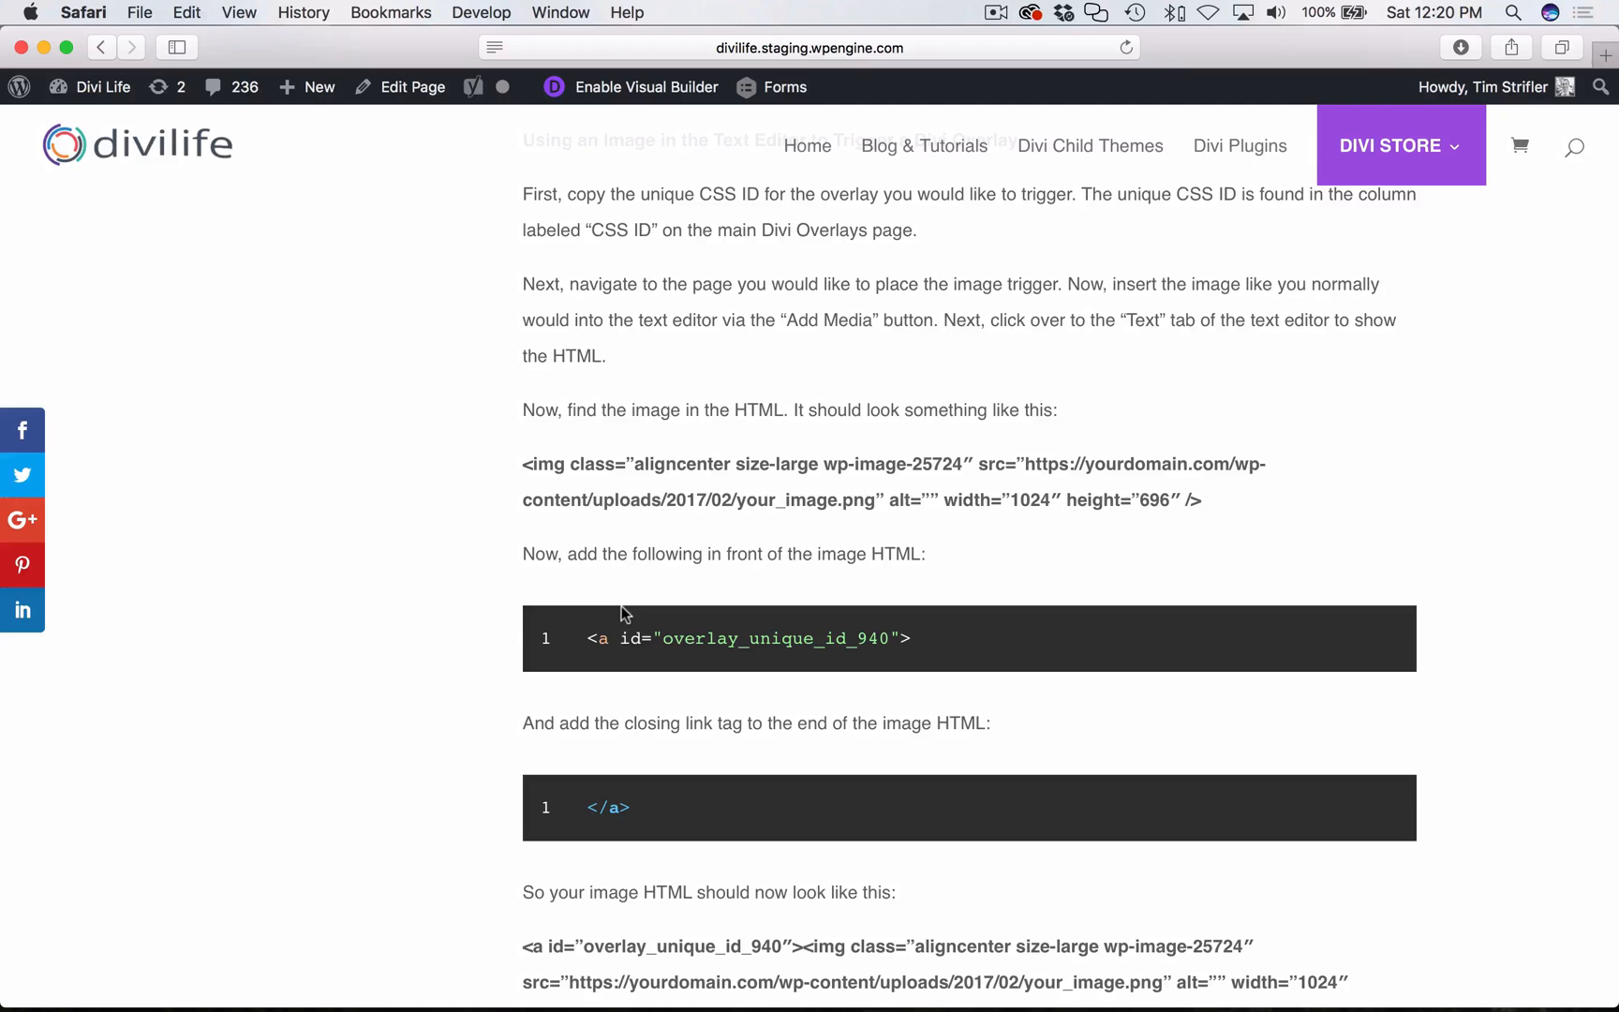
{"action": "mouse_move", "coordinate": [844, 604]}
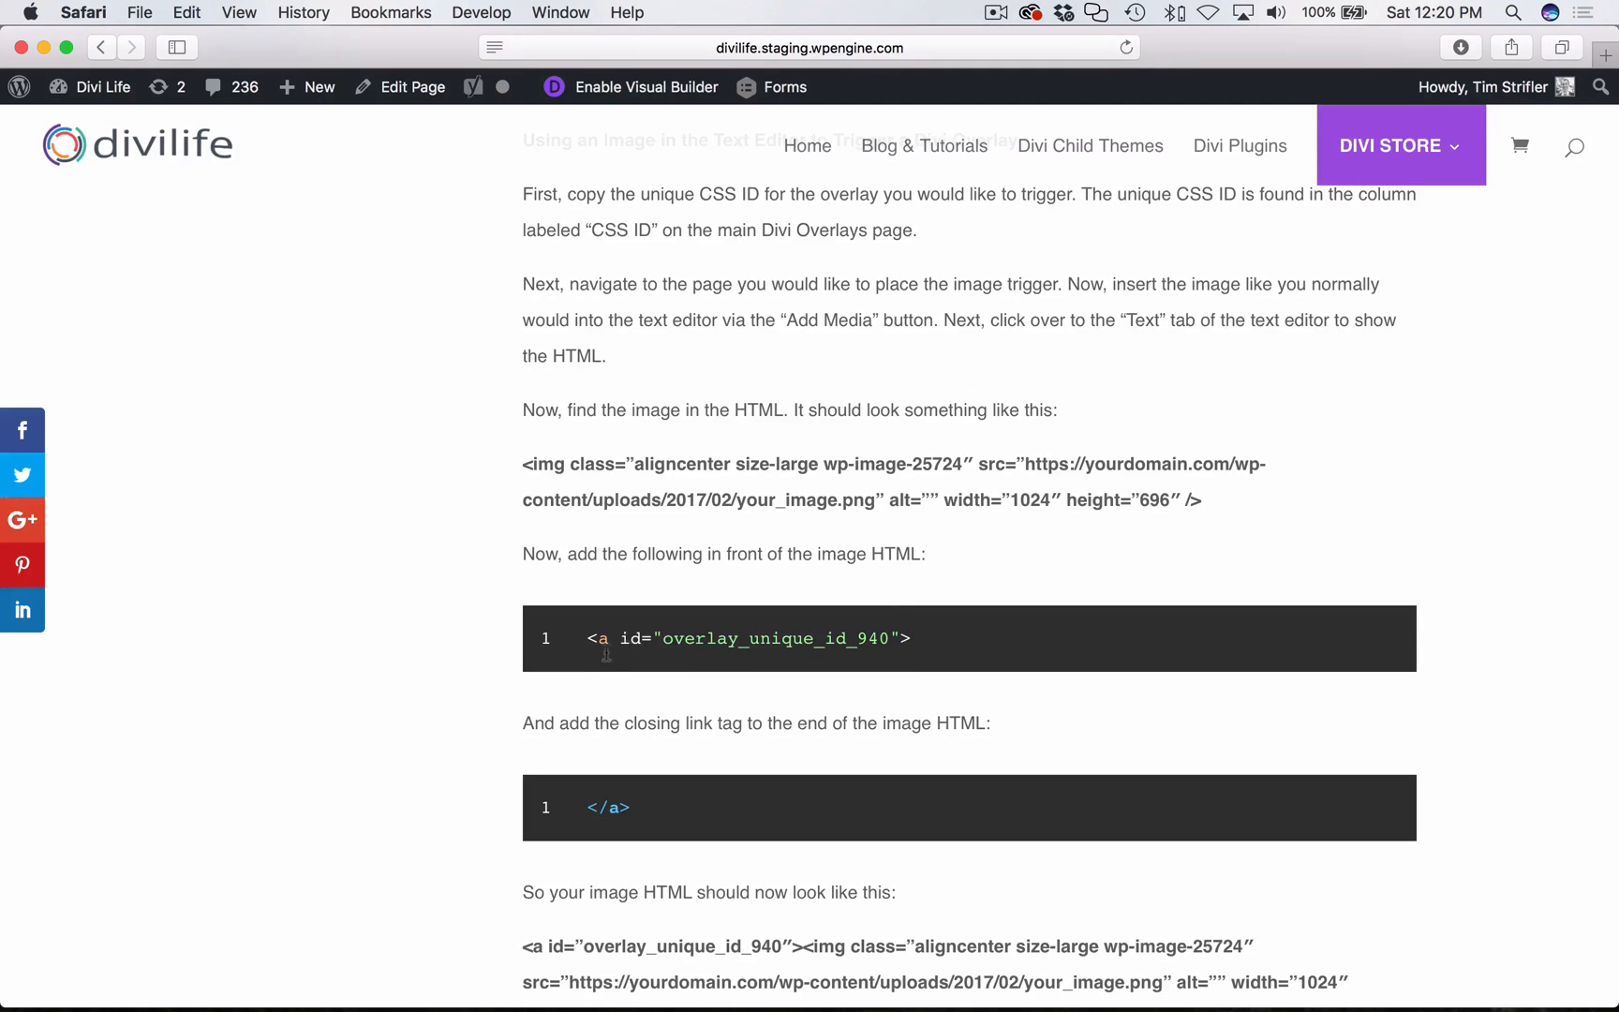
Select the opening overlay_unique_id_940 link tag in the article to wrap the img HTML.
{"action": "left_click_drag", "start_coordinate": [588, 638], "coordinate": [912, 639]}
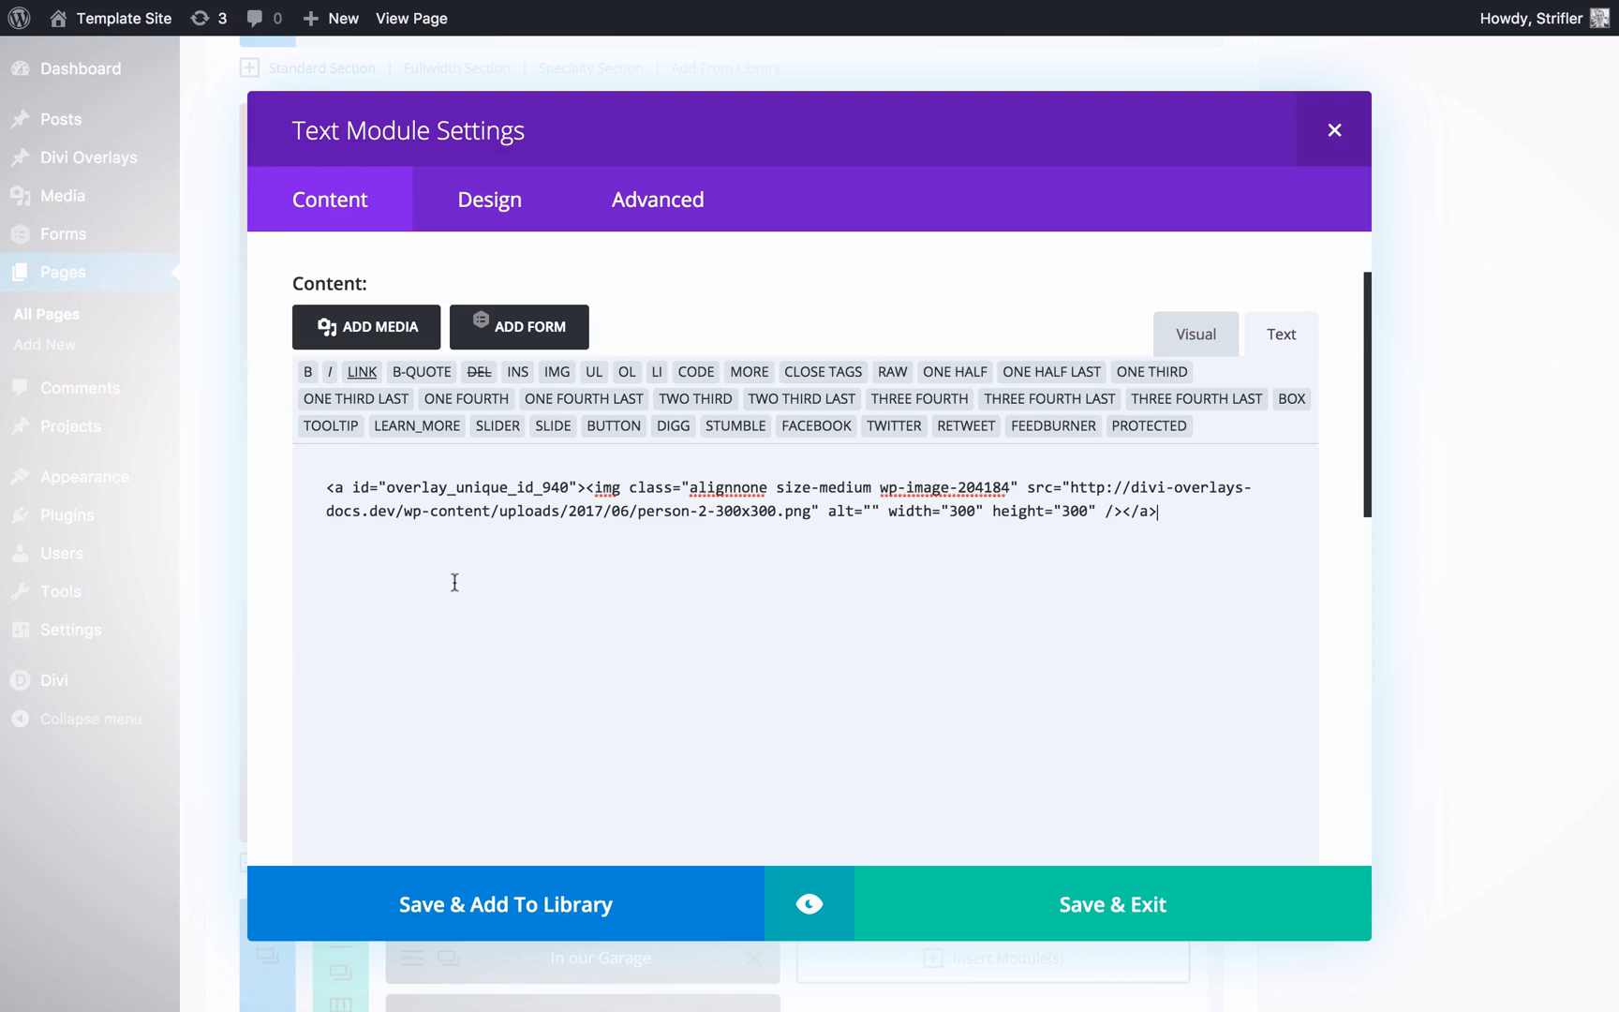
Replace the link id 940 with the Contact Form Overlay's CSS ID 204286 and save the module.
{"action": "double_click", "coordinate": [552, 487]}
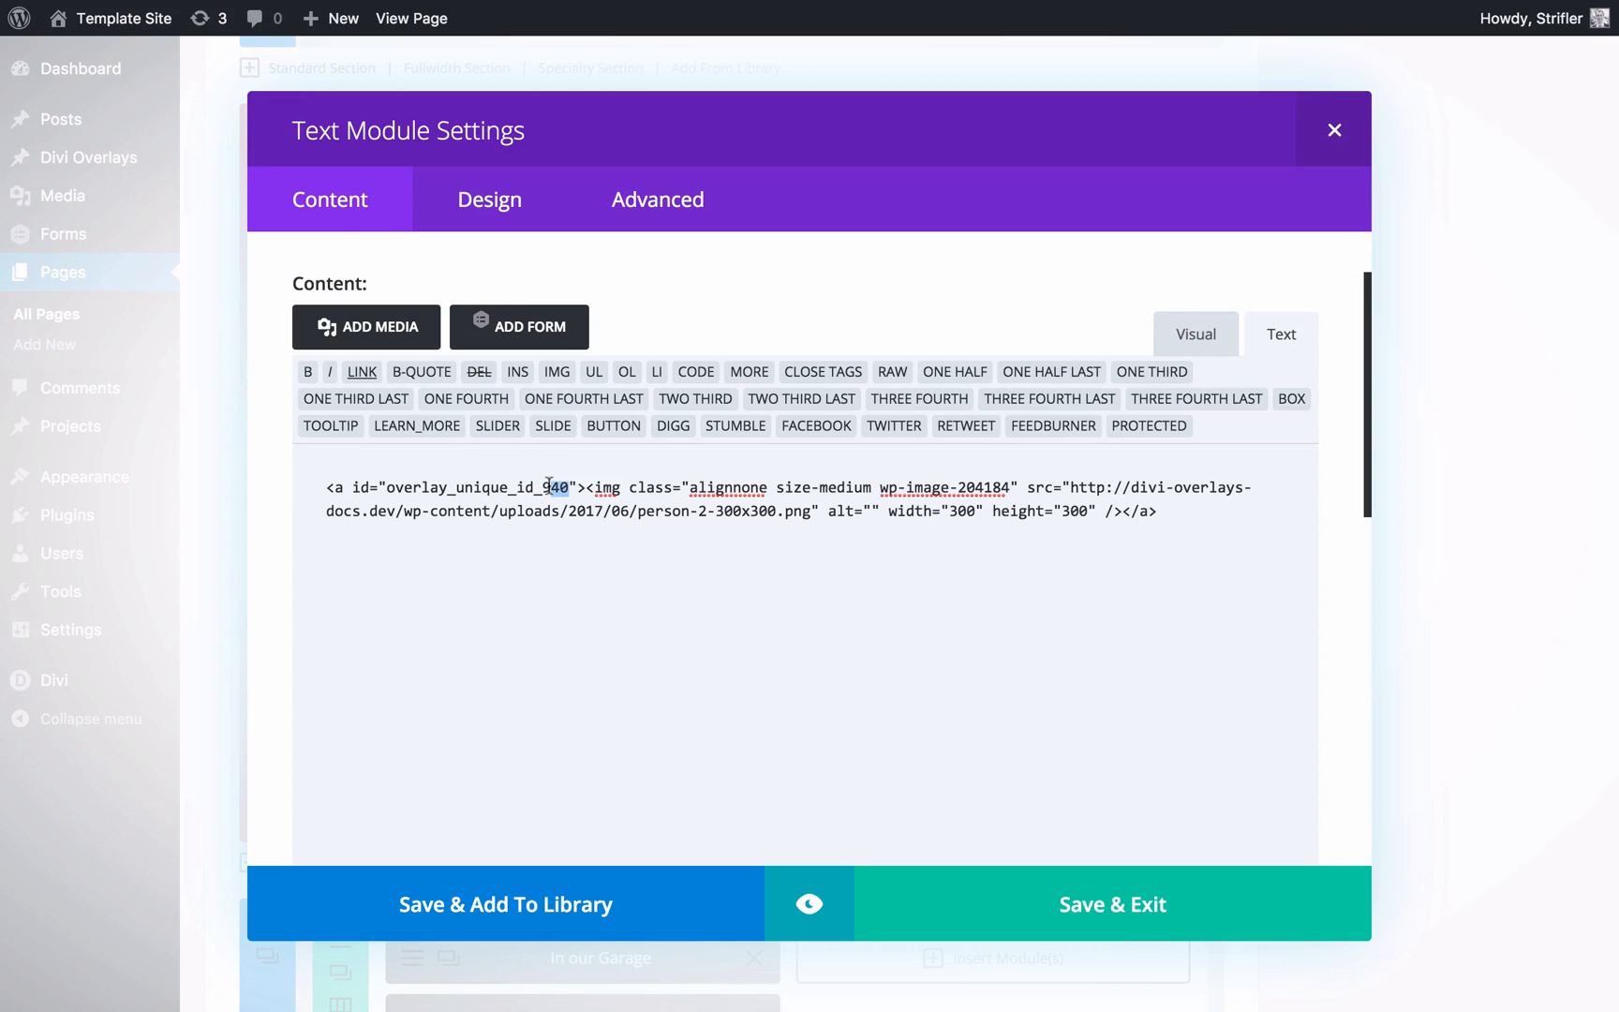
{"action": "left_click", "coordinate": [1112, 903]}
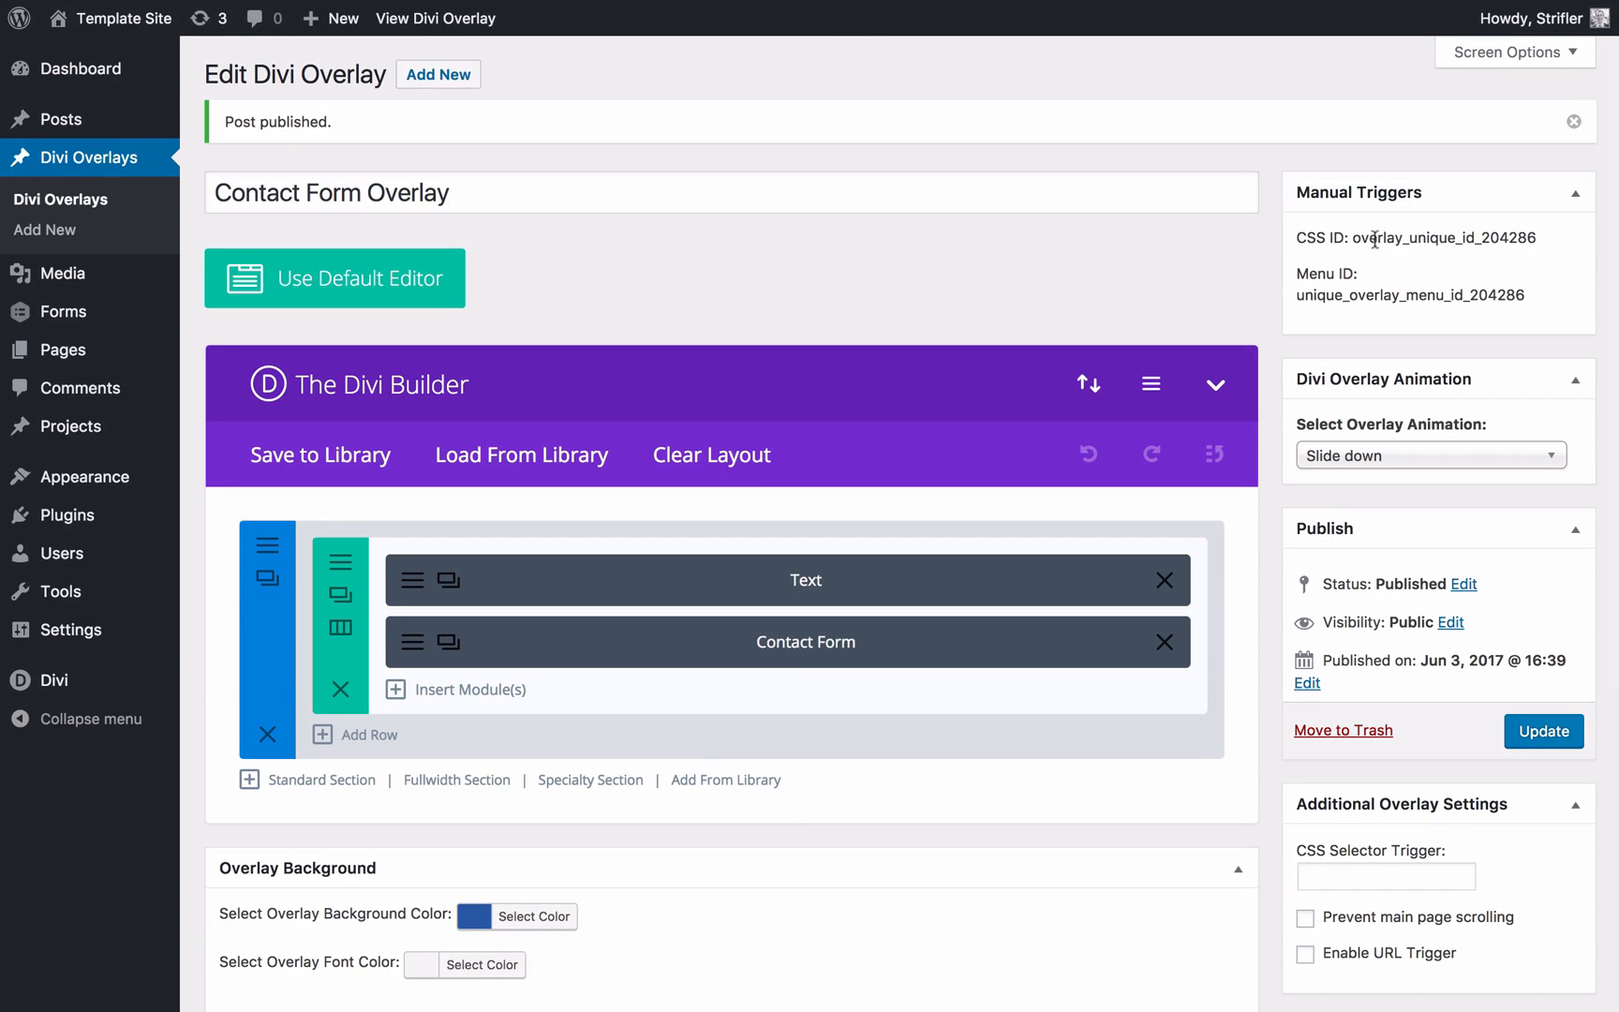
{"action": "mouse_move", "coordinate": [1392, 204]}
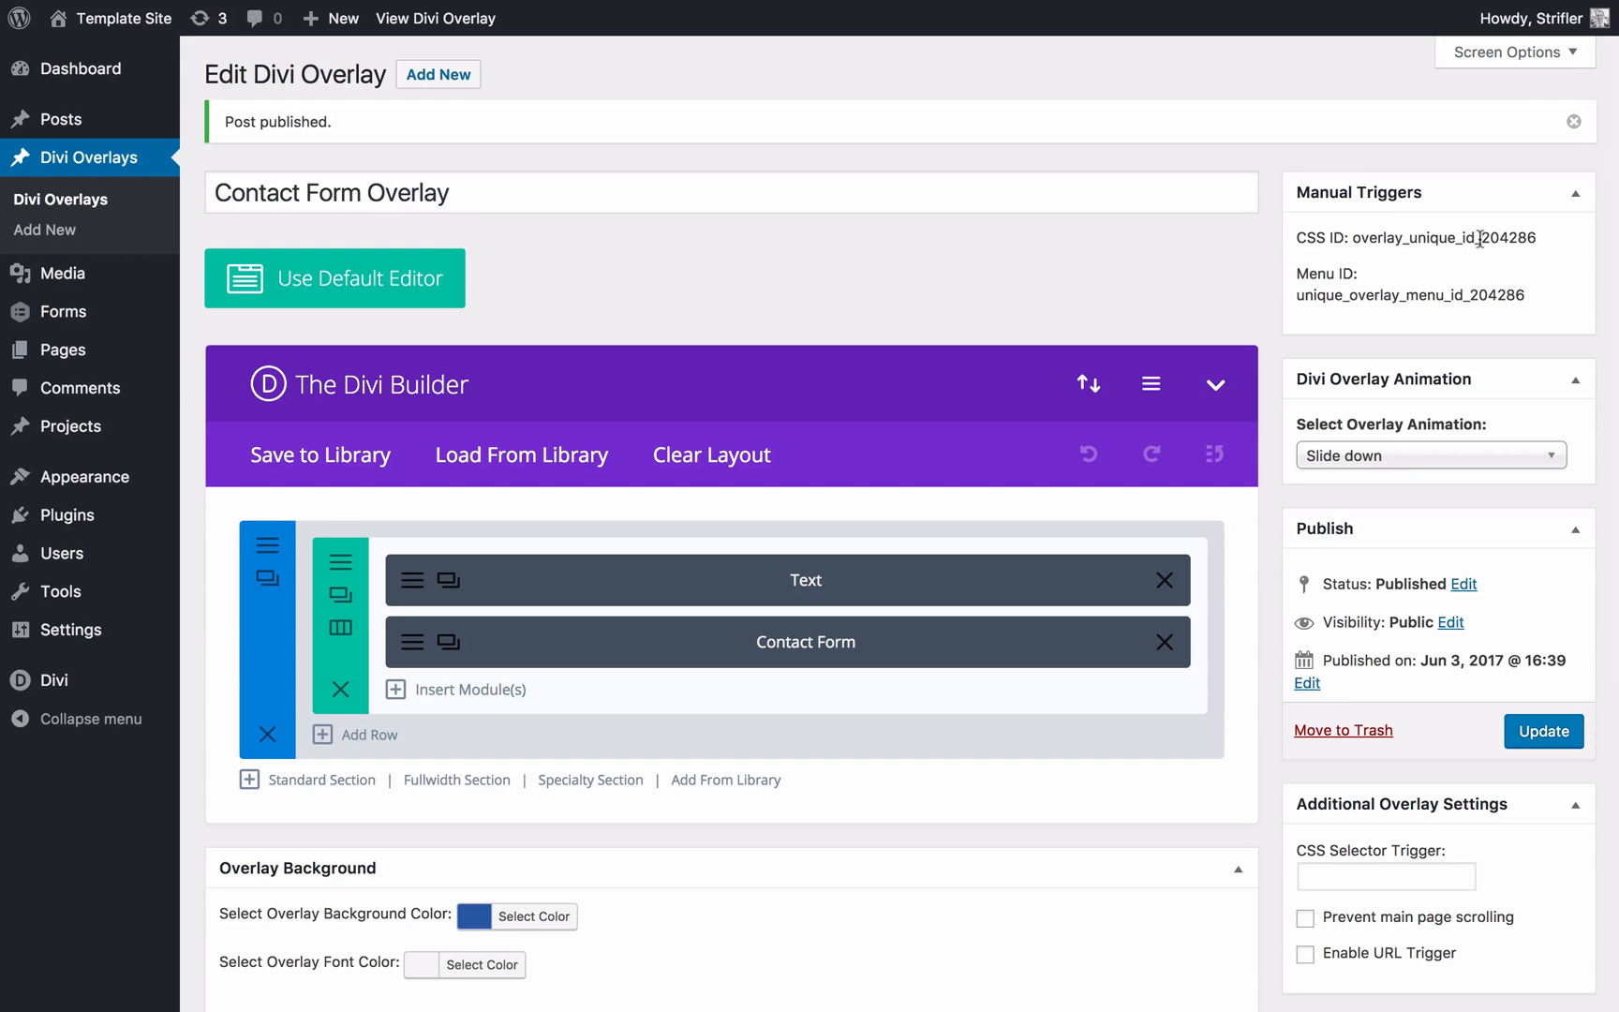
{"action": "double_click", "coordinate": [1494, 237]}
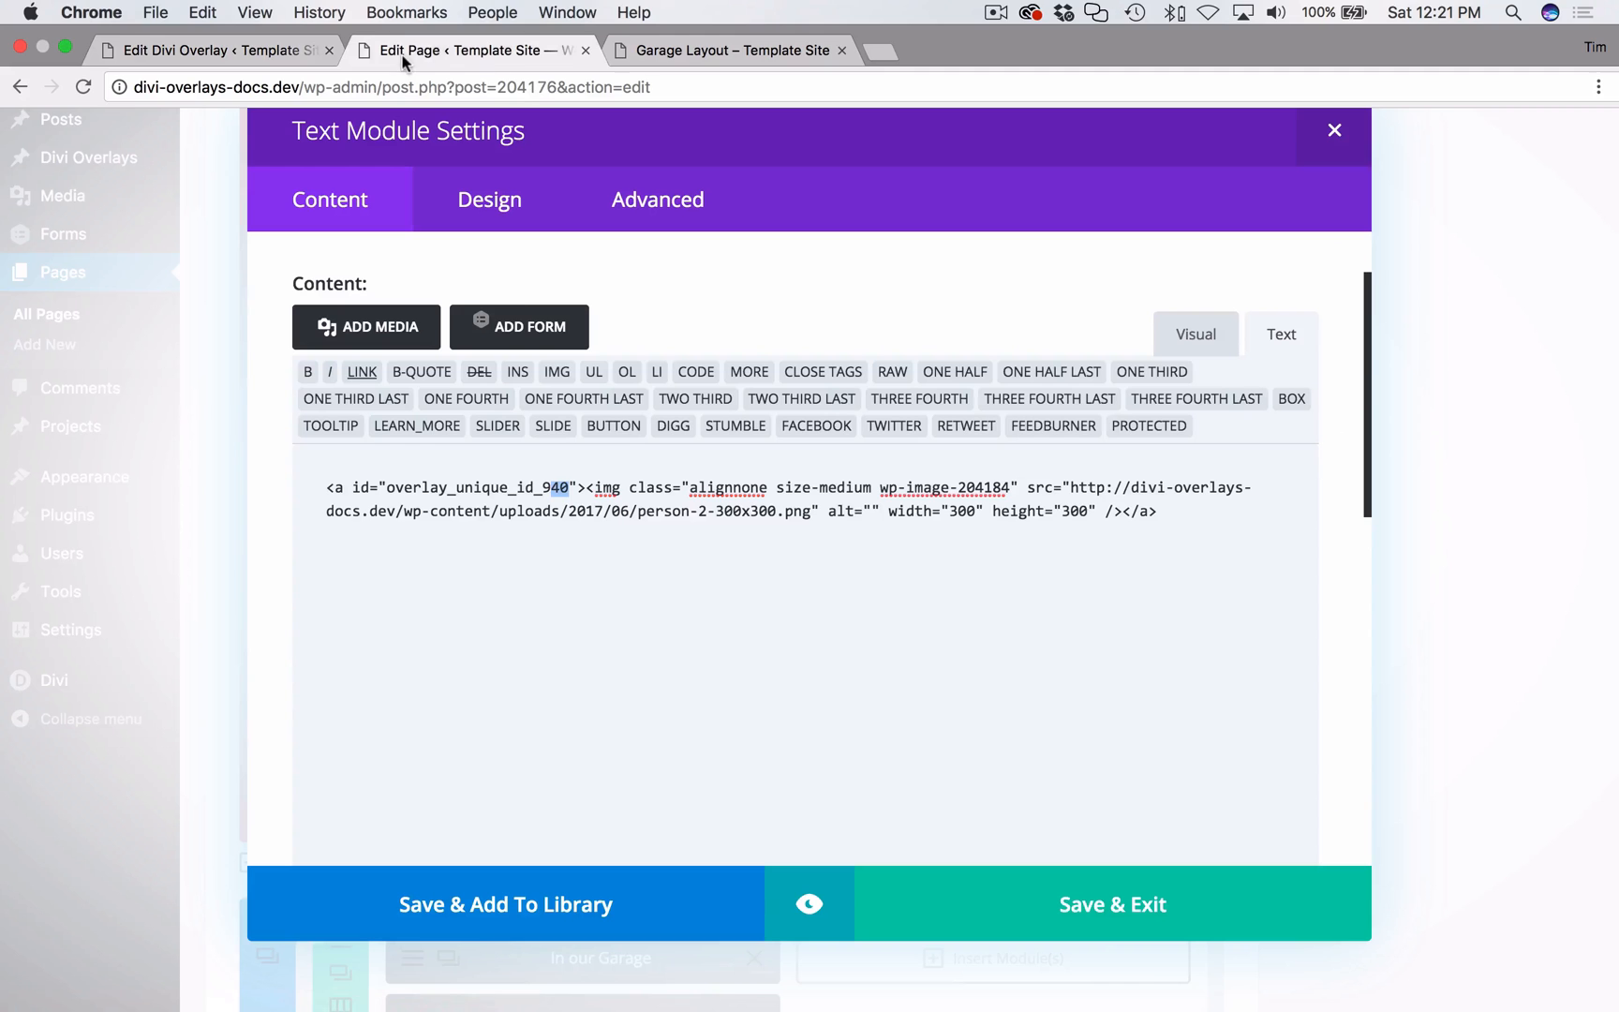
{"action": "double_click", "coordinate": [474, 487]}
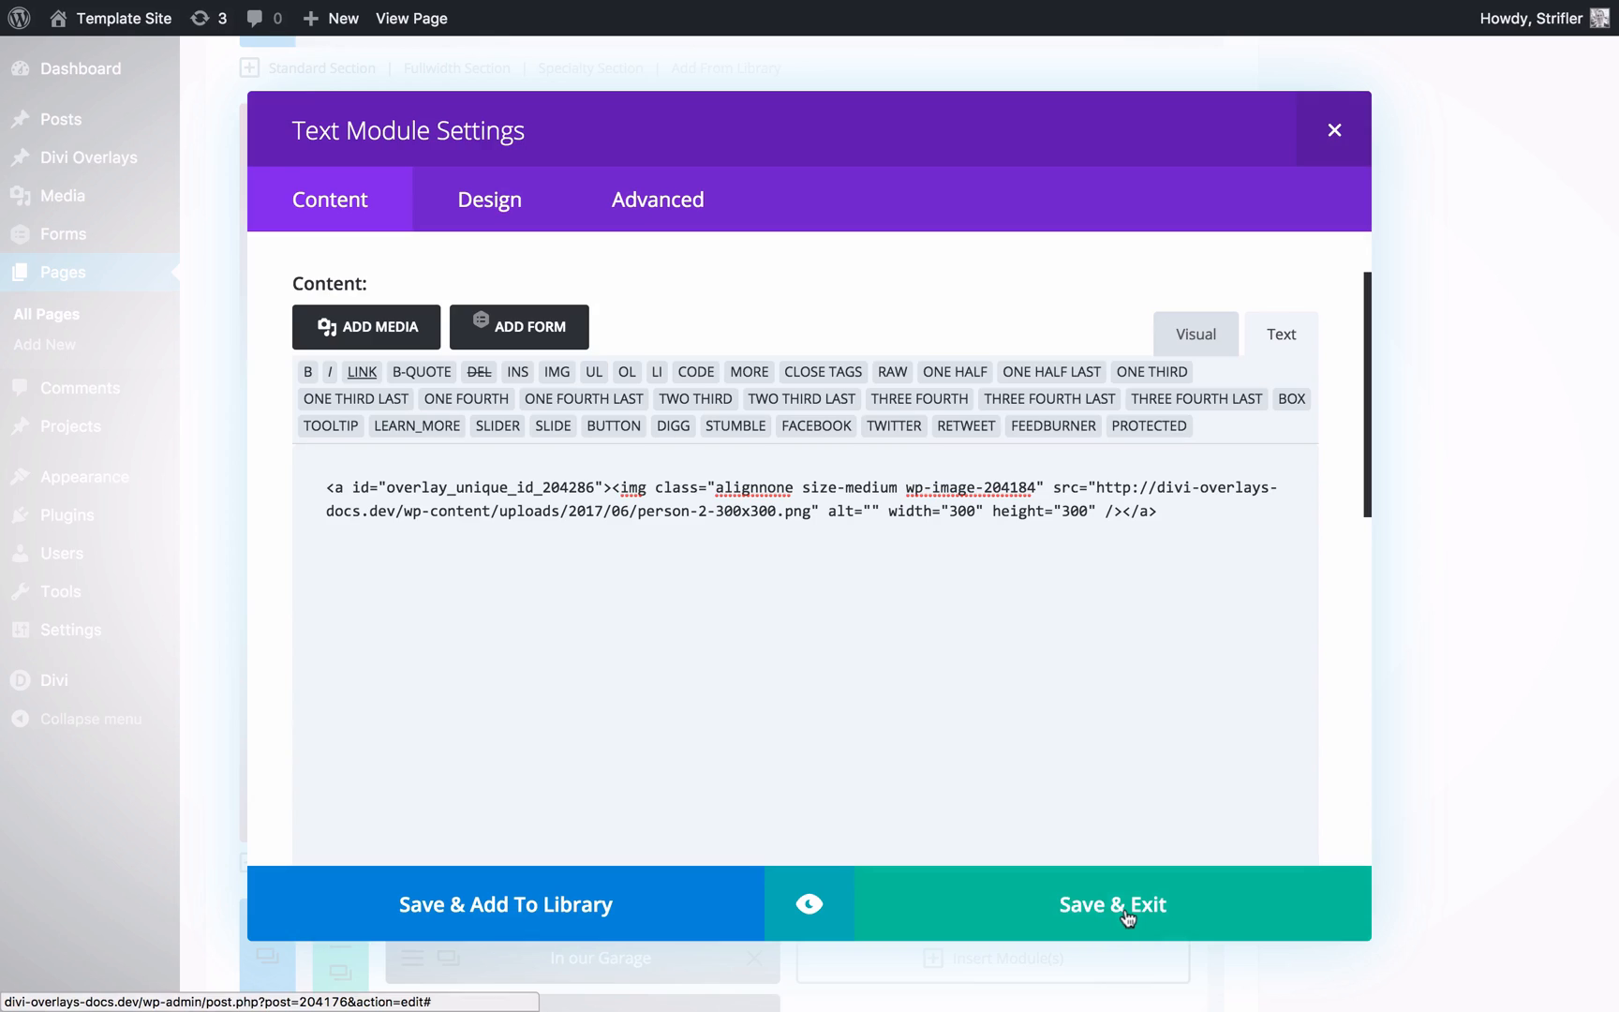
{"action": "left_click", "coordinate": [1112, 903]}
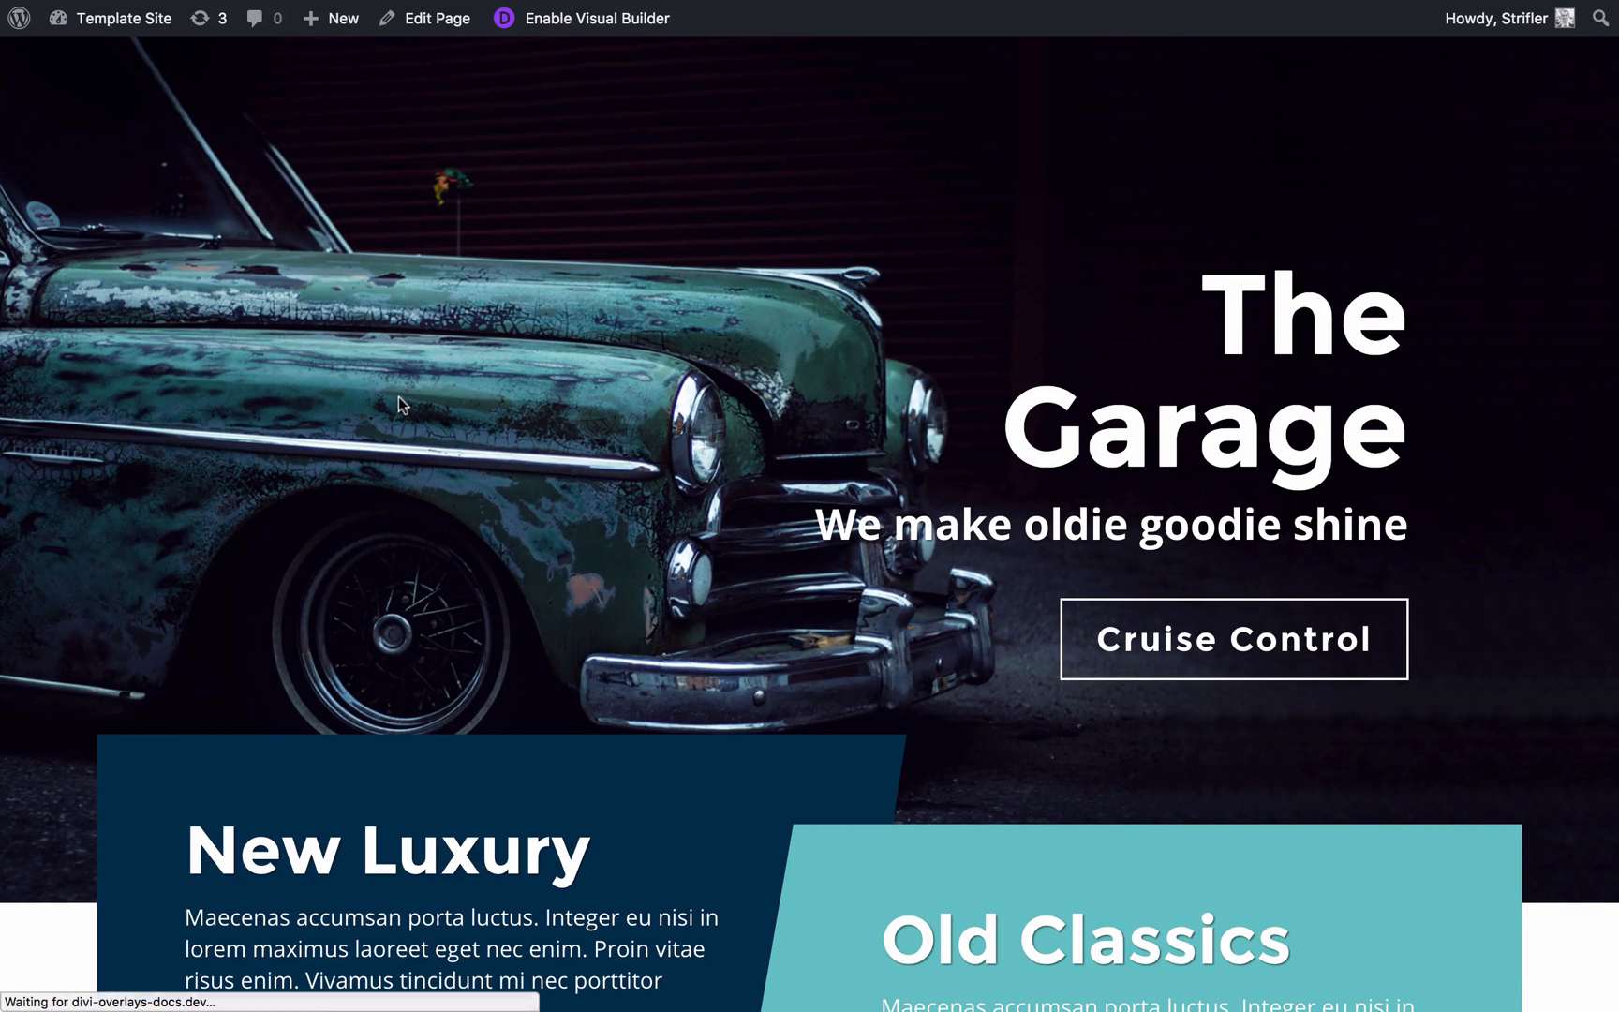
{"action": "scroll", "scroll_direction": "down", "scroll_amount": 3}
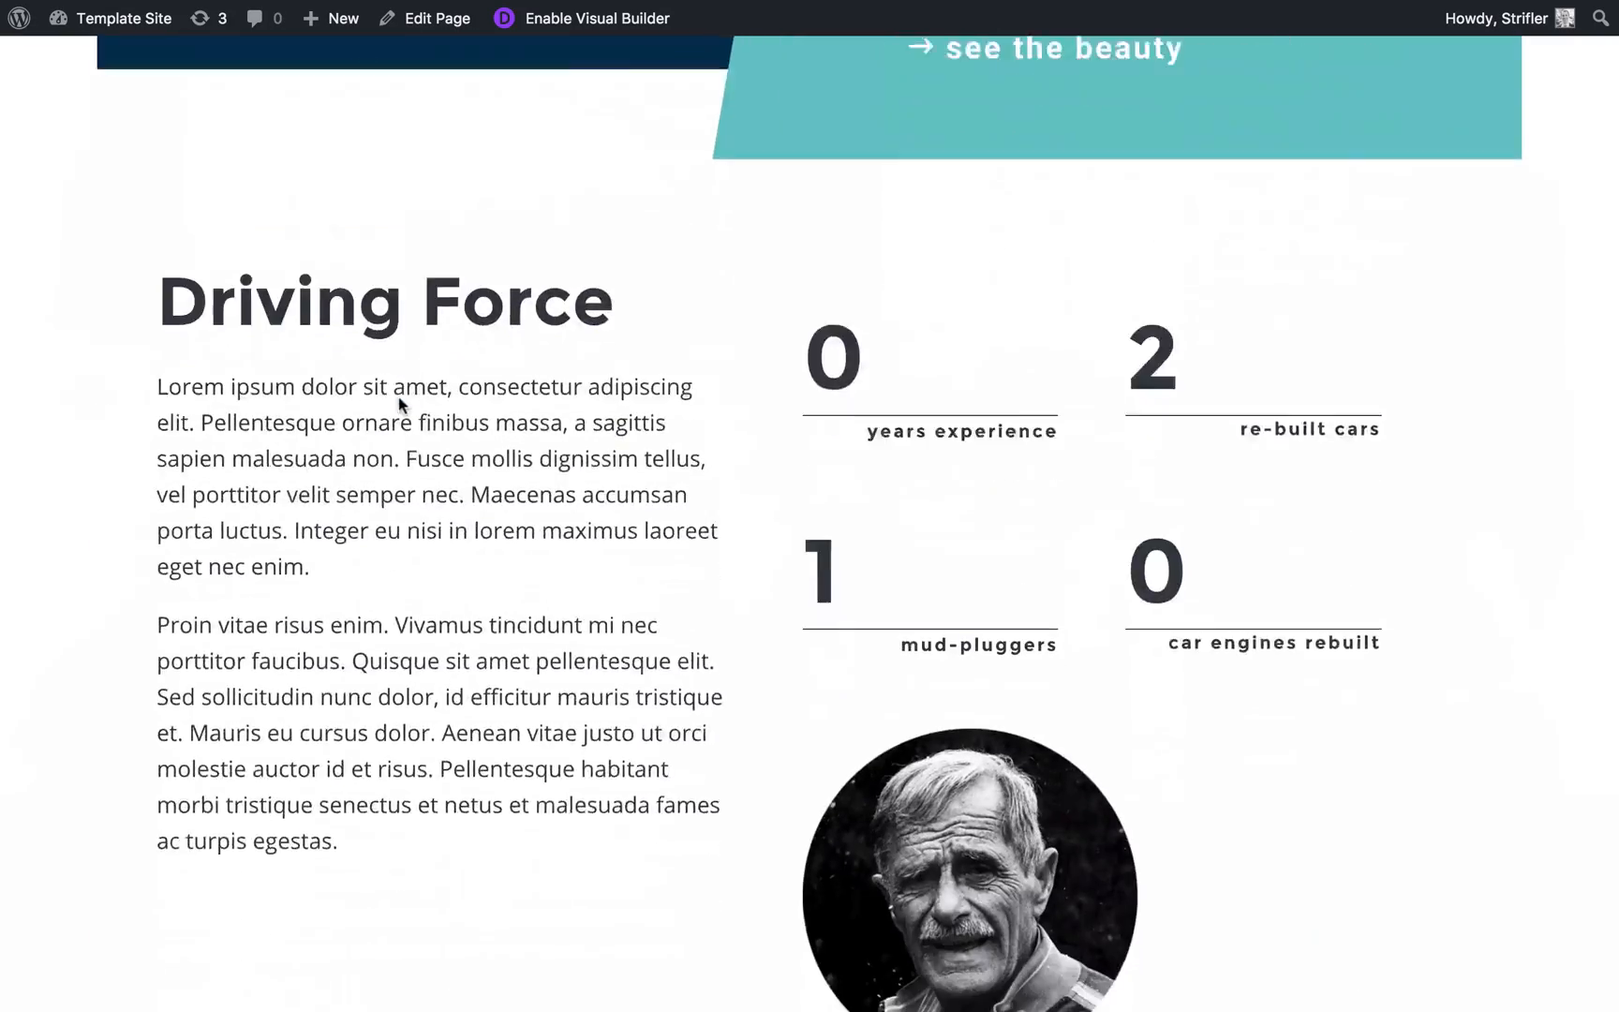
{"action": "scroll", "scroll_direction": "down", "scroll_amount": 3}
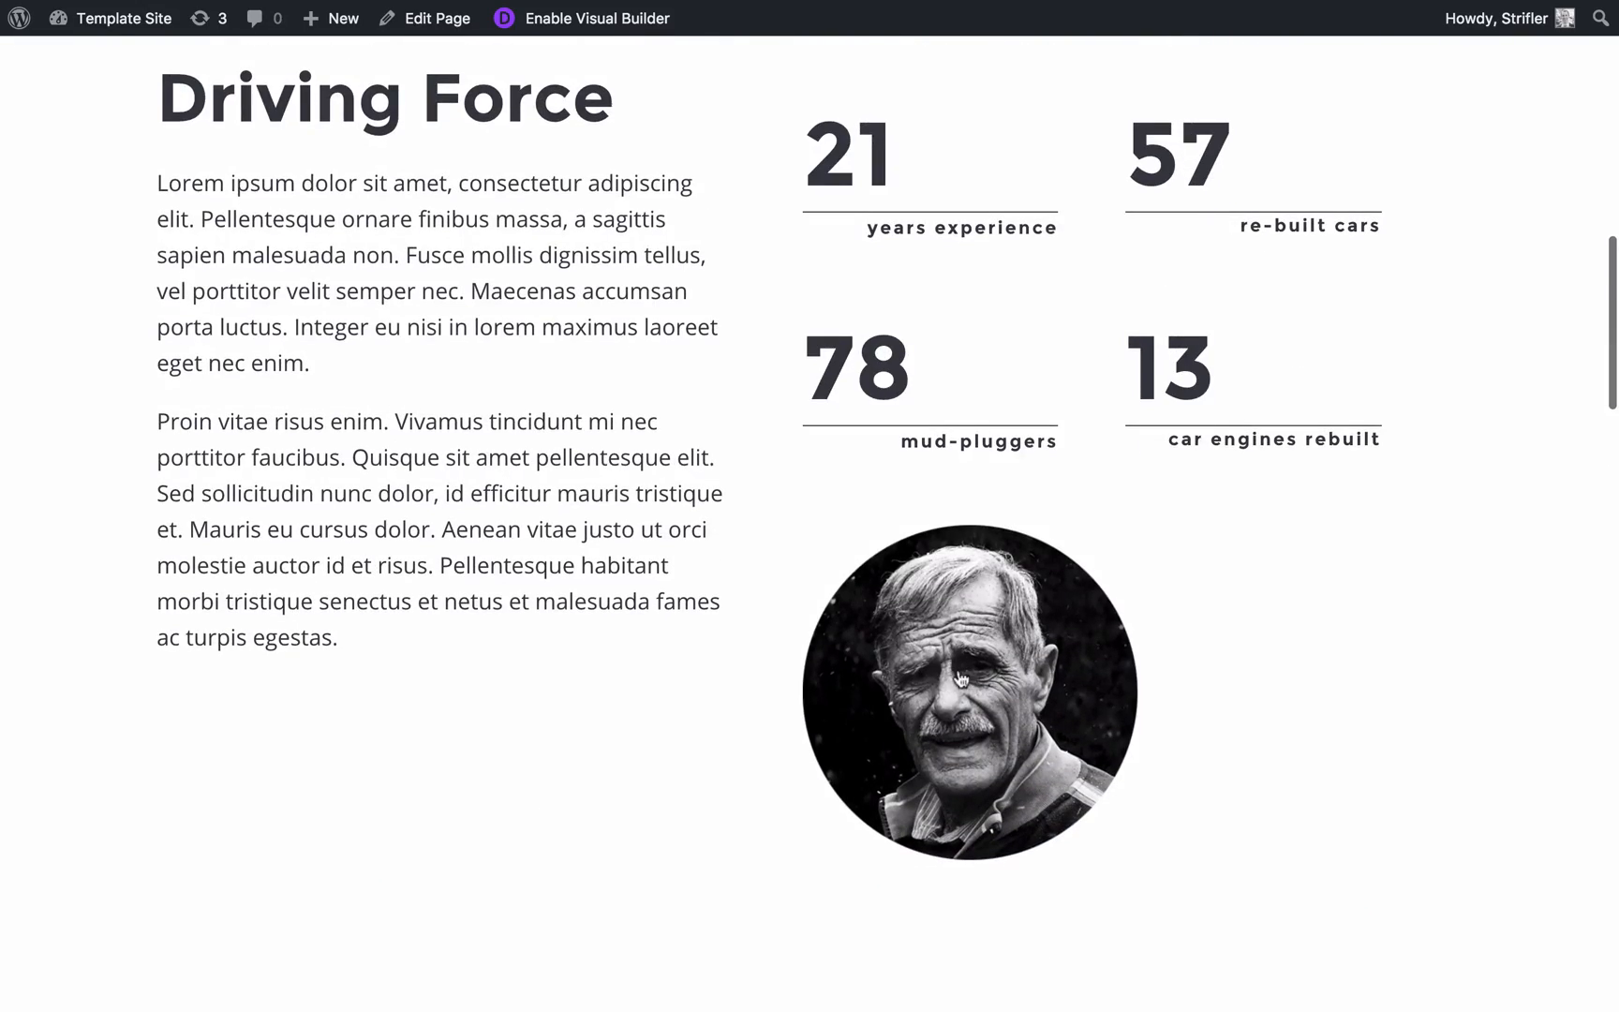
{"action": "left_click", "coordinate": [969, 692]}
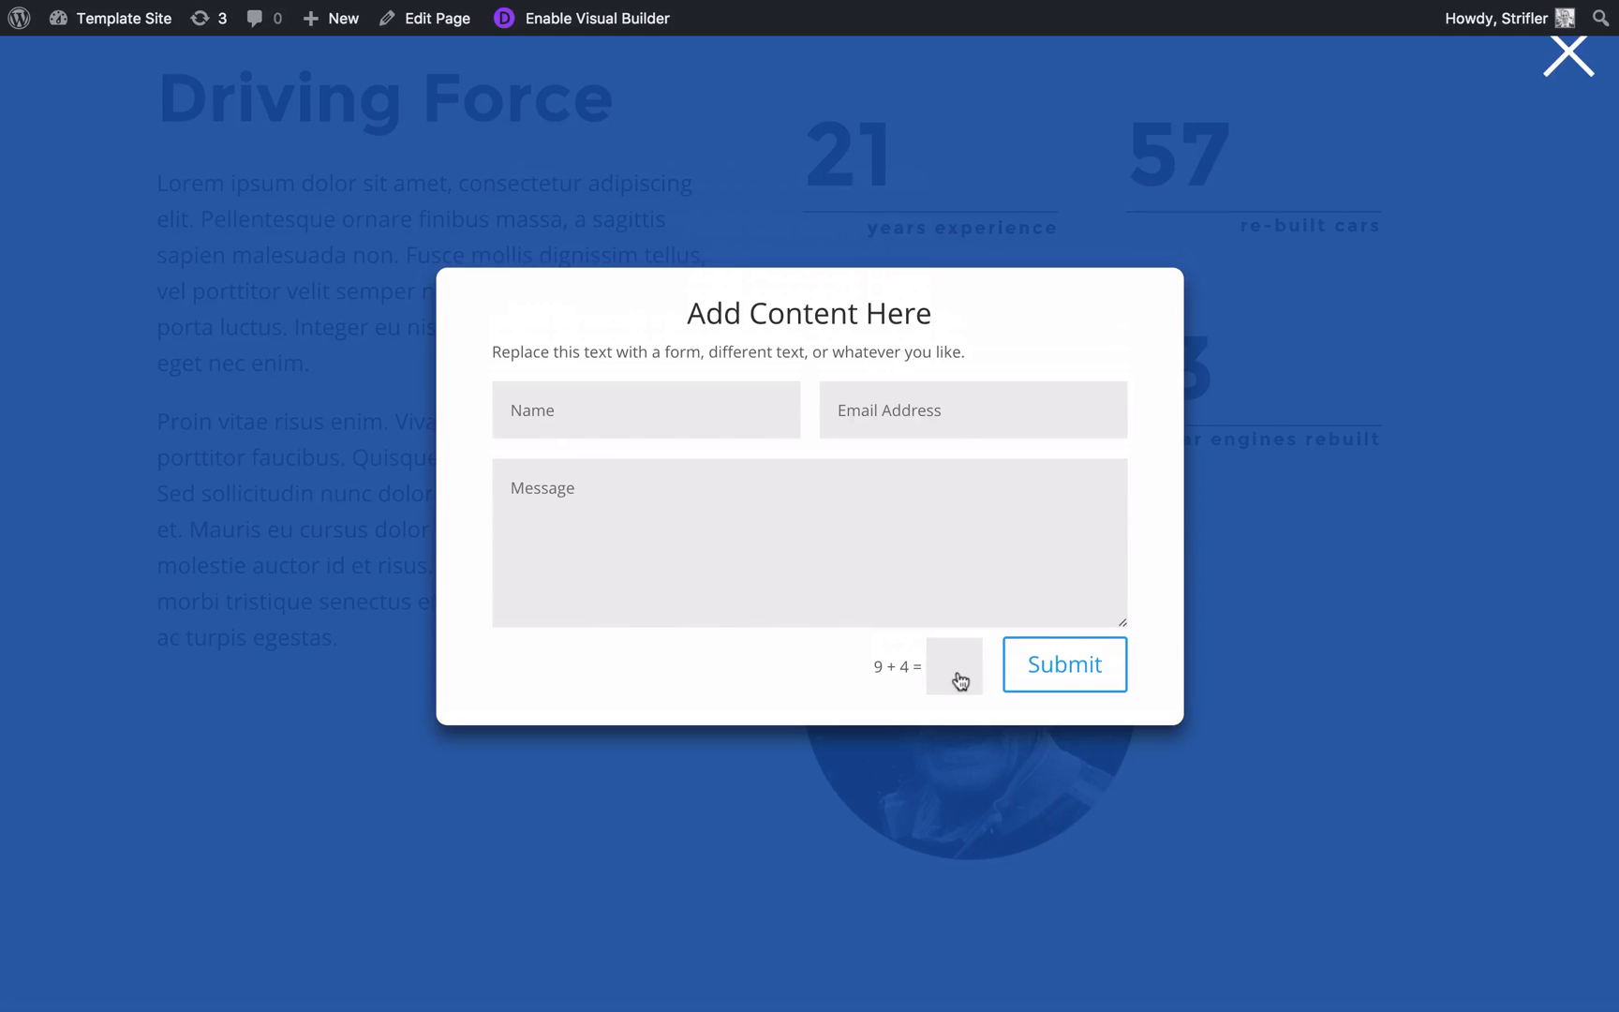
{"action": "mouse_move", "coordinate": [1227, 383]}
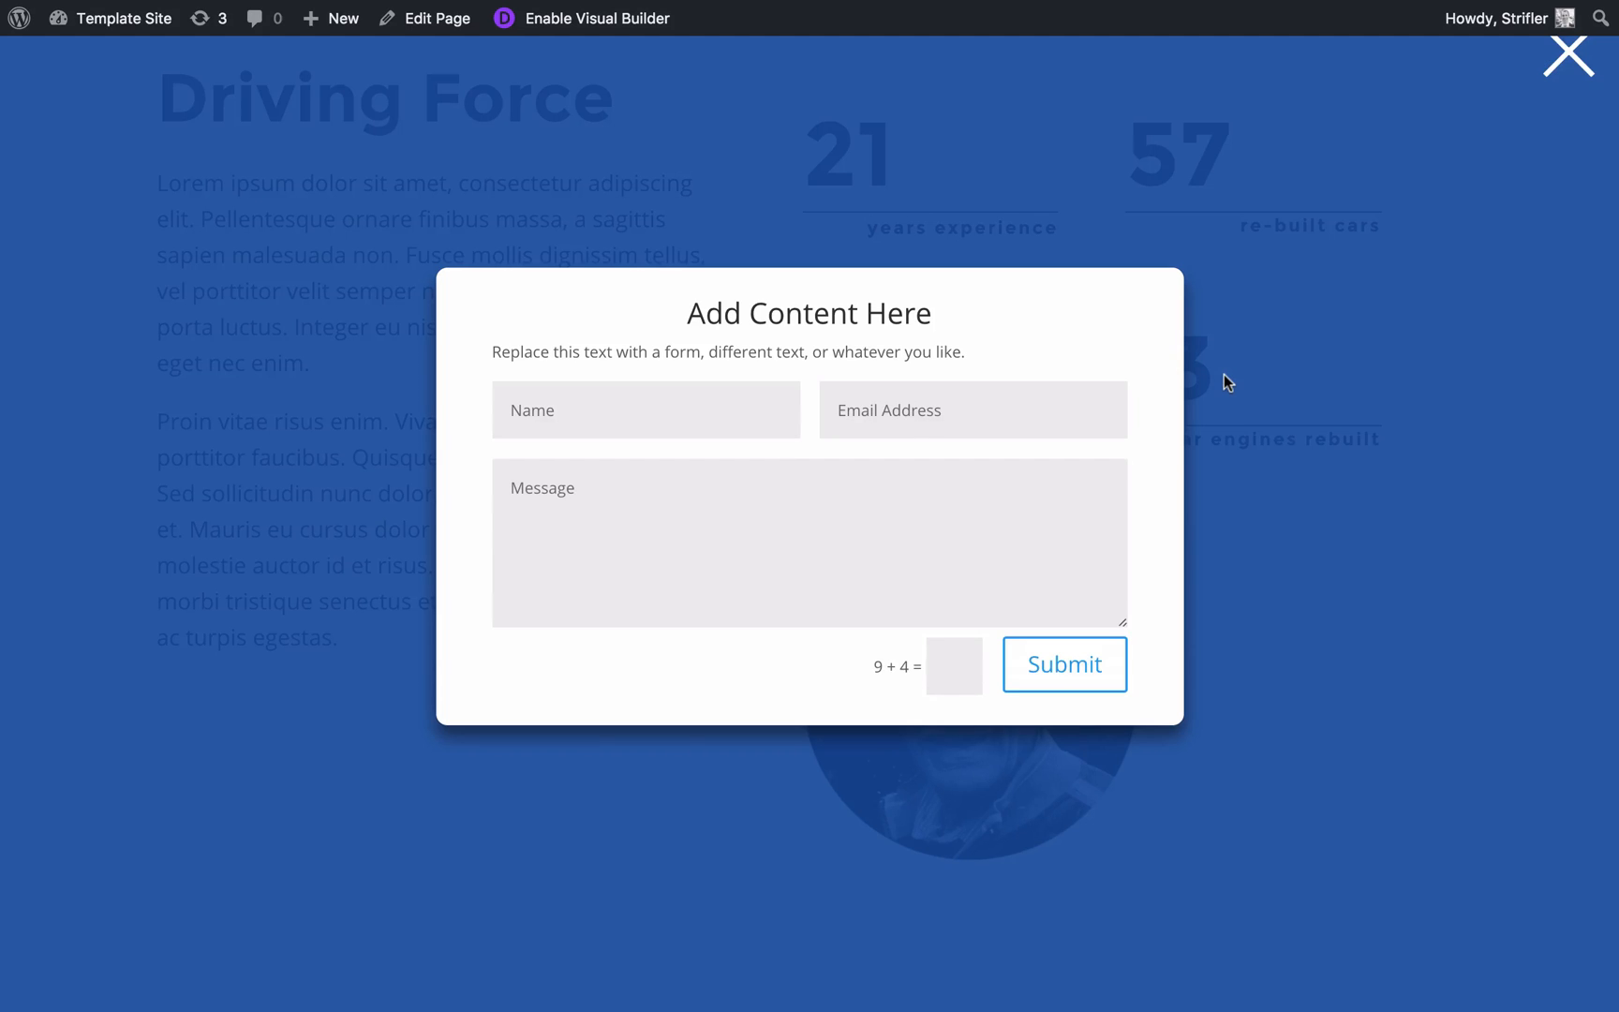
{"action": "mouse_move", "coordinate": [1025, 488]}
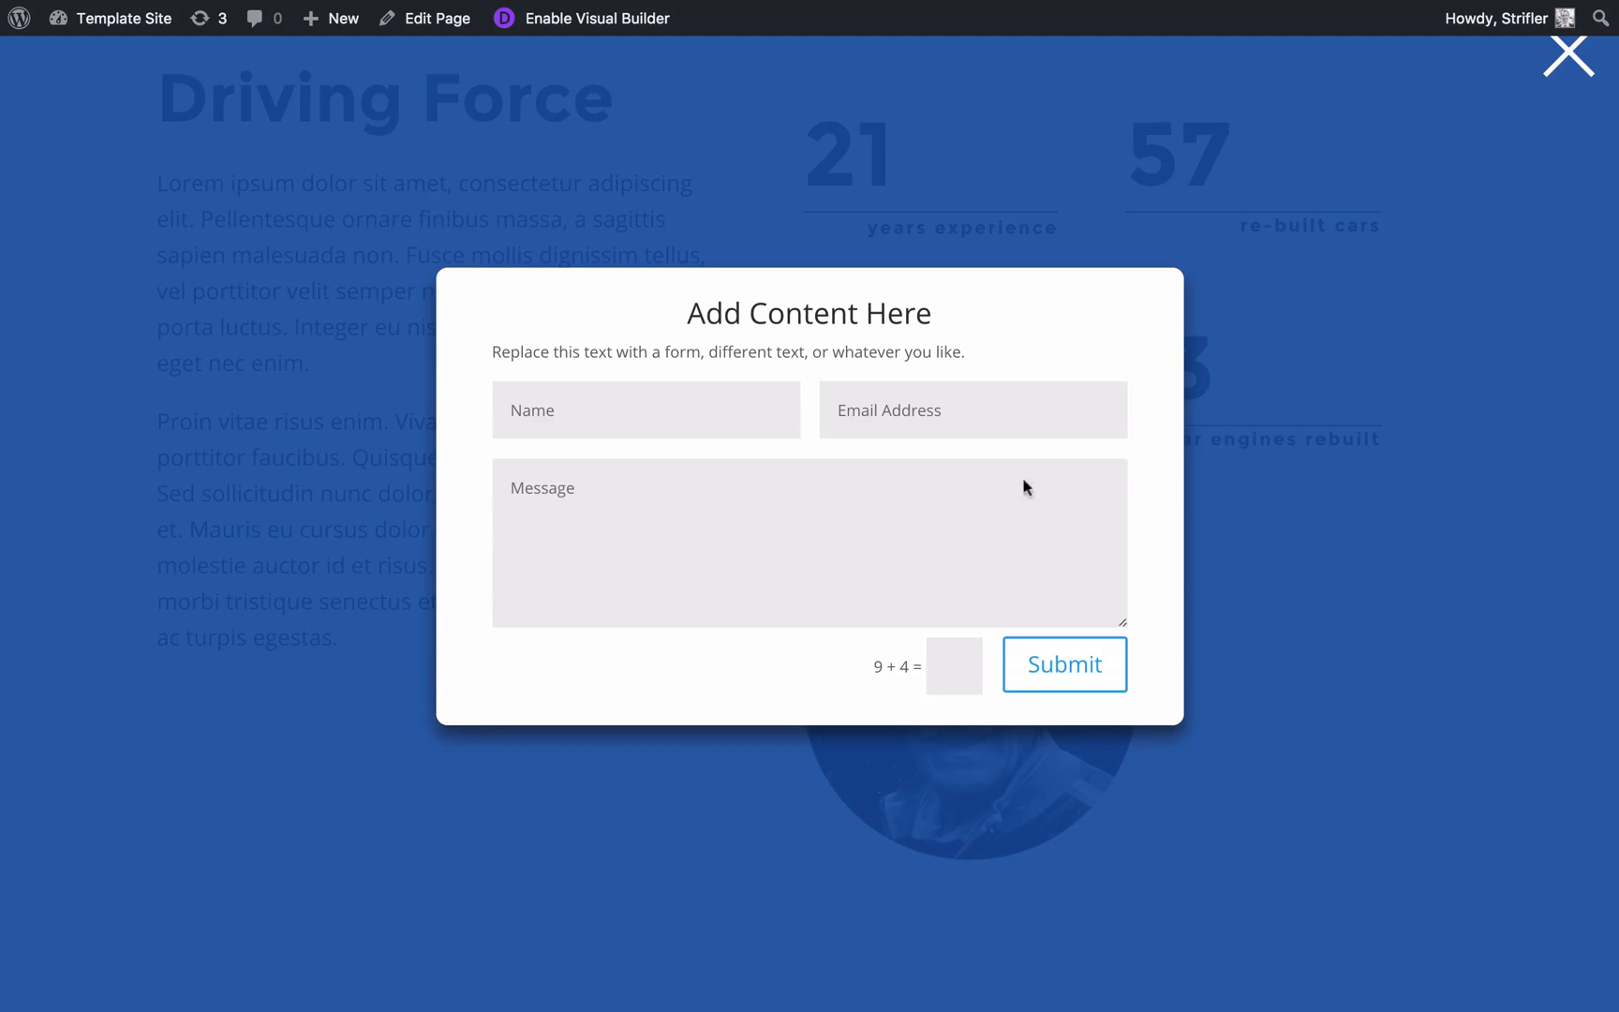
{"action": "mouse_move", "coordinate": [418, 725]}
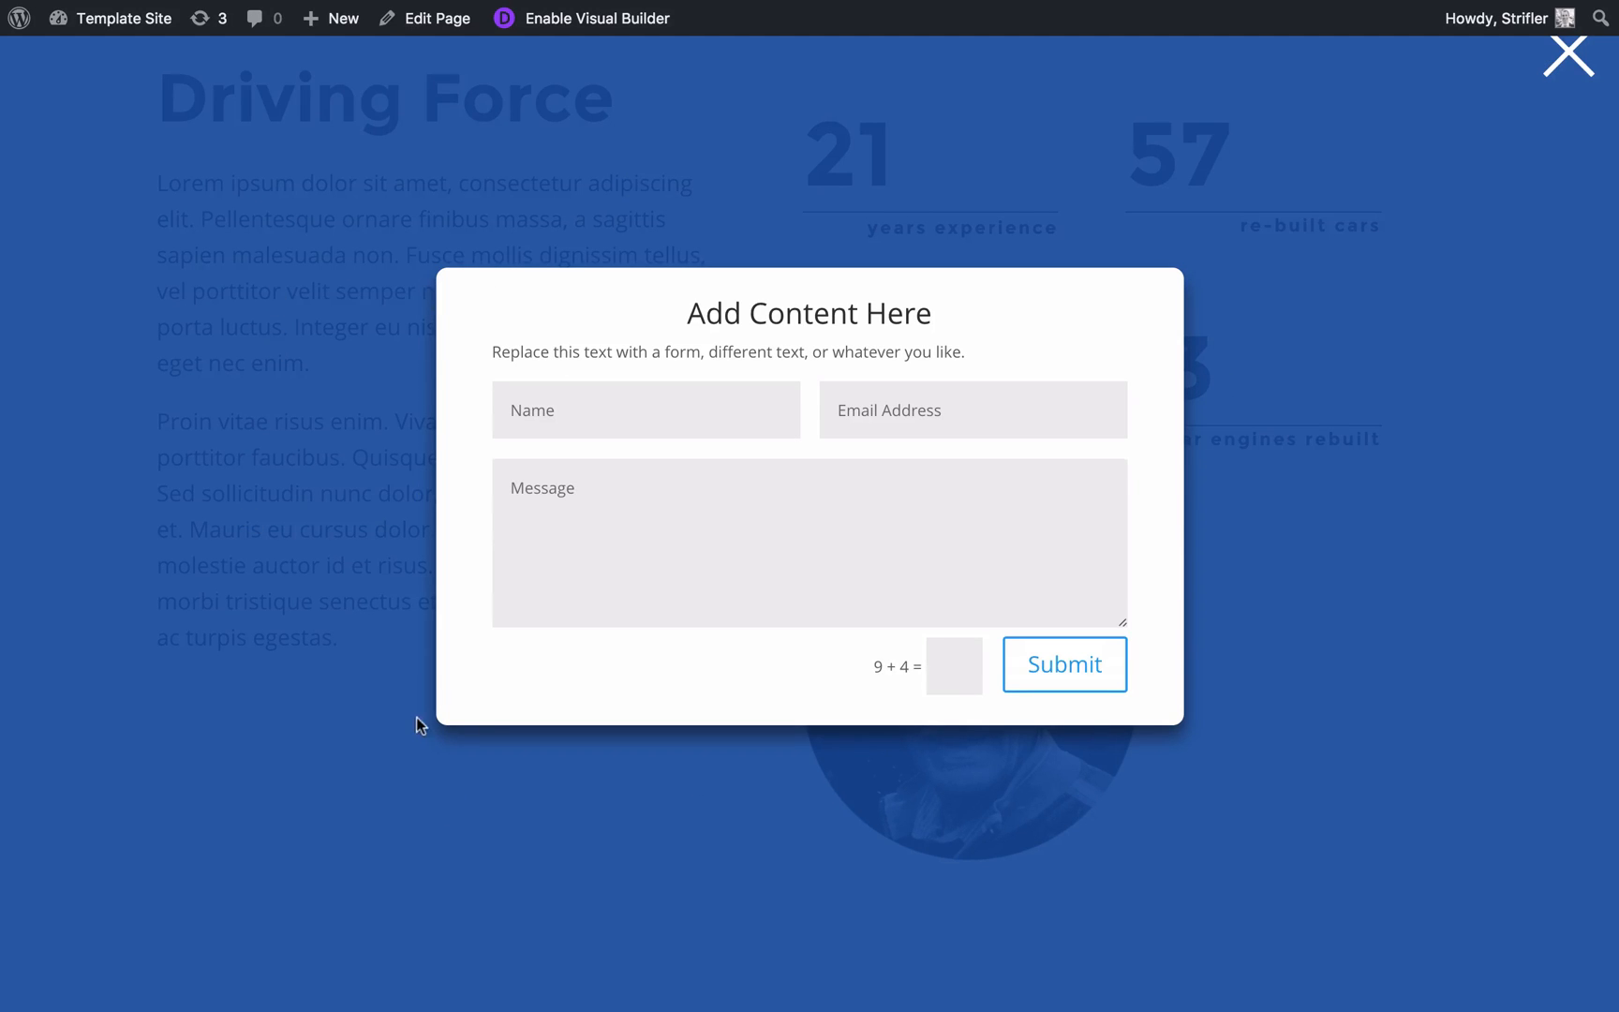
{"action": "mouse_move", "coordinate": [1241, 782]}
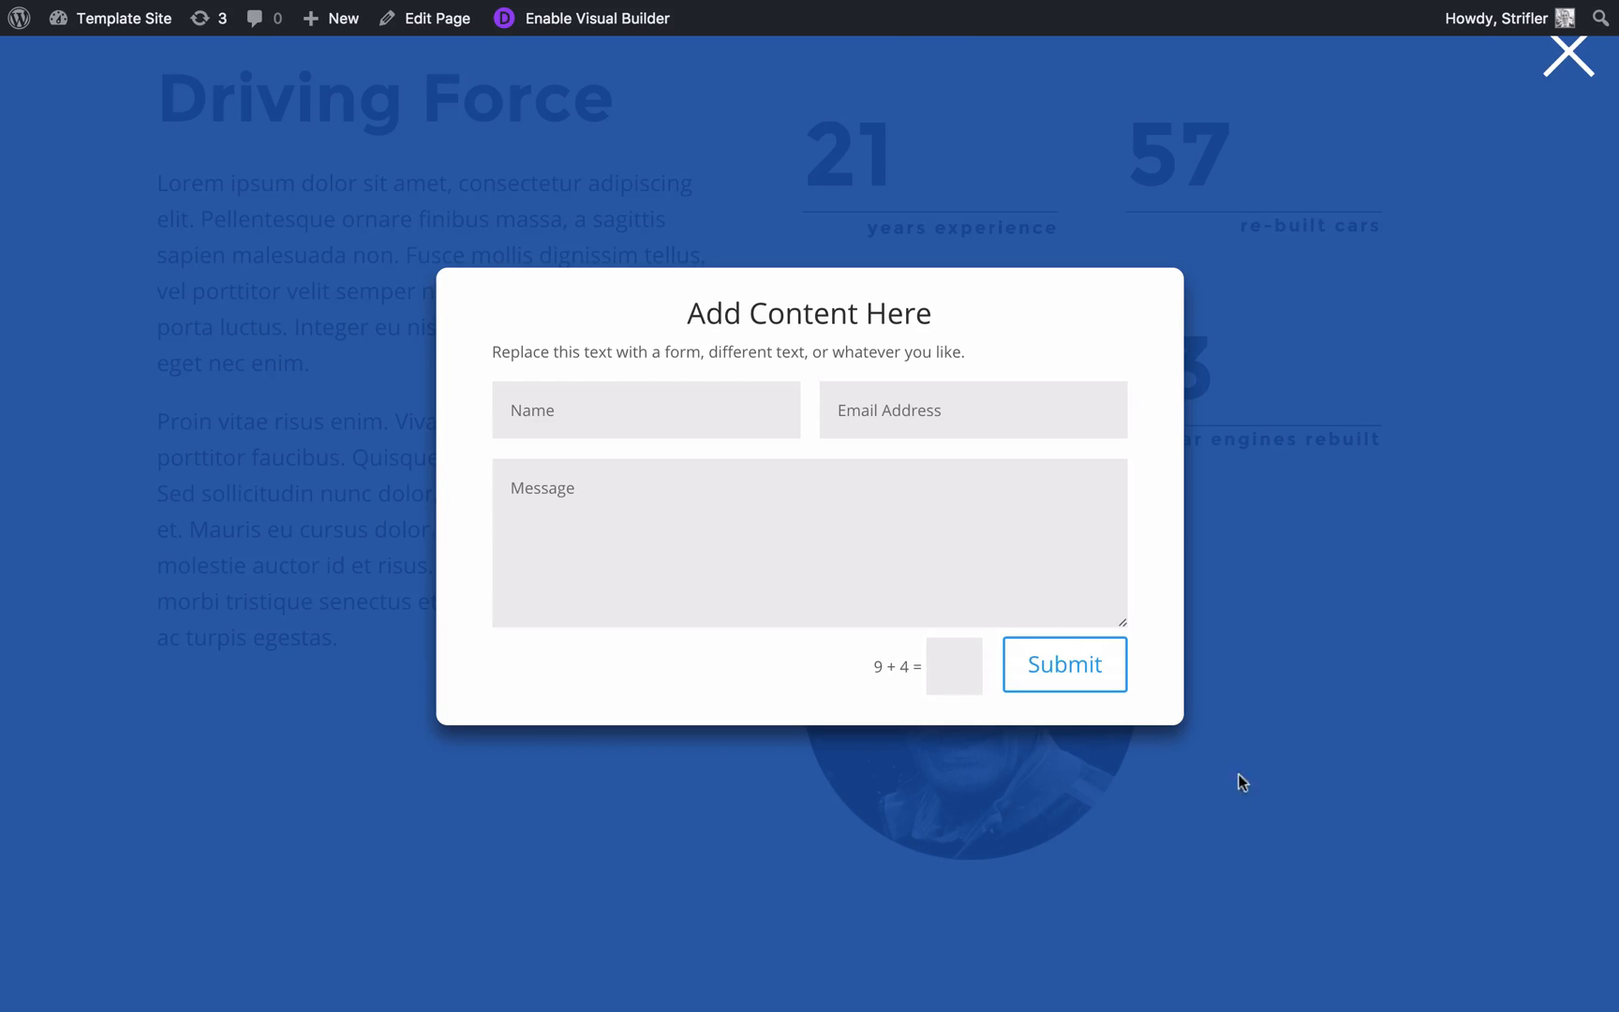
{"action": "mouse_move", "coordinate": [392, 494]}
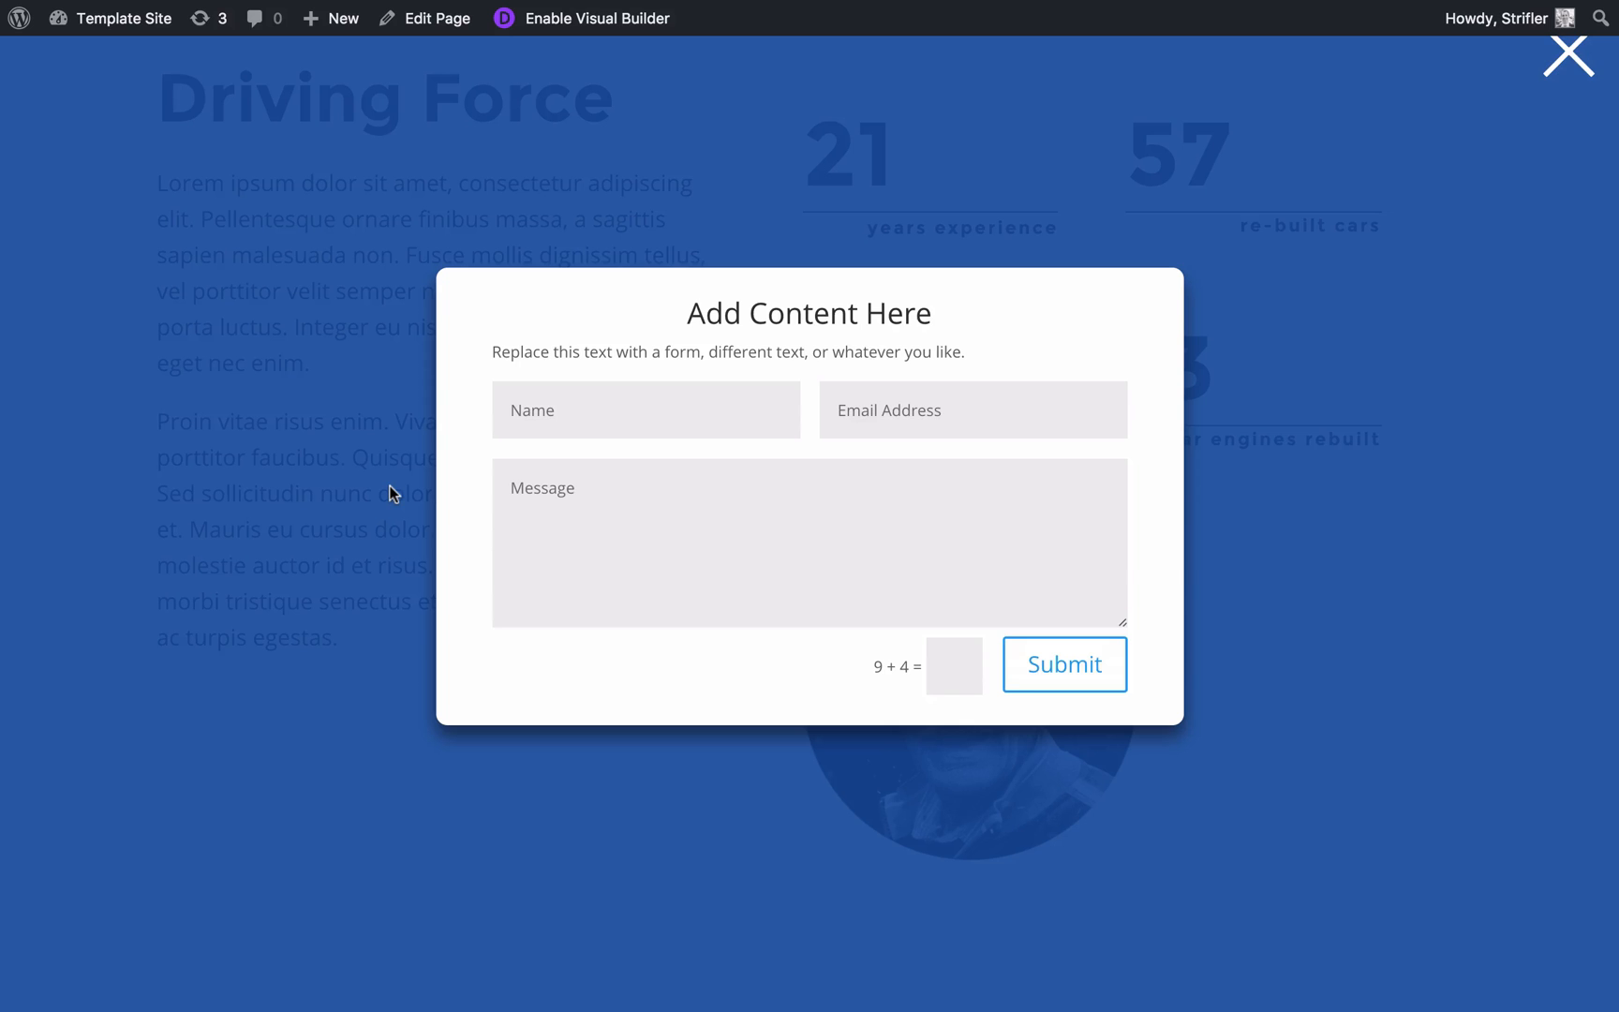
{"action": "mouse_move", "coordinate": [1193, 362]}
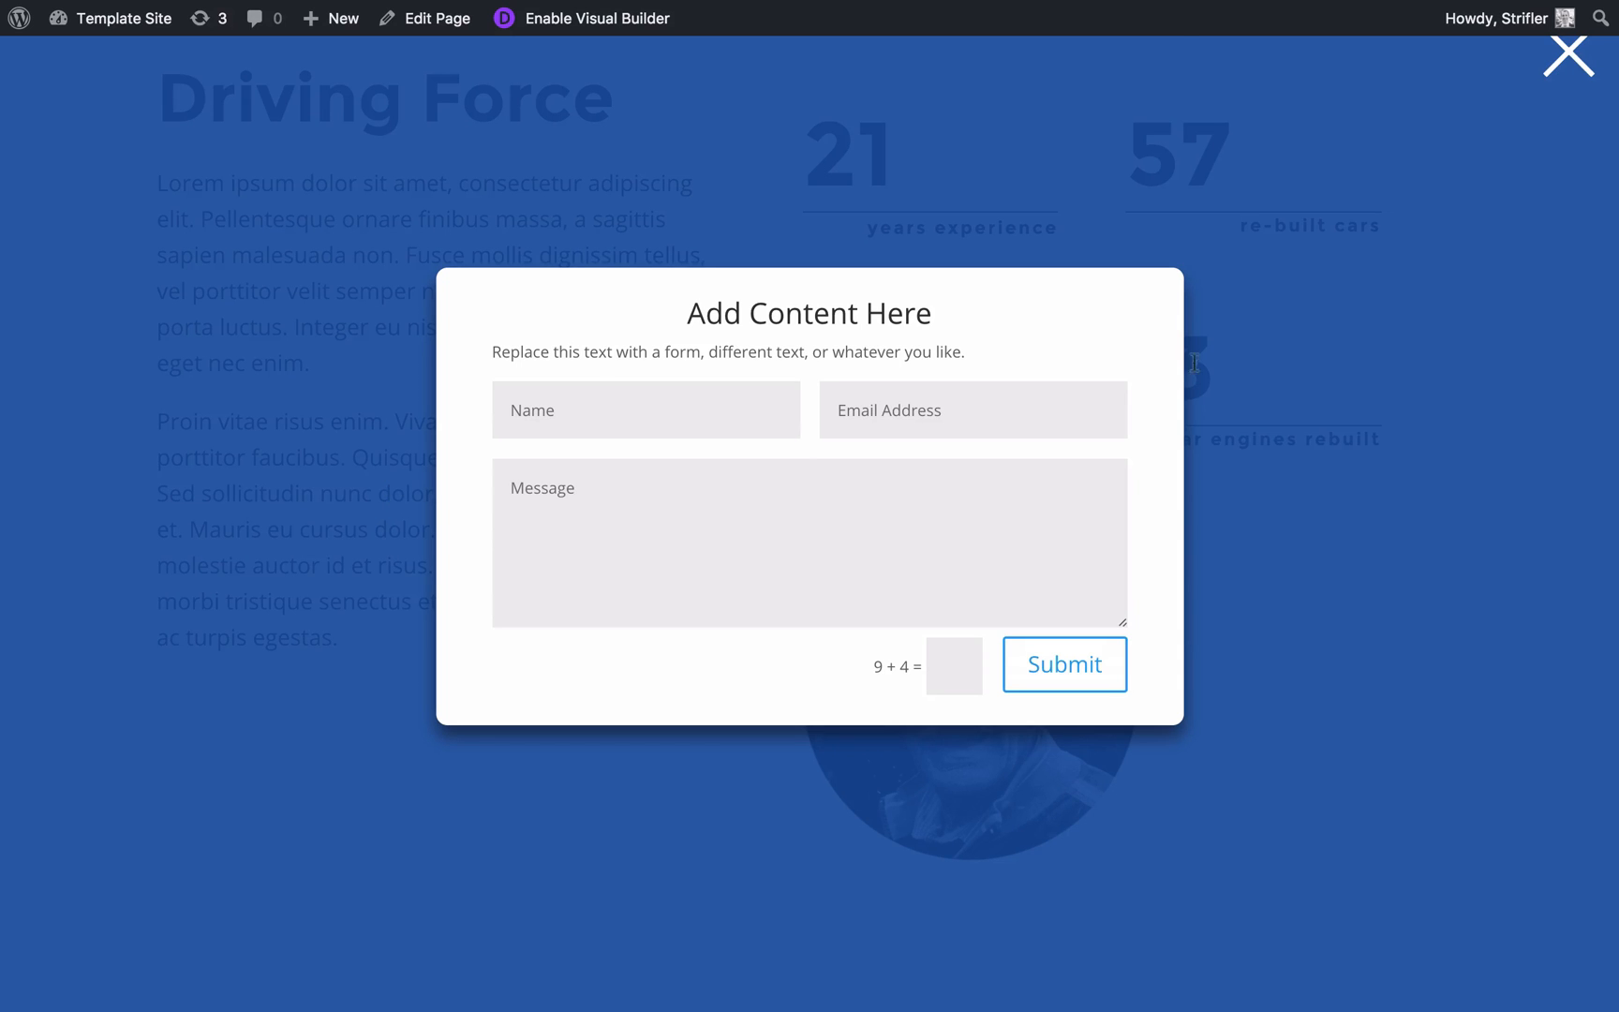
{"action": "left_click", "coordinate": [1568, 54]}
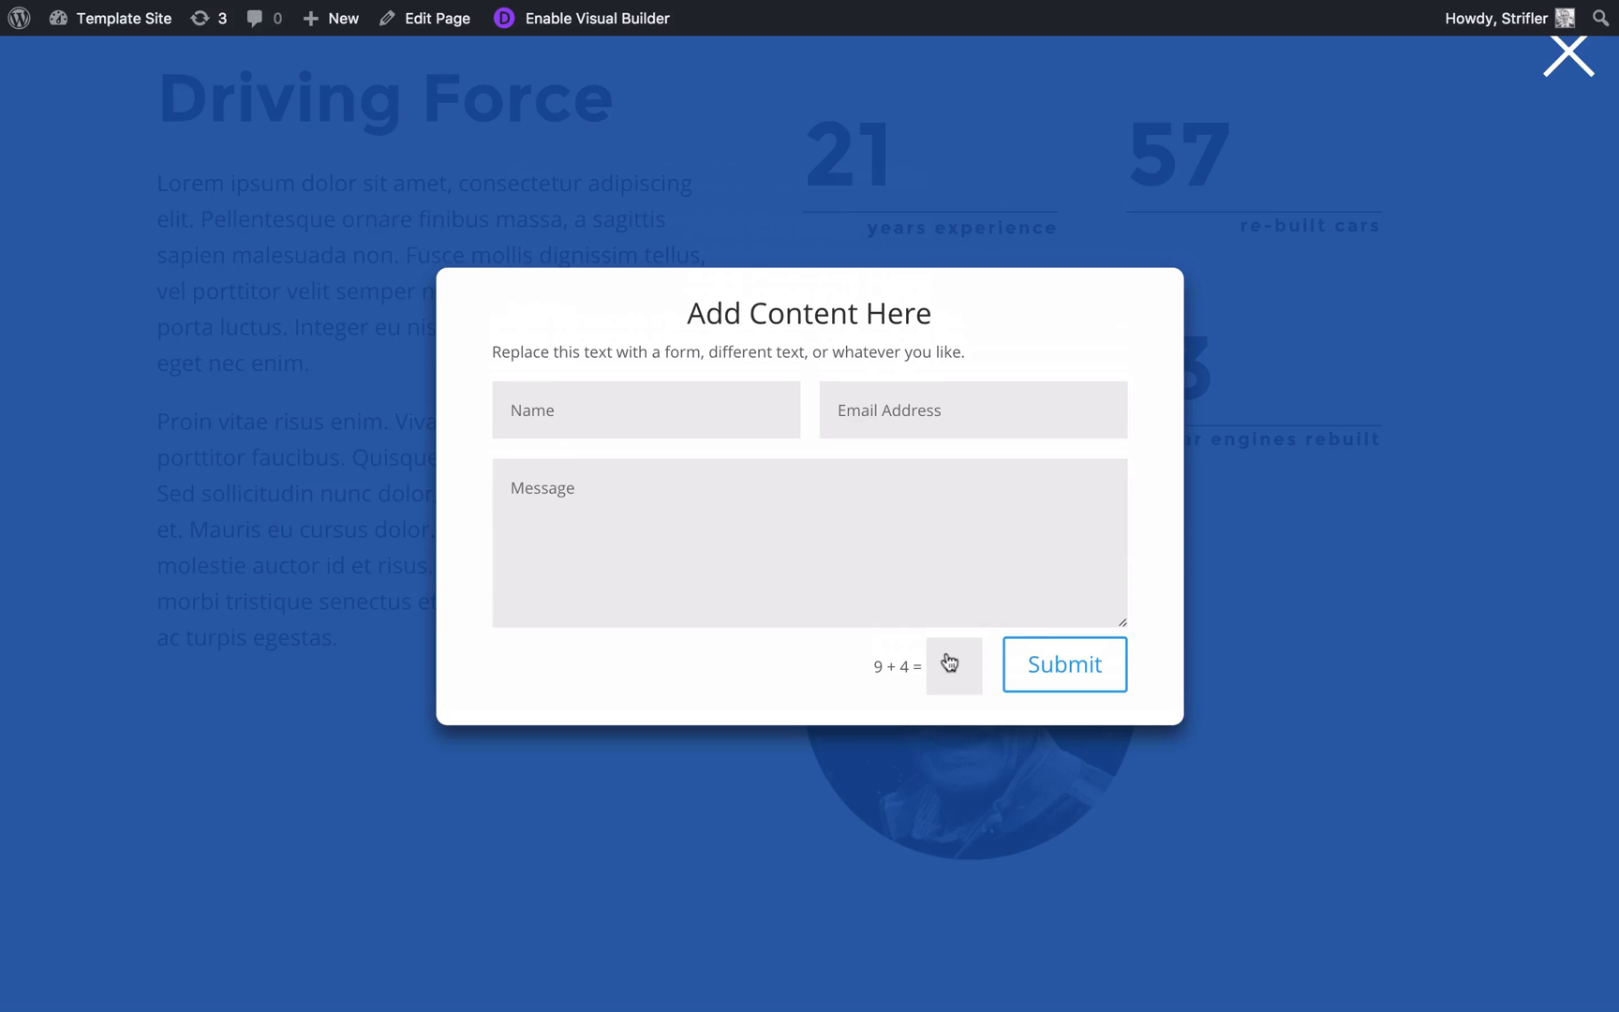
{"action": "mouse_move", "coordinate": [1312, 321]}
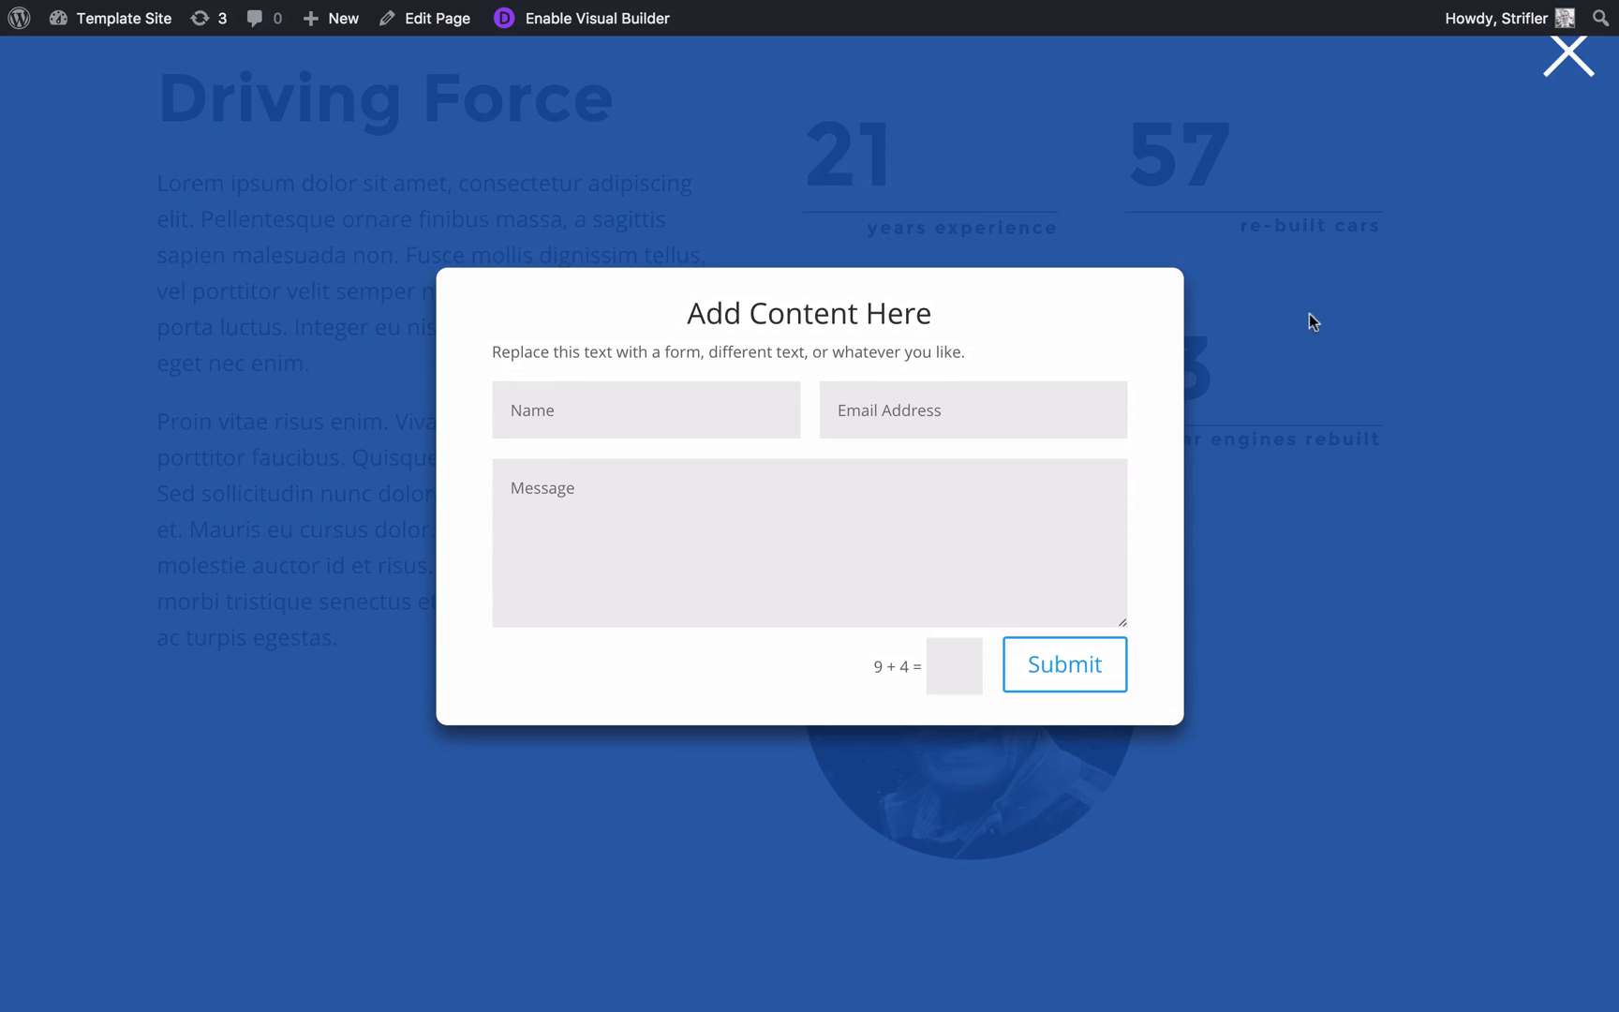
{"action": "left_click", "coordinate": [1568, 54]}
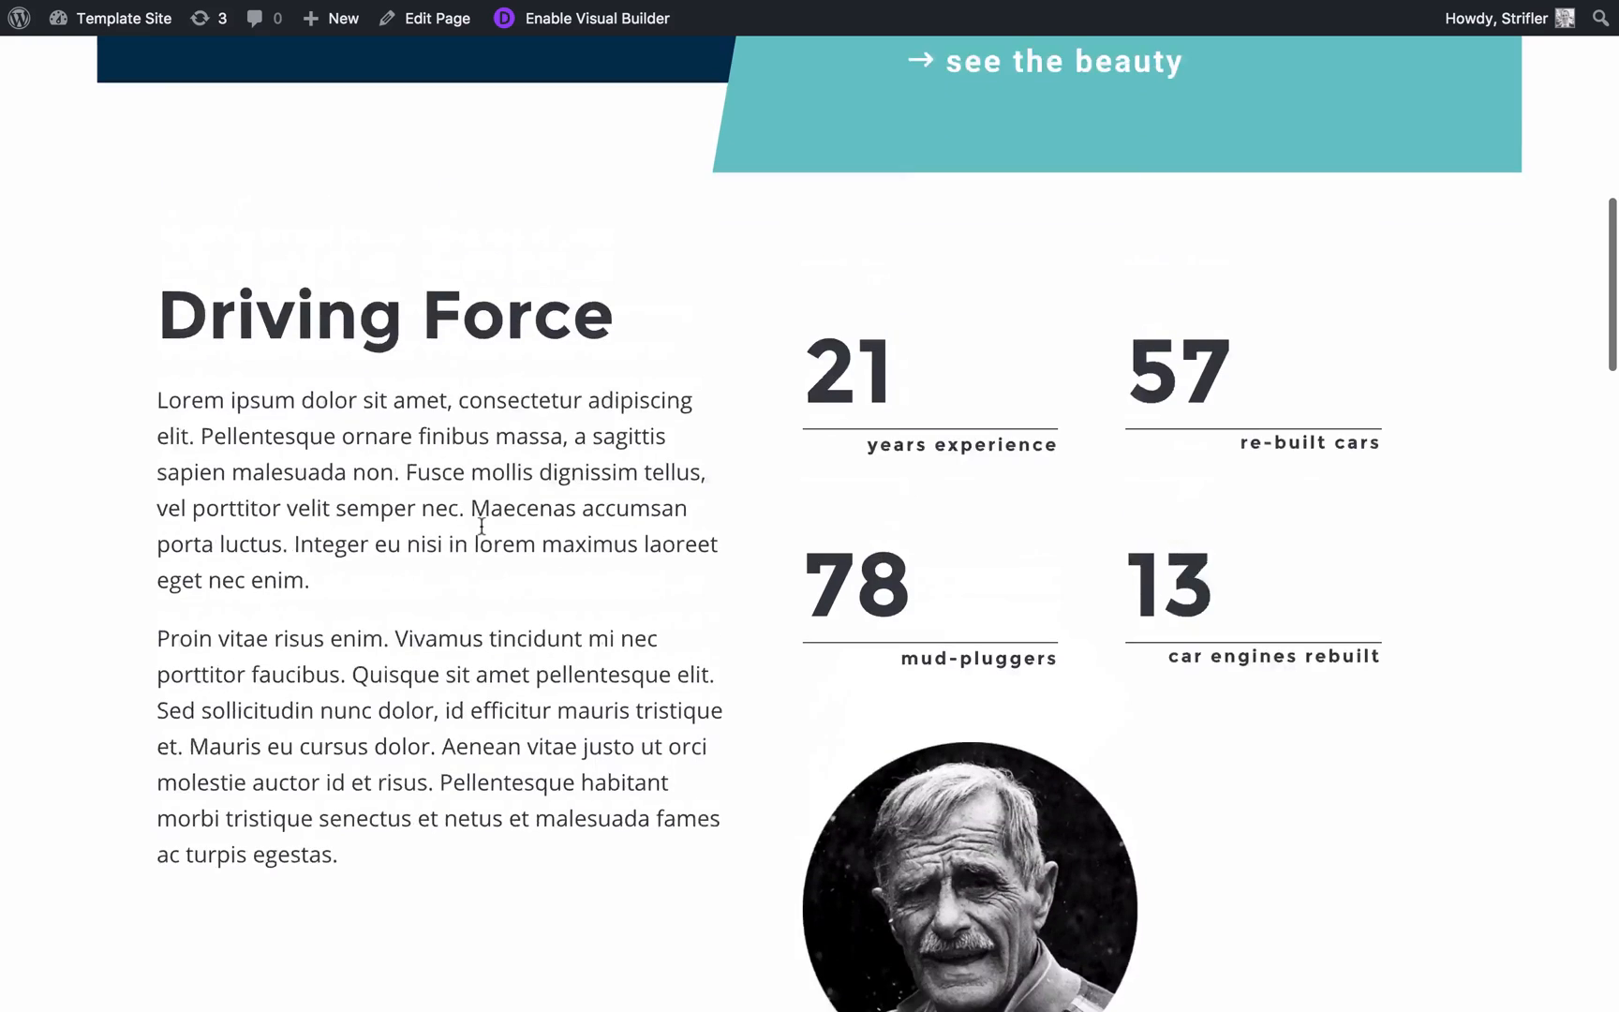
{"action": "left_click", "coordinate": [471, 50]}
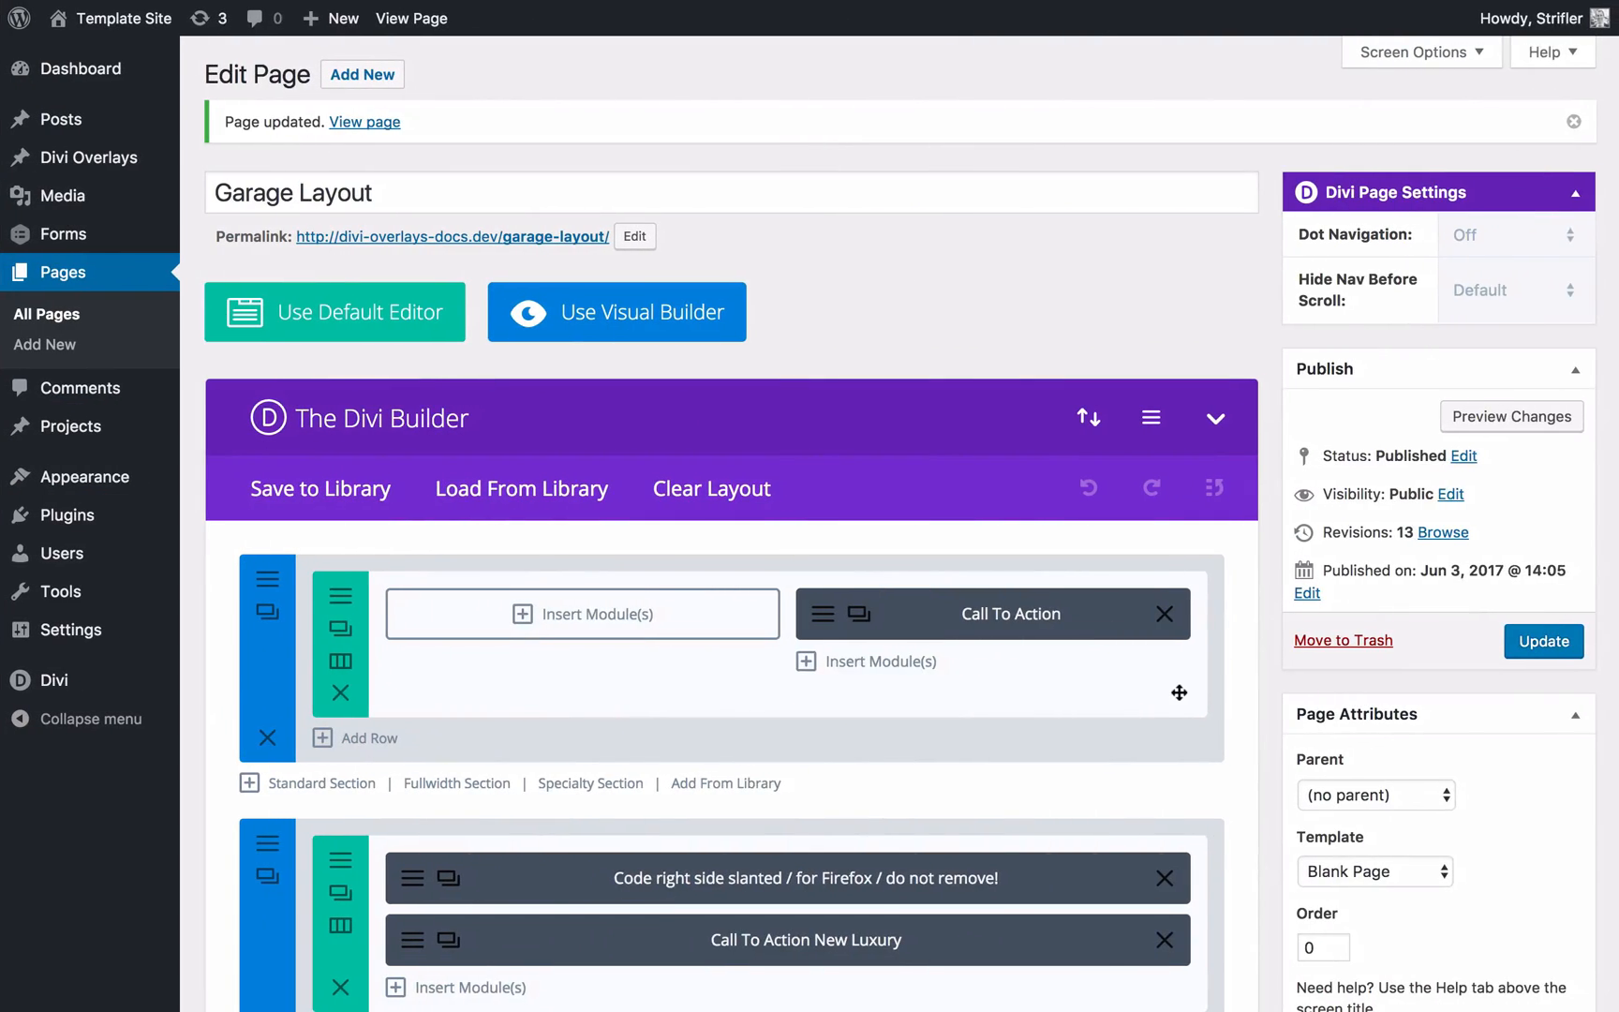
Delete the portrait Text module from the bottom row of the counters column.
{"action": "scroll", "scroll_direction": "down", "scroll_amount": 3}
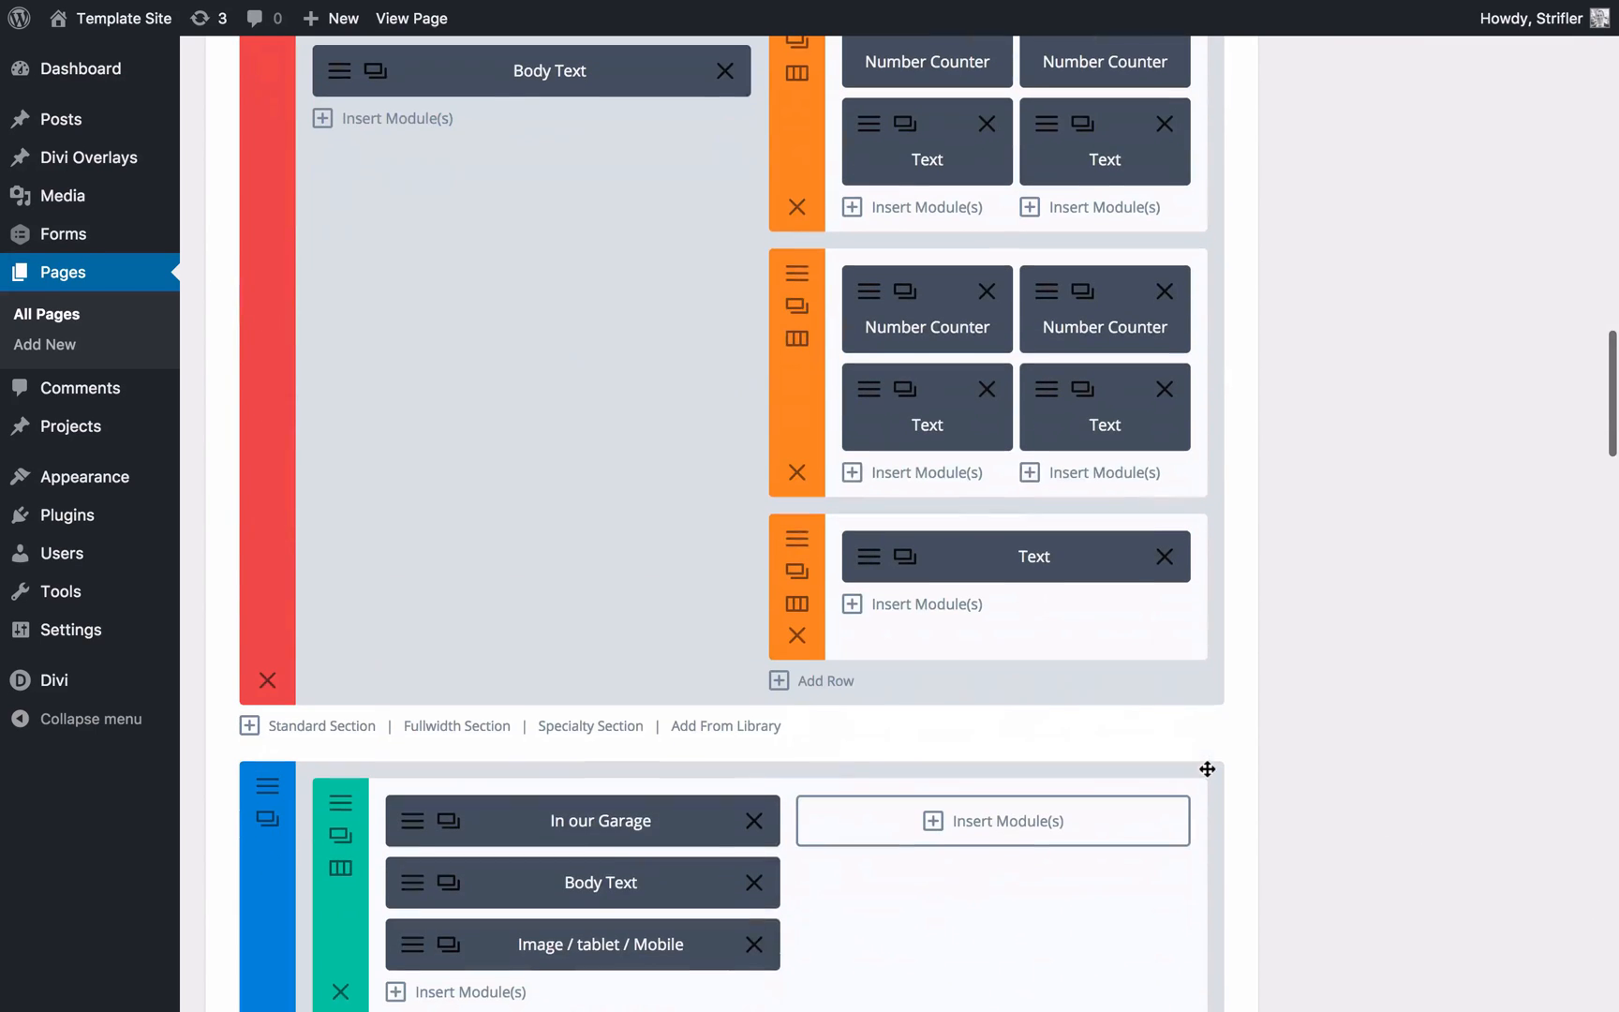
{"action": "scroll", "scroll_direction": "down", "scroll_amount": 3}
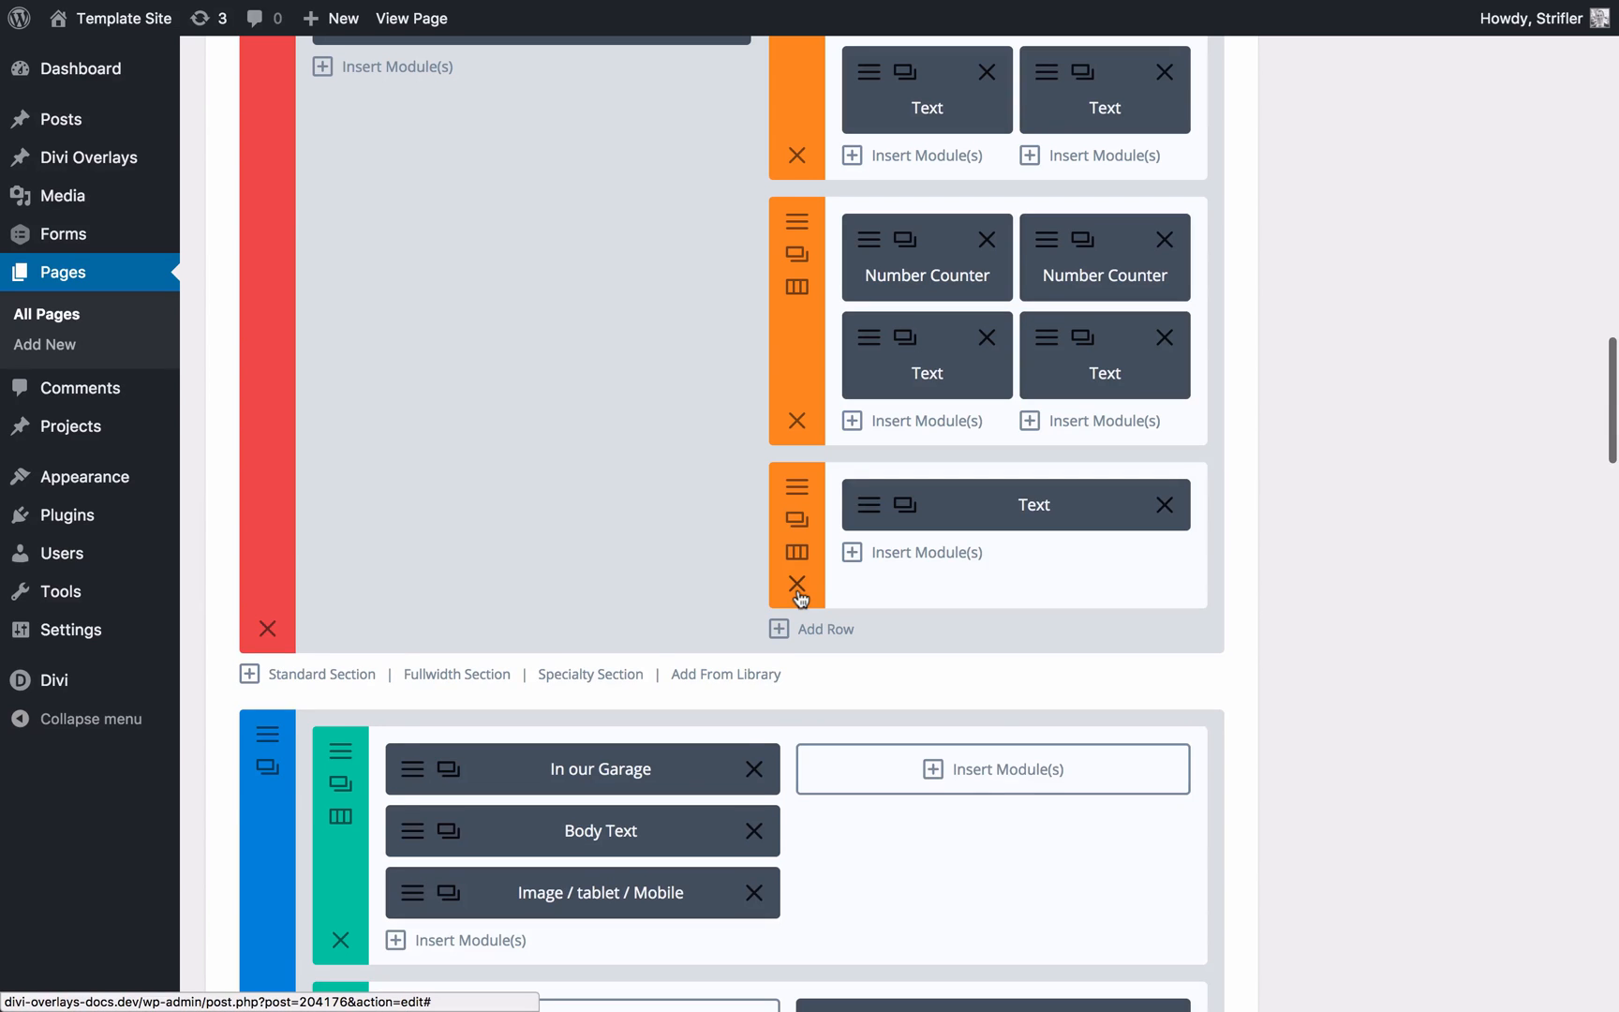
{"action": "left_click", "coordinate": [823, 629]}
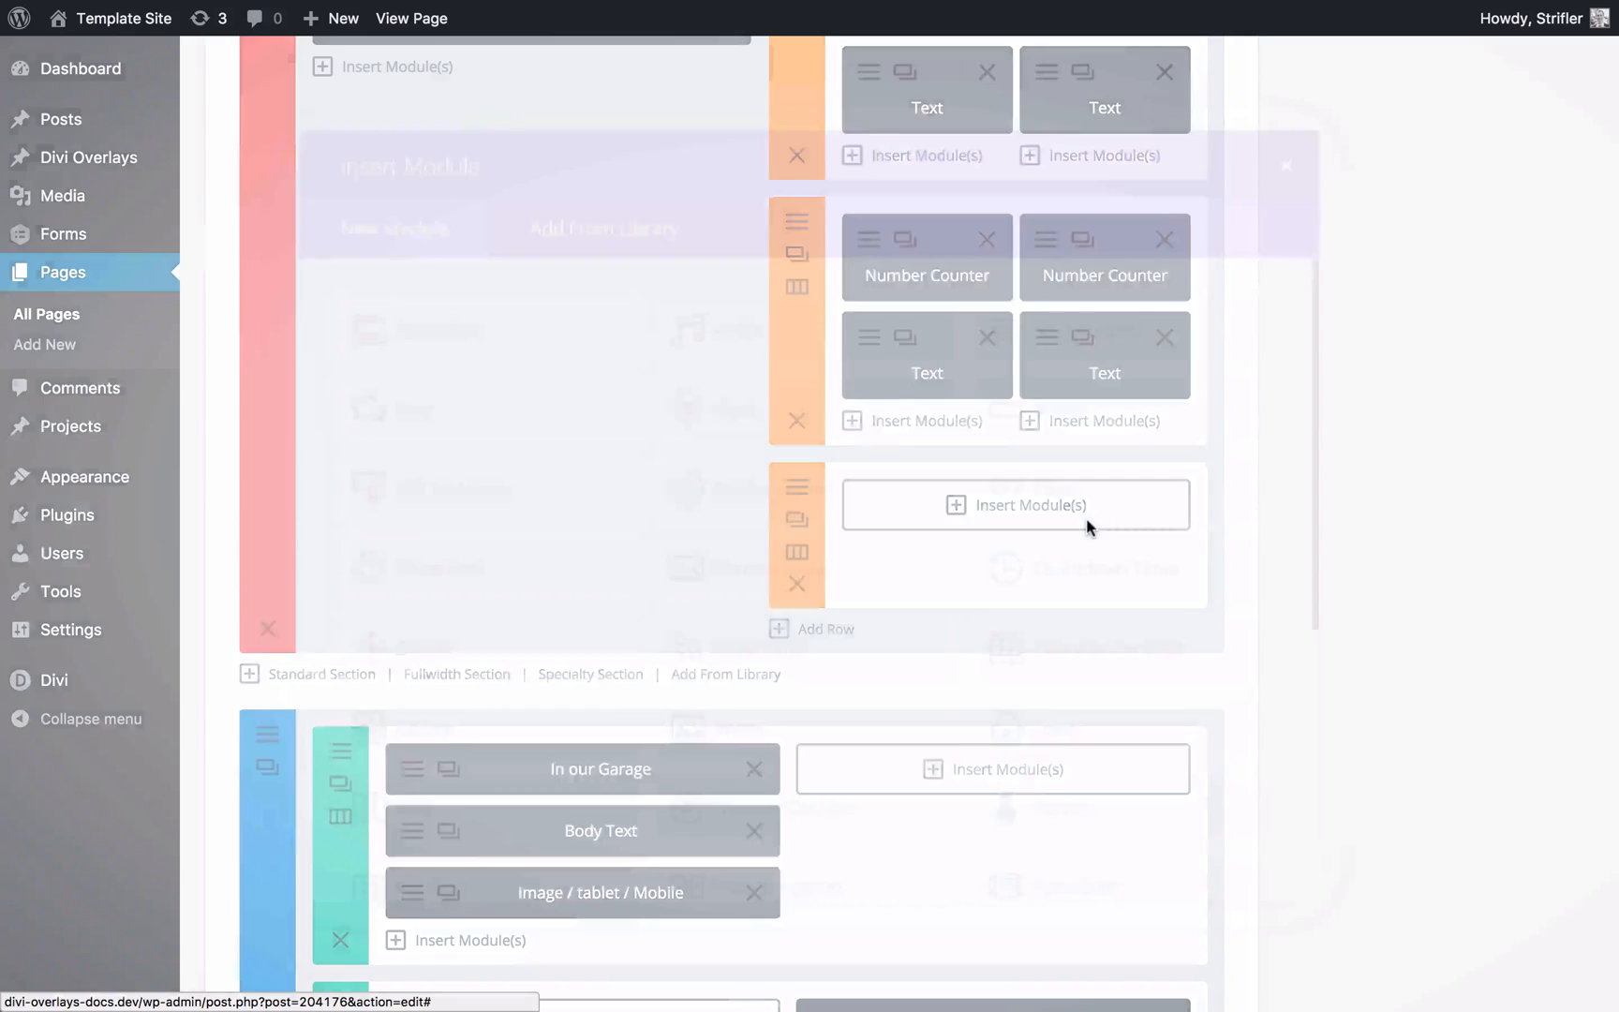
Add an Image module with the person-1 dreadlocked-man portrait set as its image.
{"action": "left_click", "coordinate": [1015, 505]}
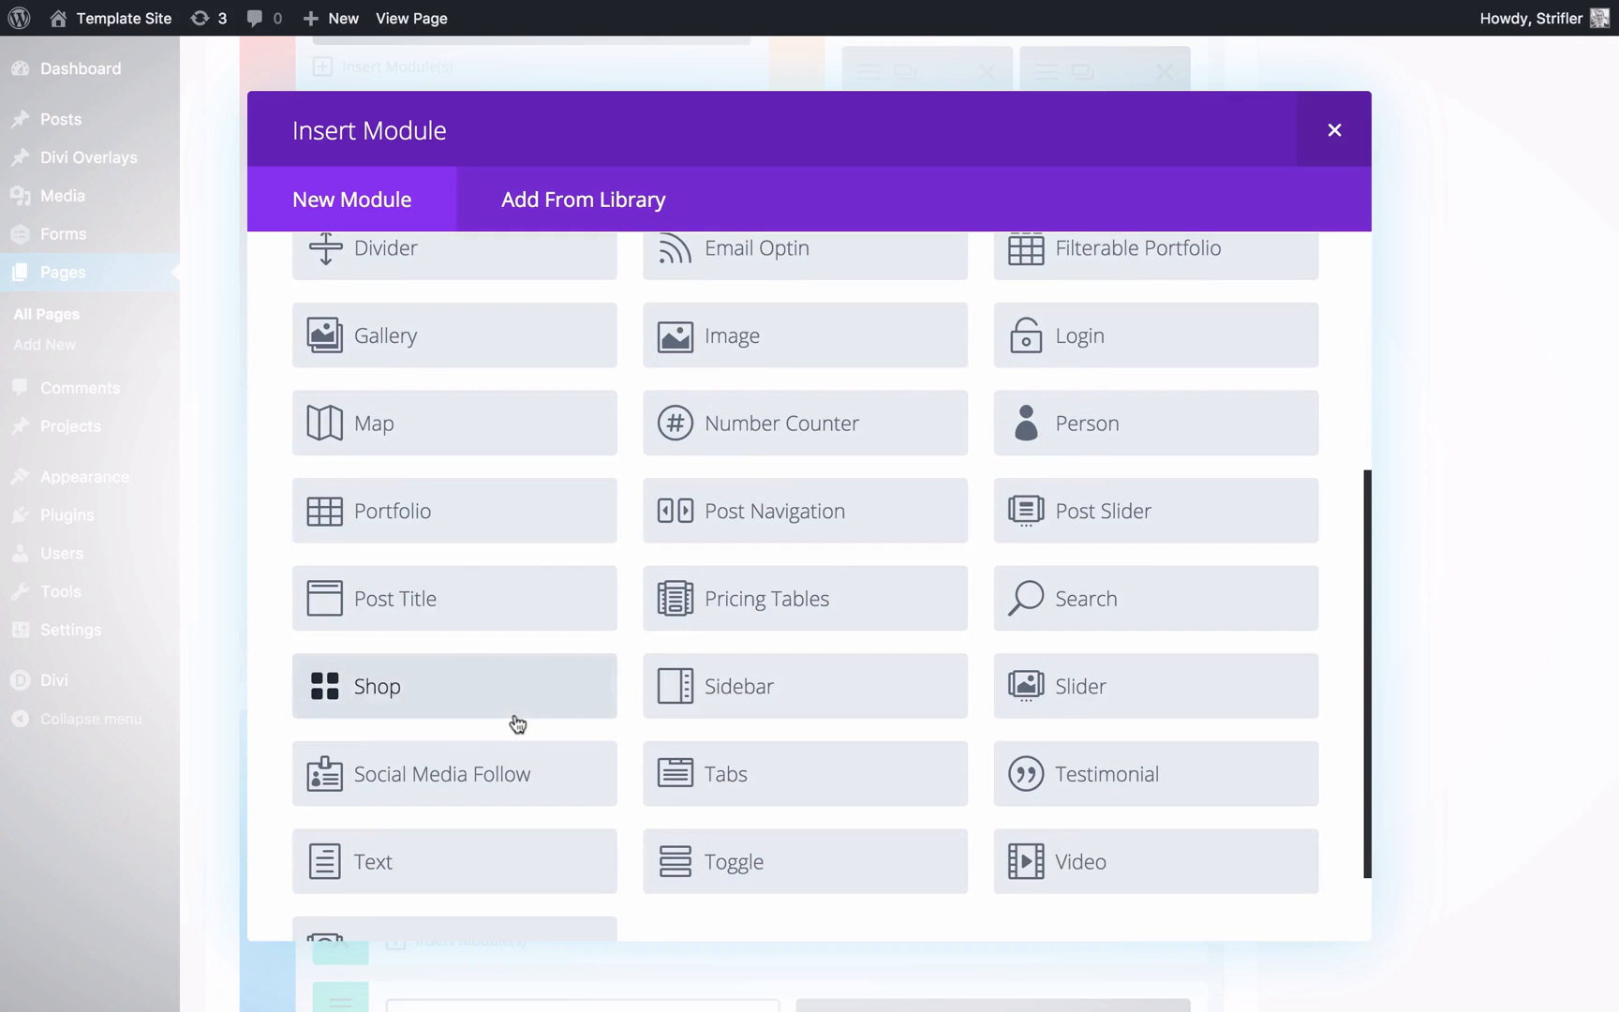
{"action": "mouse_move", "coordinate": [970, 652]}
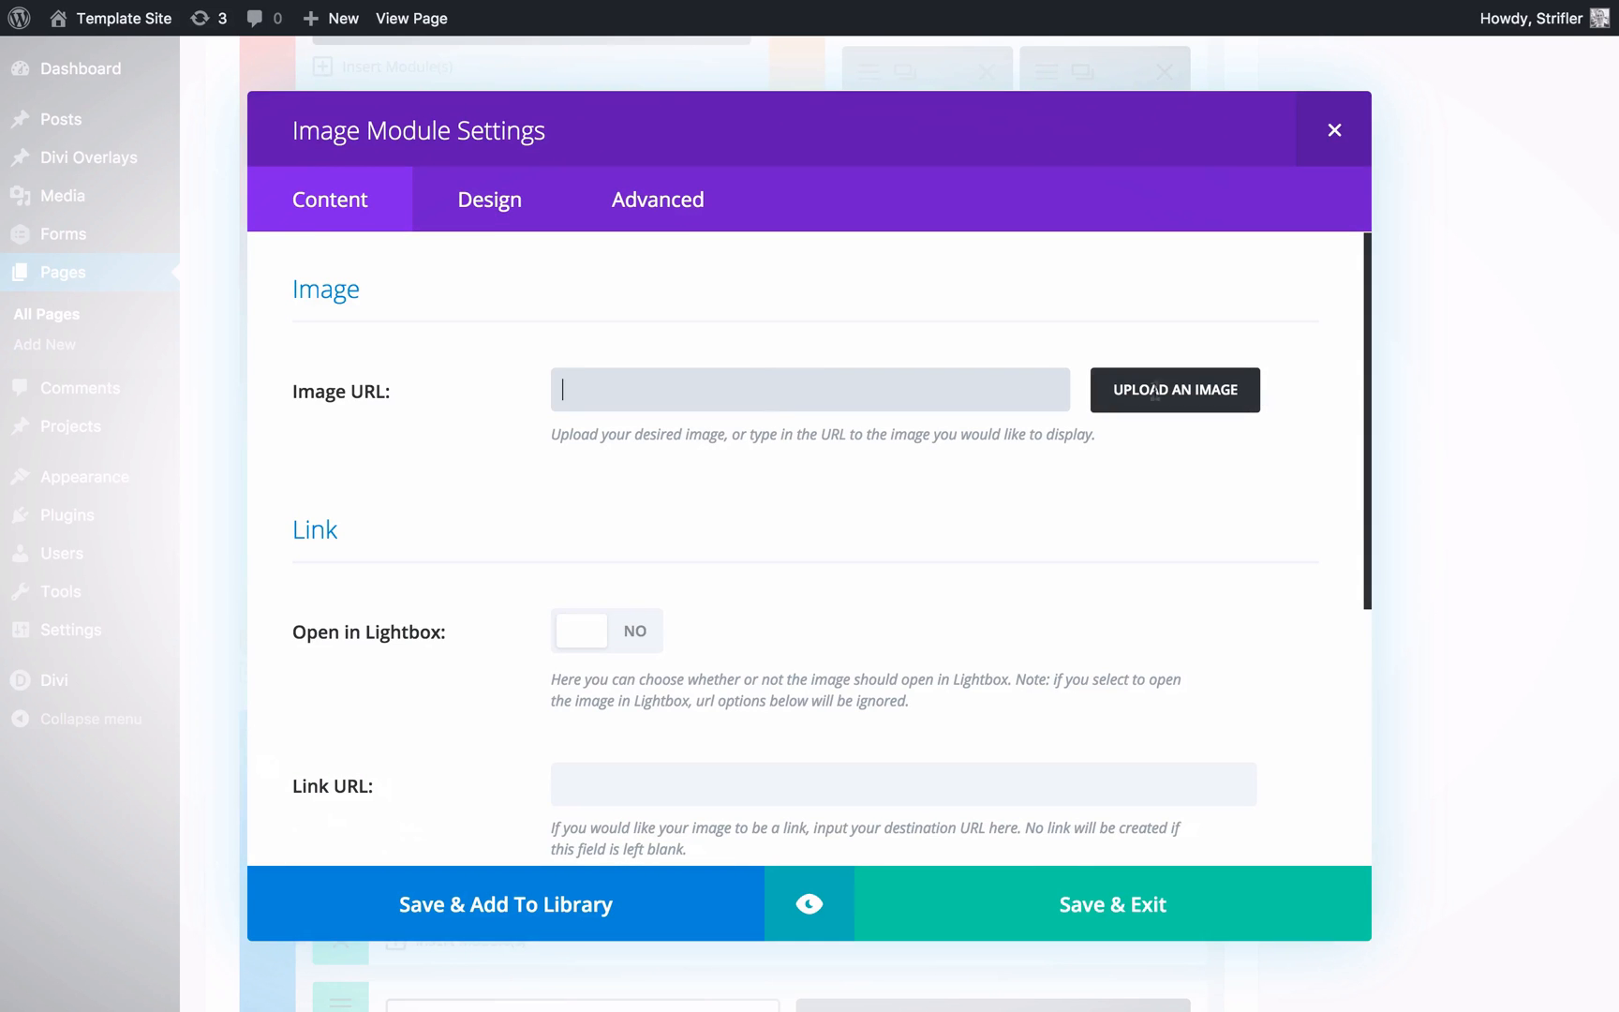
{"action": "left_click", "coordinate": [1173, 389]}
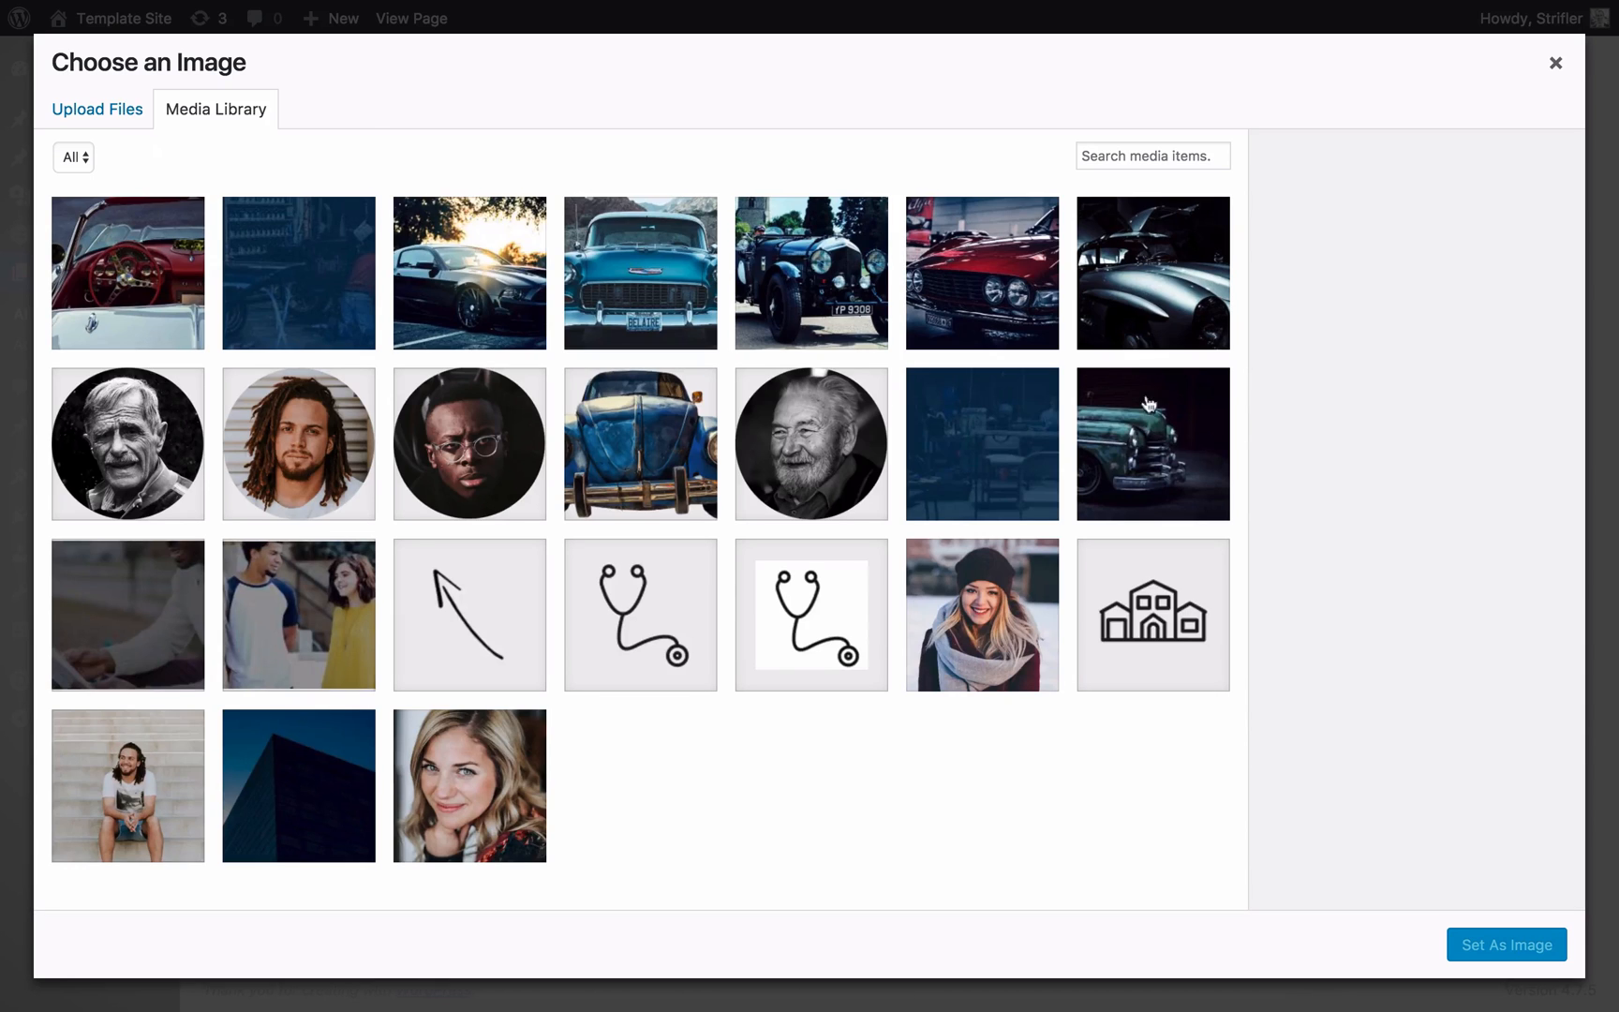
{"action": "left_click", "coordinate": [298, 444]}
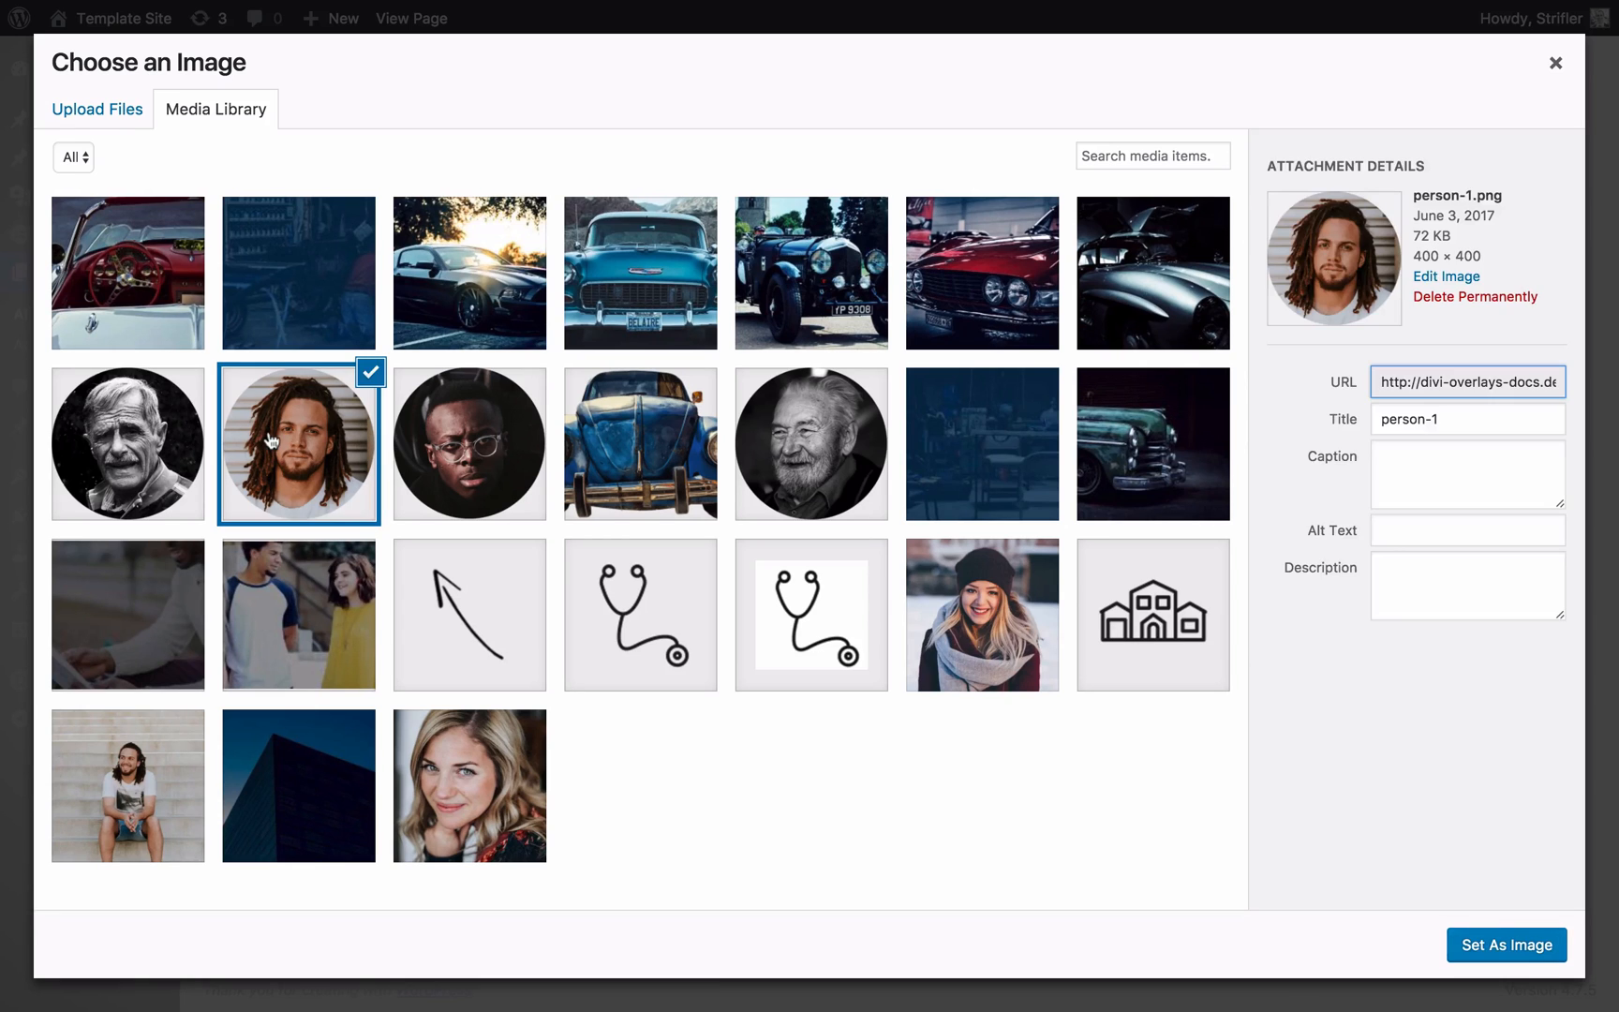
{"action": "left_click", "coordinate": [1506, 945]}
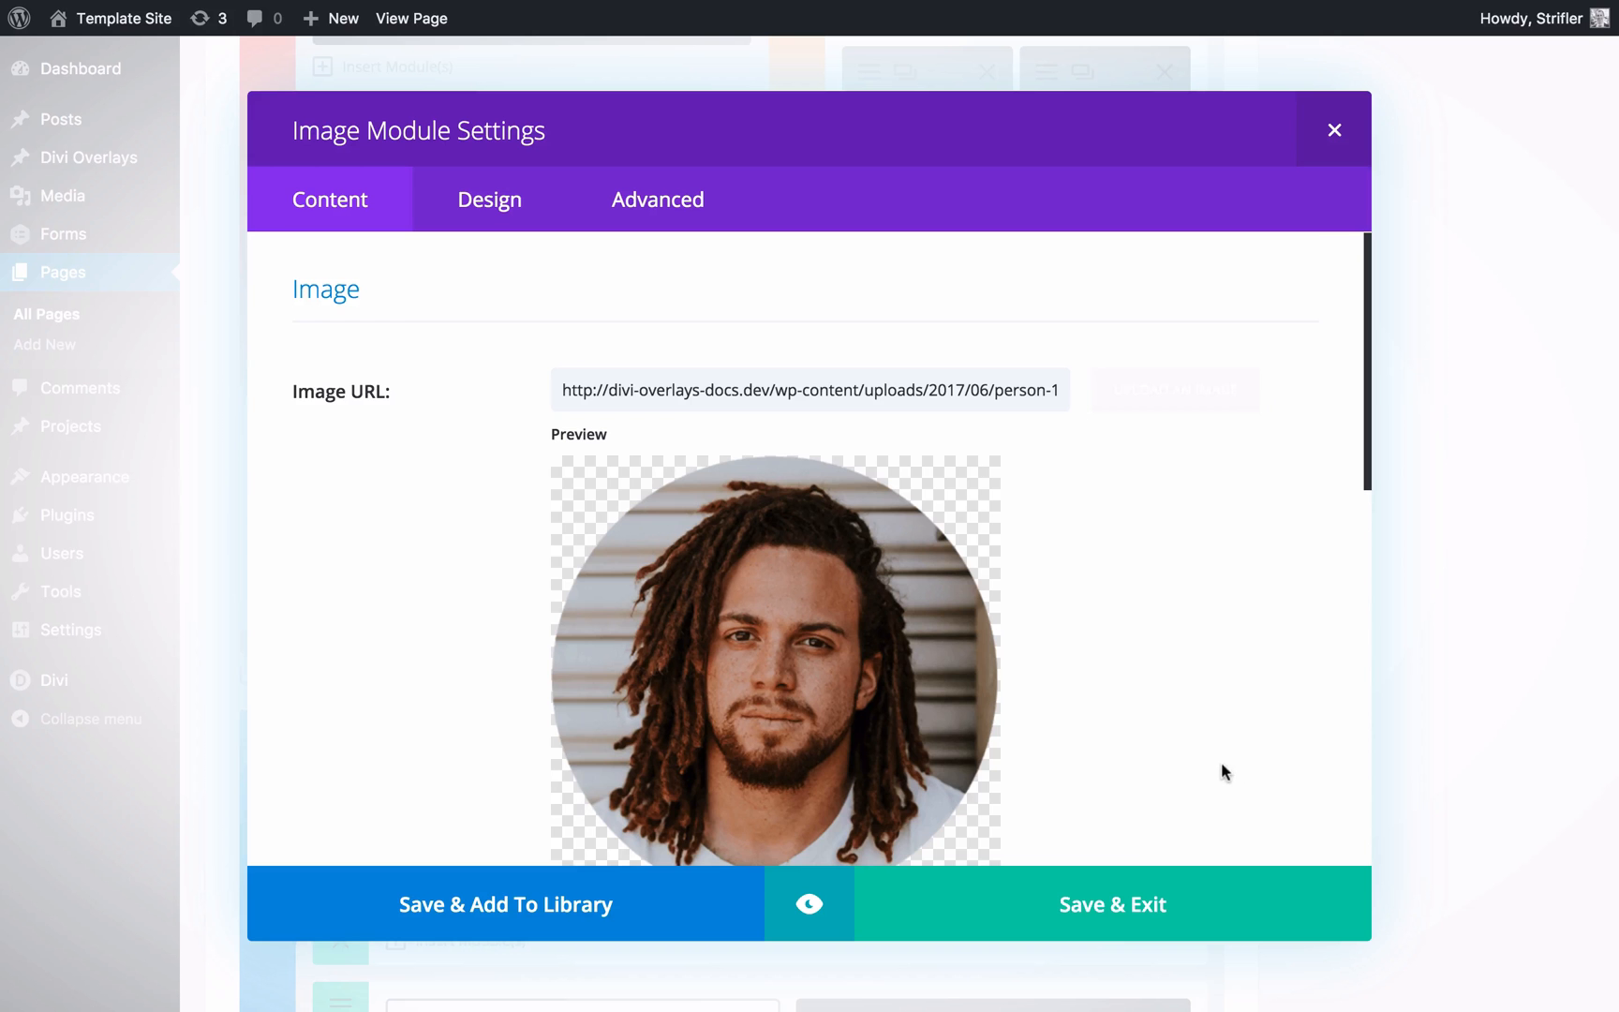
{"action": "scroll", "scroll_direction": "down", "scroll_amount": 3}
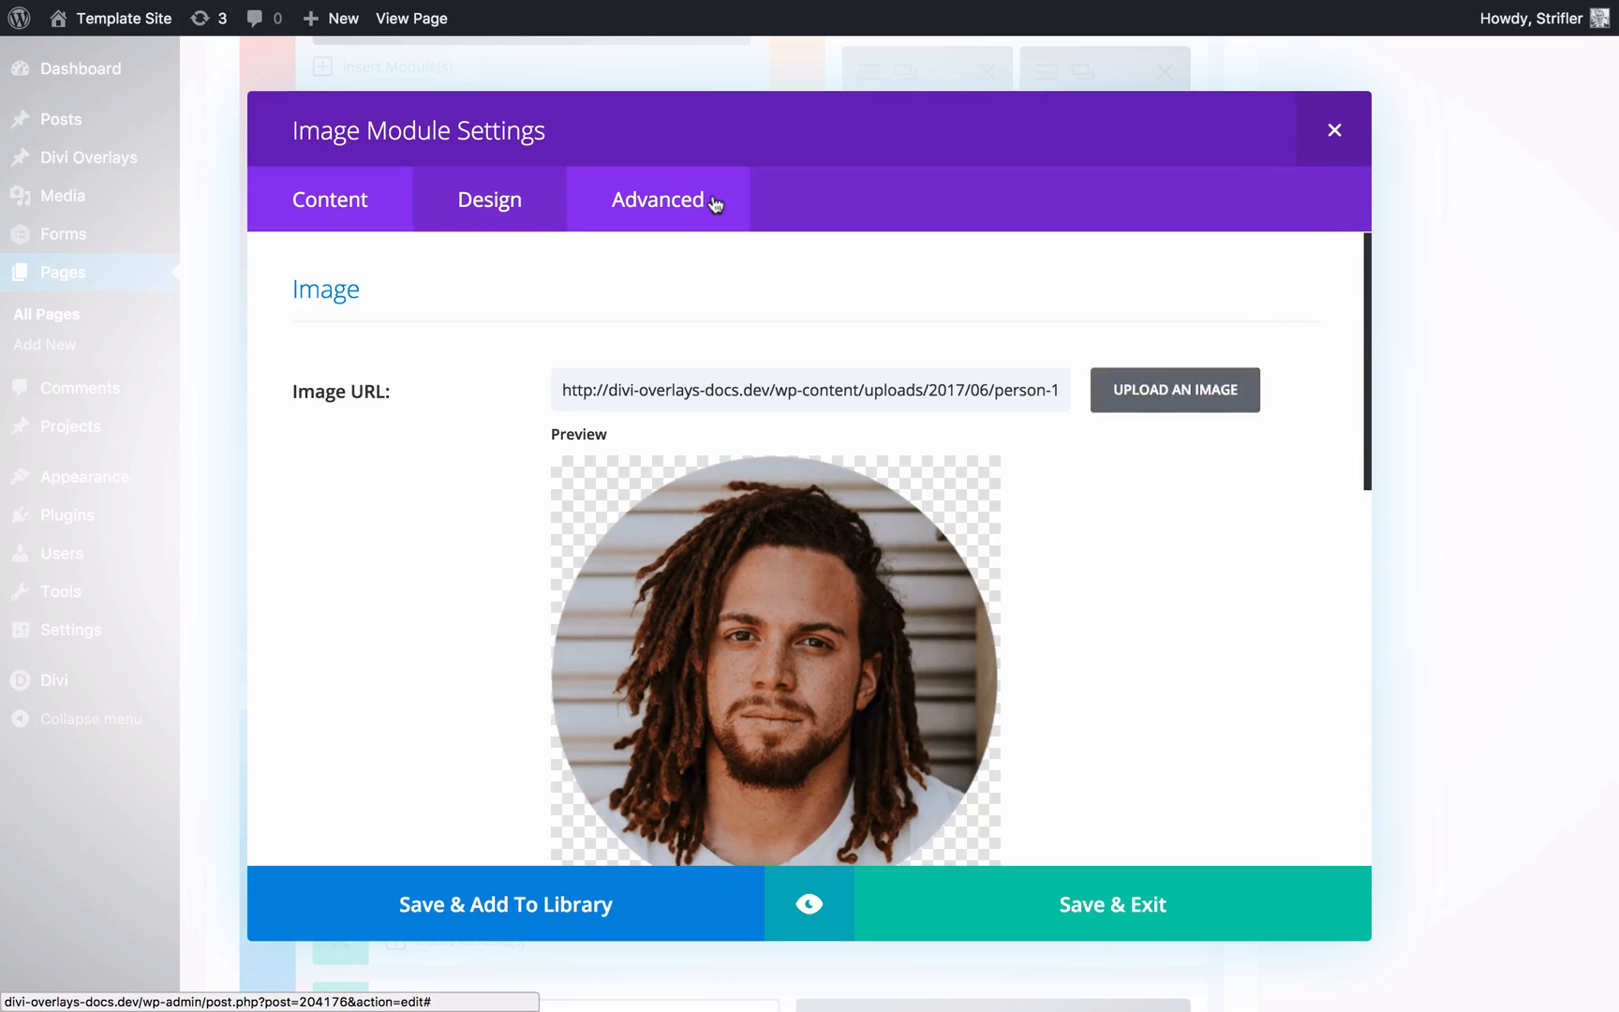
Copy overlay_unique_id_204286 from the overlay into the Image module's CSS ID and save.
{"action": "left_click", "coordinate": [657, 199]}
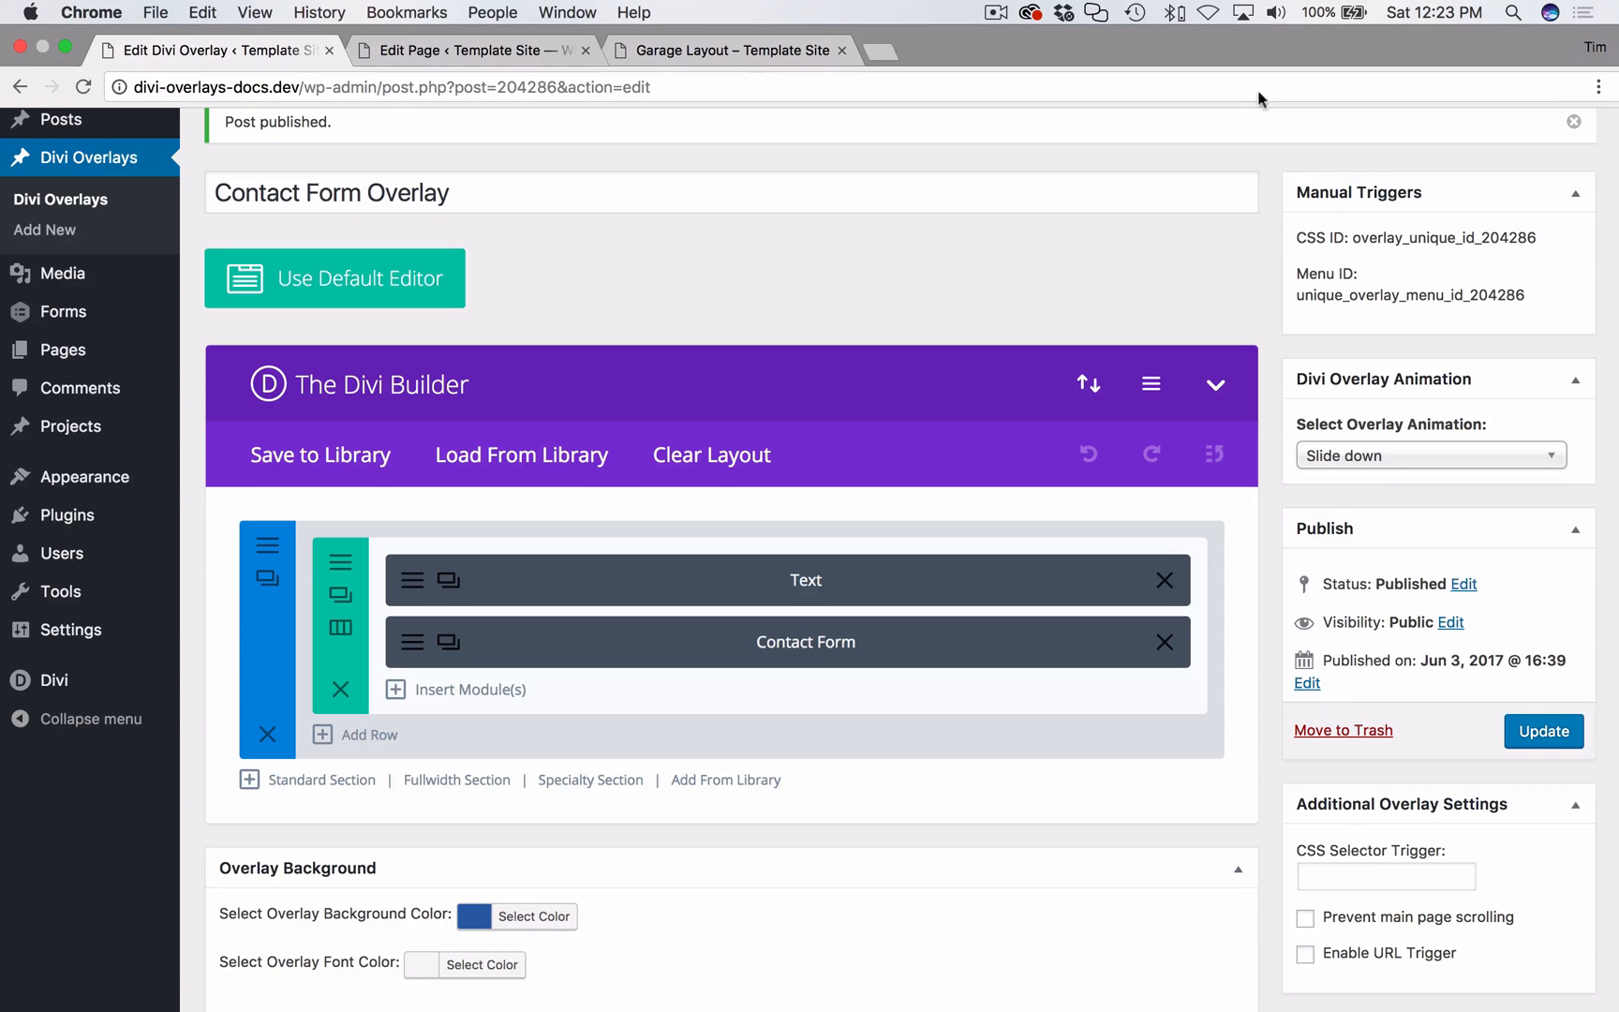
{"action": "double_click", "coordinate": [1446, 236]}
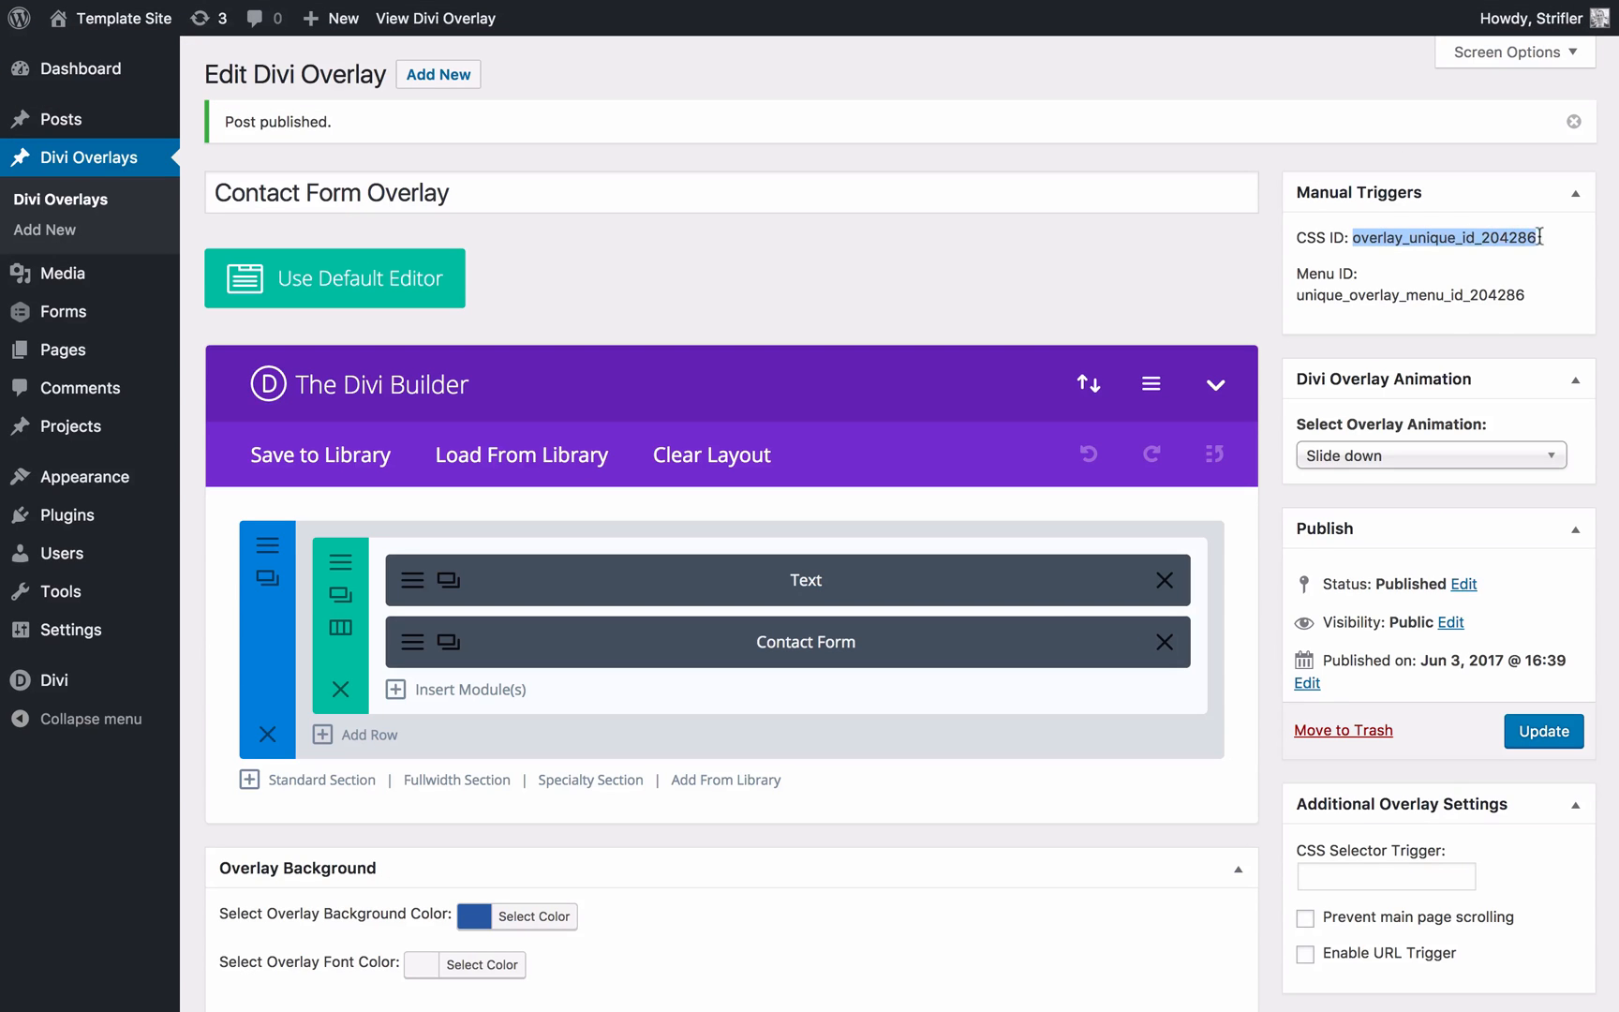
{"action": "right_click", "coordinate": [1446, 237]}
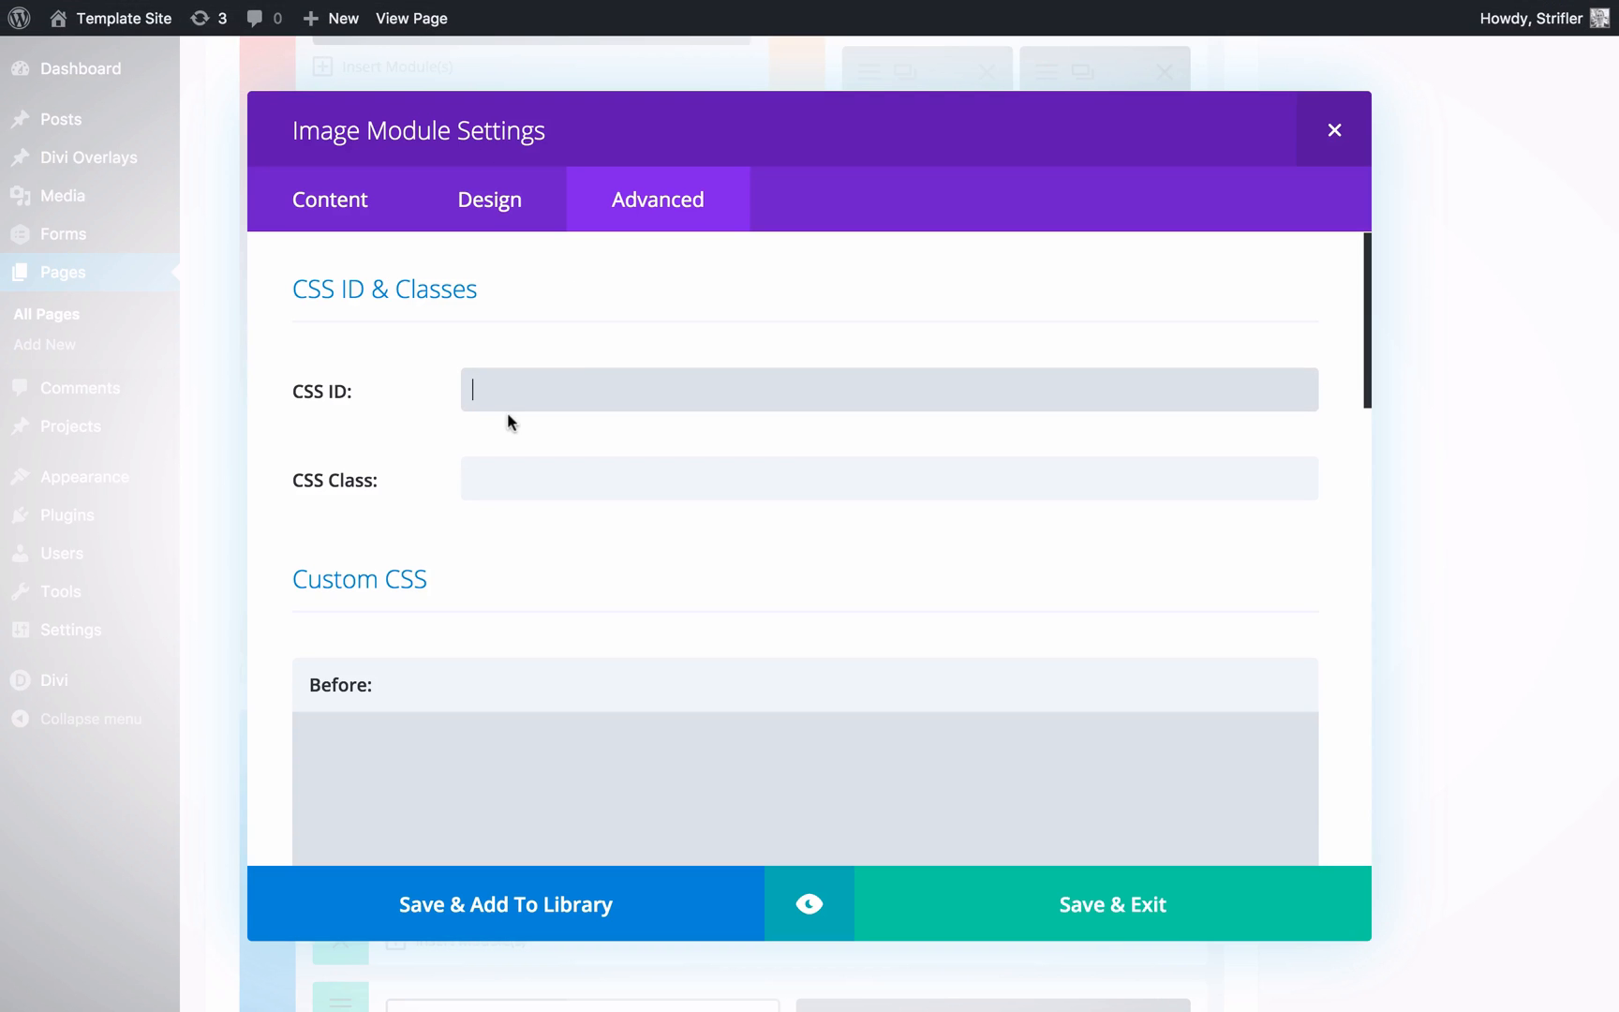
{"action": "type", "text": "overlay_unique_id_204286"}
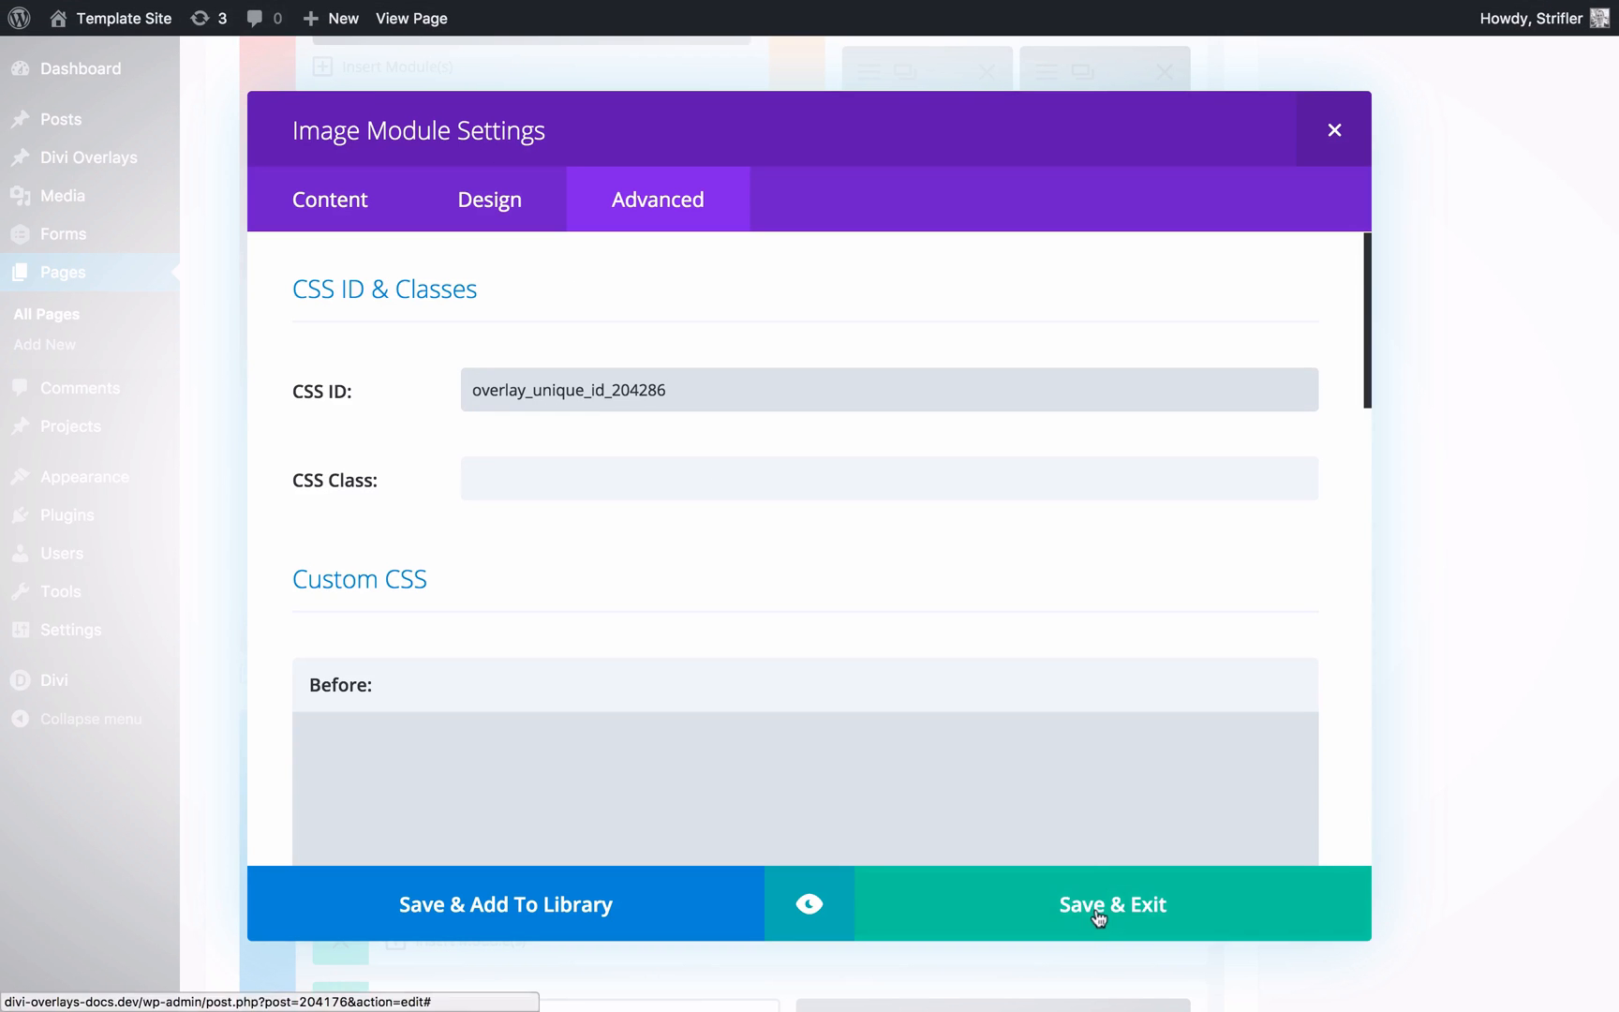
{"action": "left_click", "coordinate": [1113, 903]}
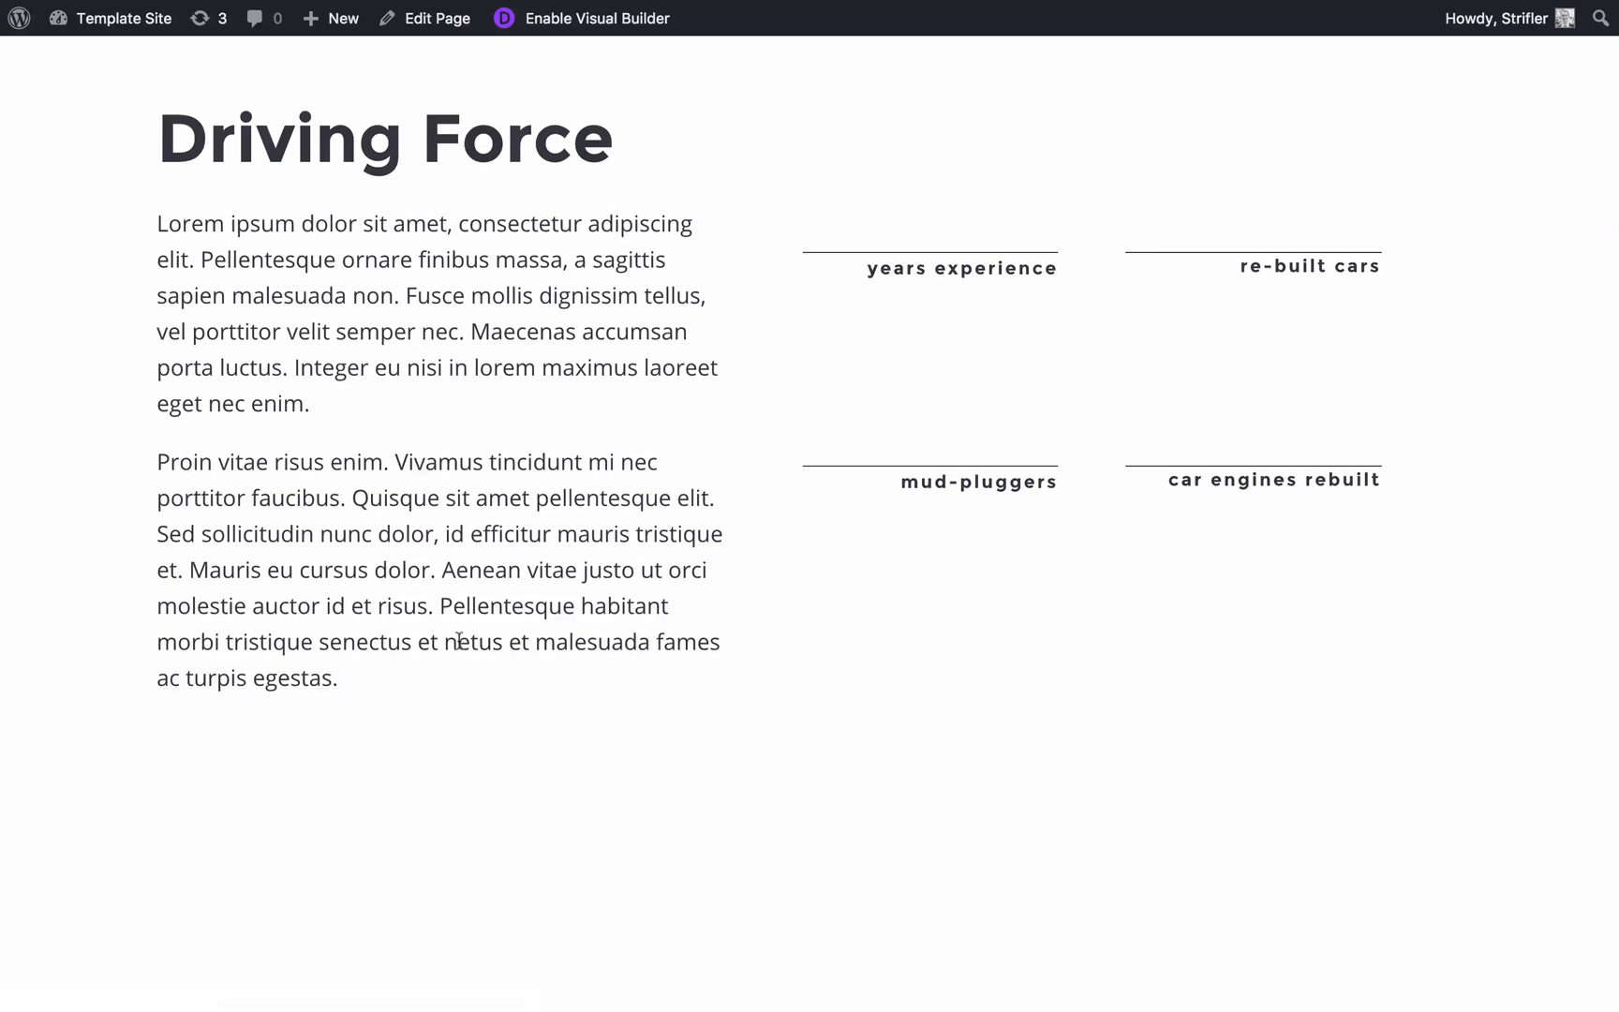
{"action": "scroll", "scroll_direction": "down", "scroll_amount": 3}
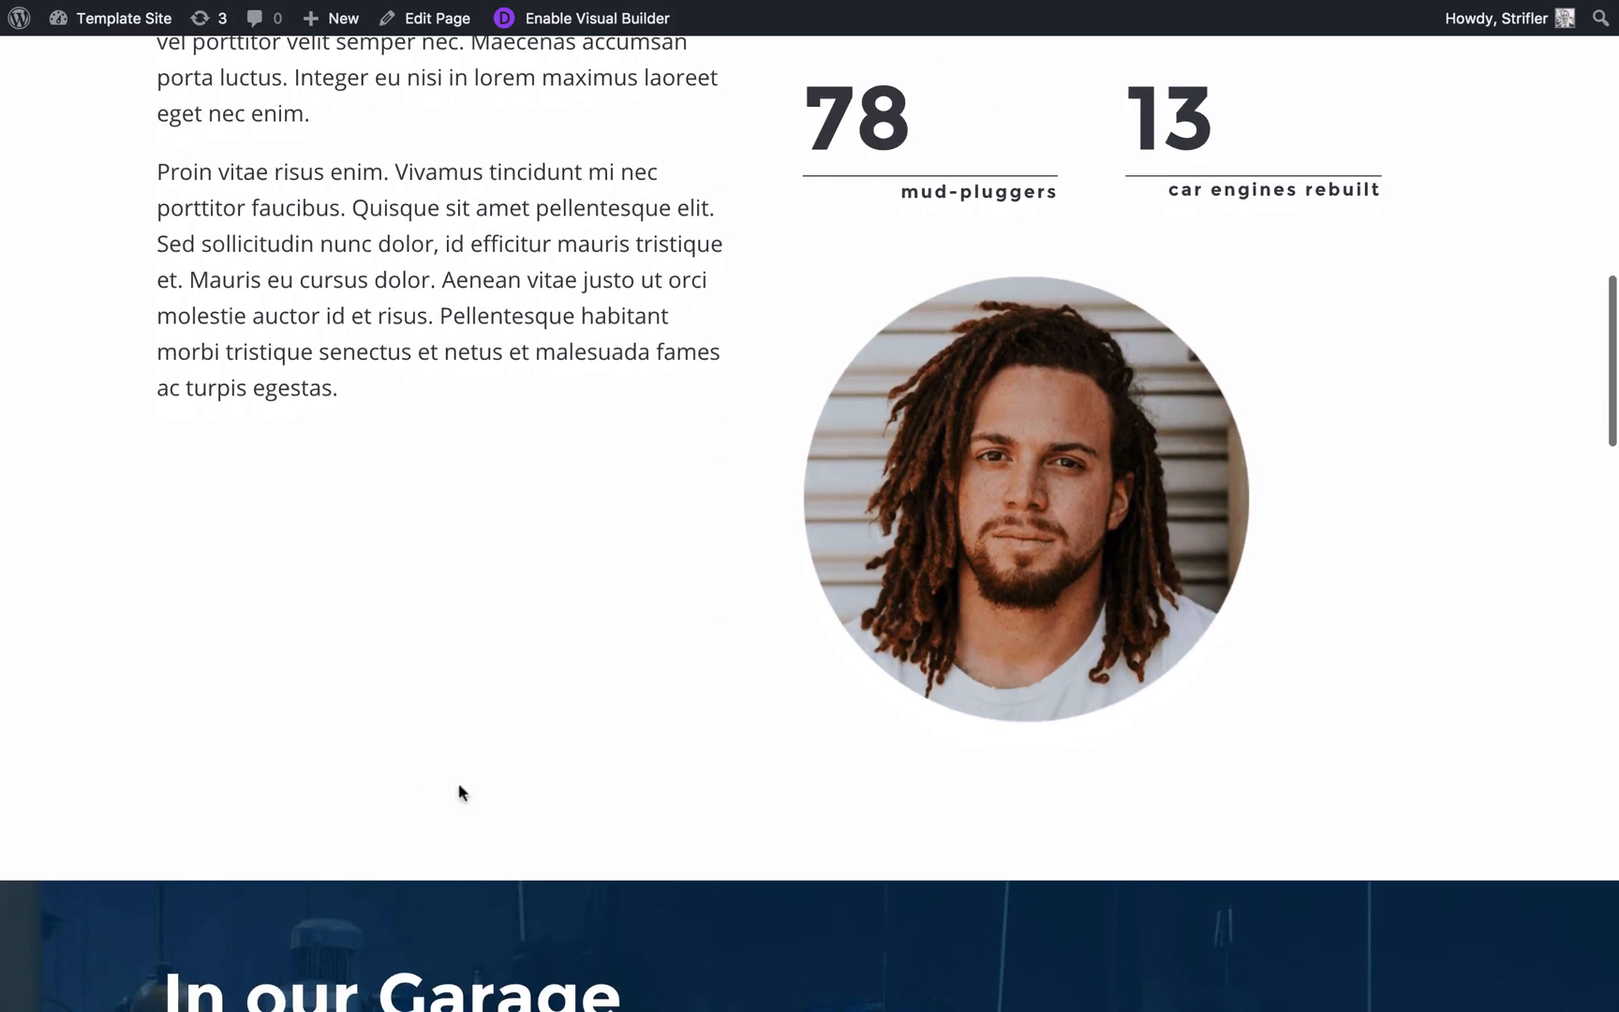
{"action": "mouse_move", "coordinate": [979, 486]}
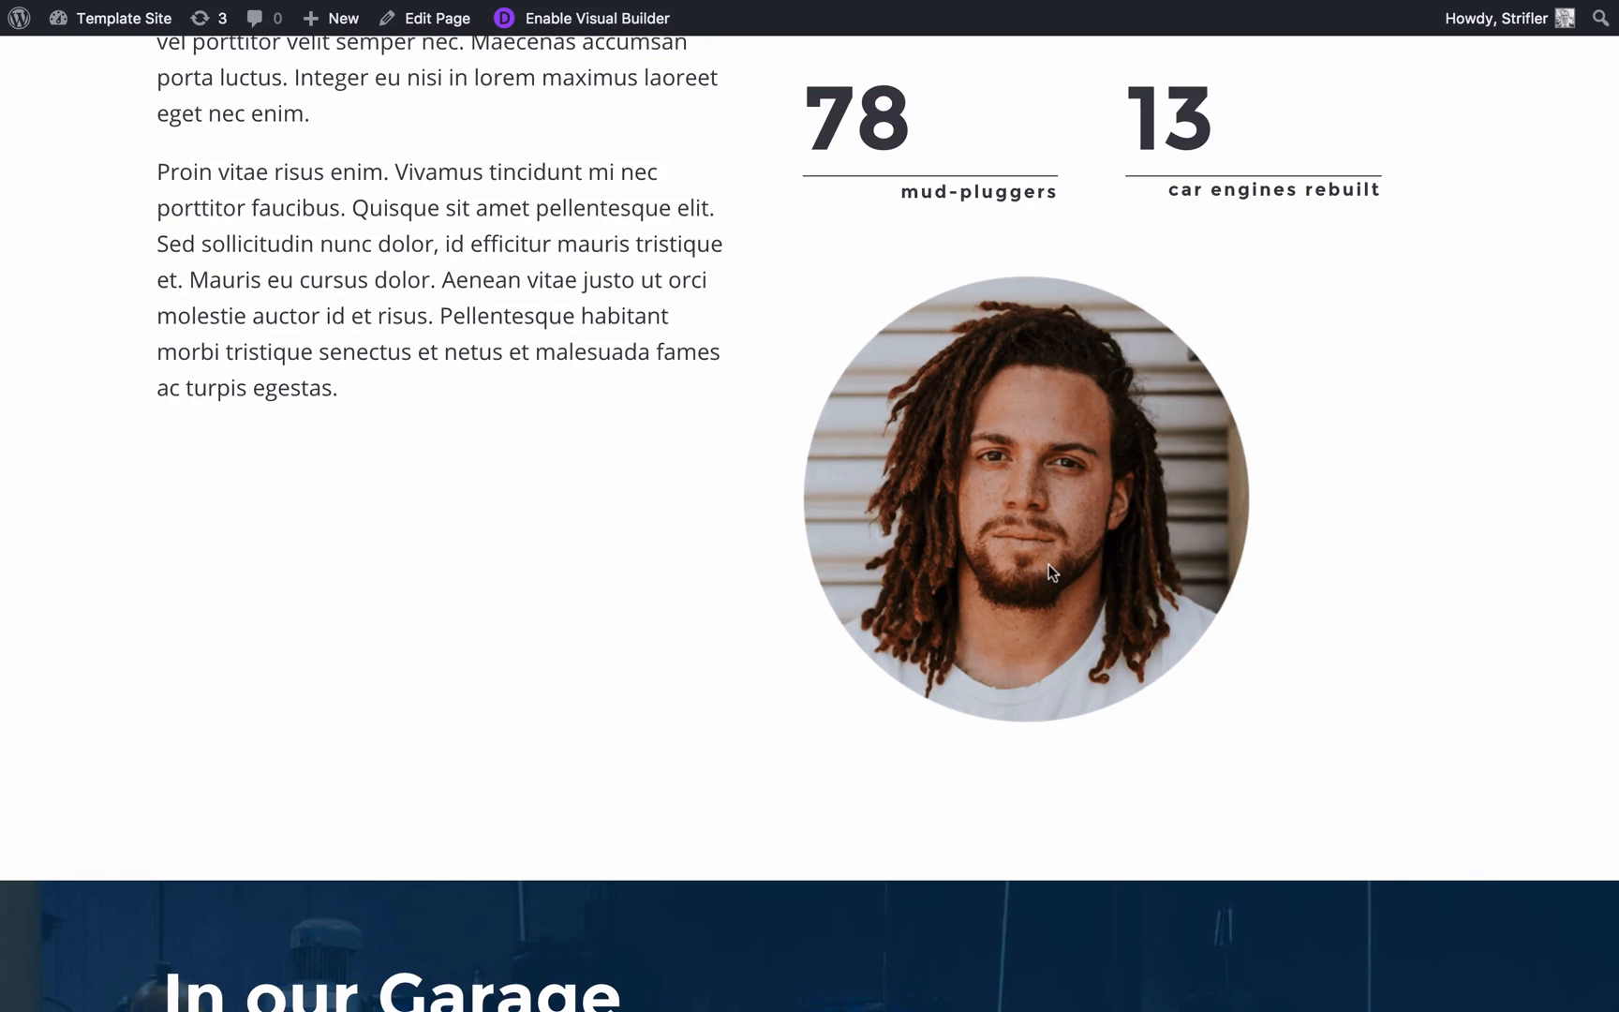
{"action": "mouse_move", "coordinate": [1022, 506]}
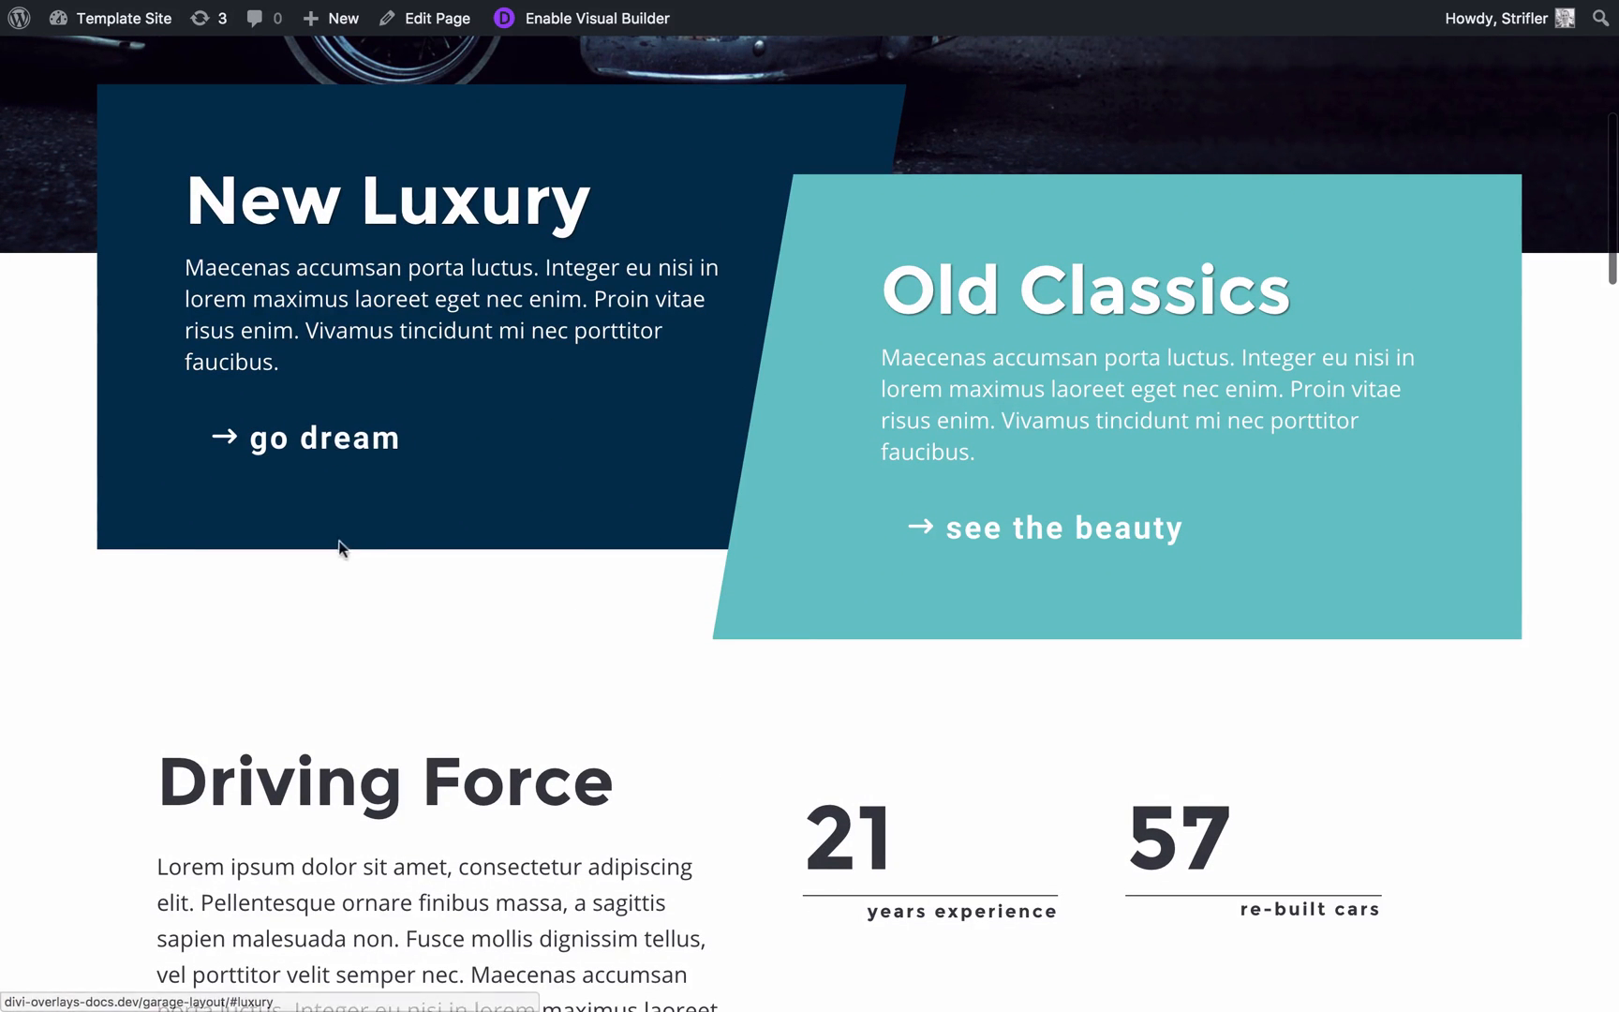
{"action": "mouse_move", "coordinate": [324, 436]}
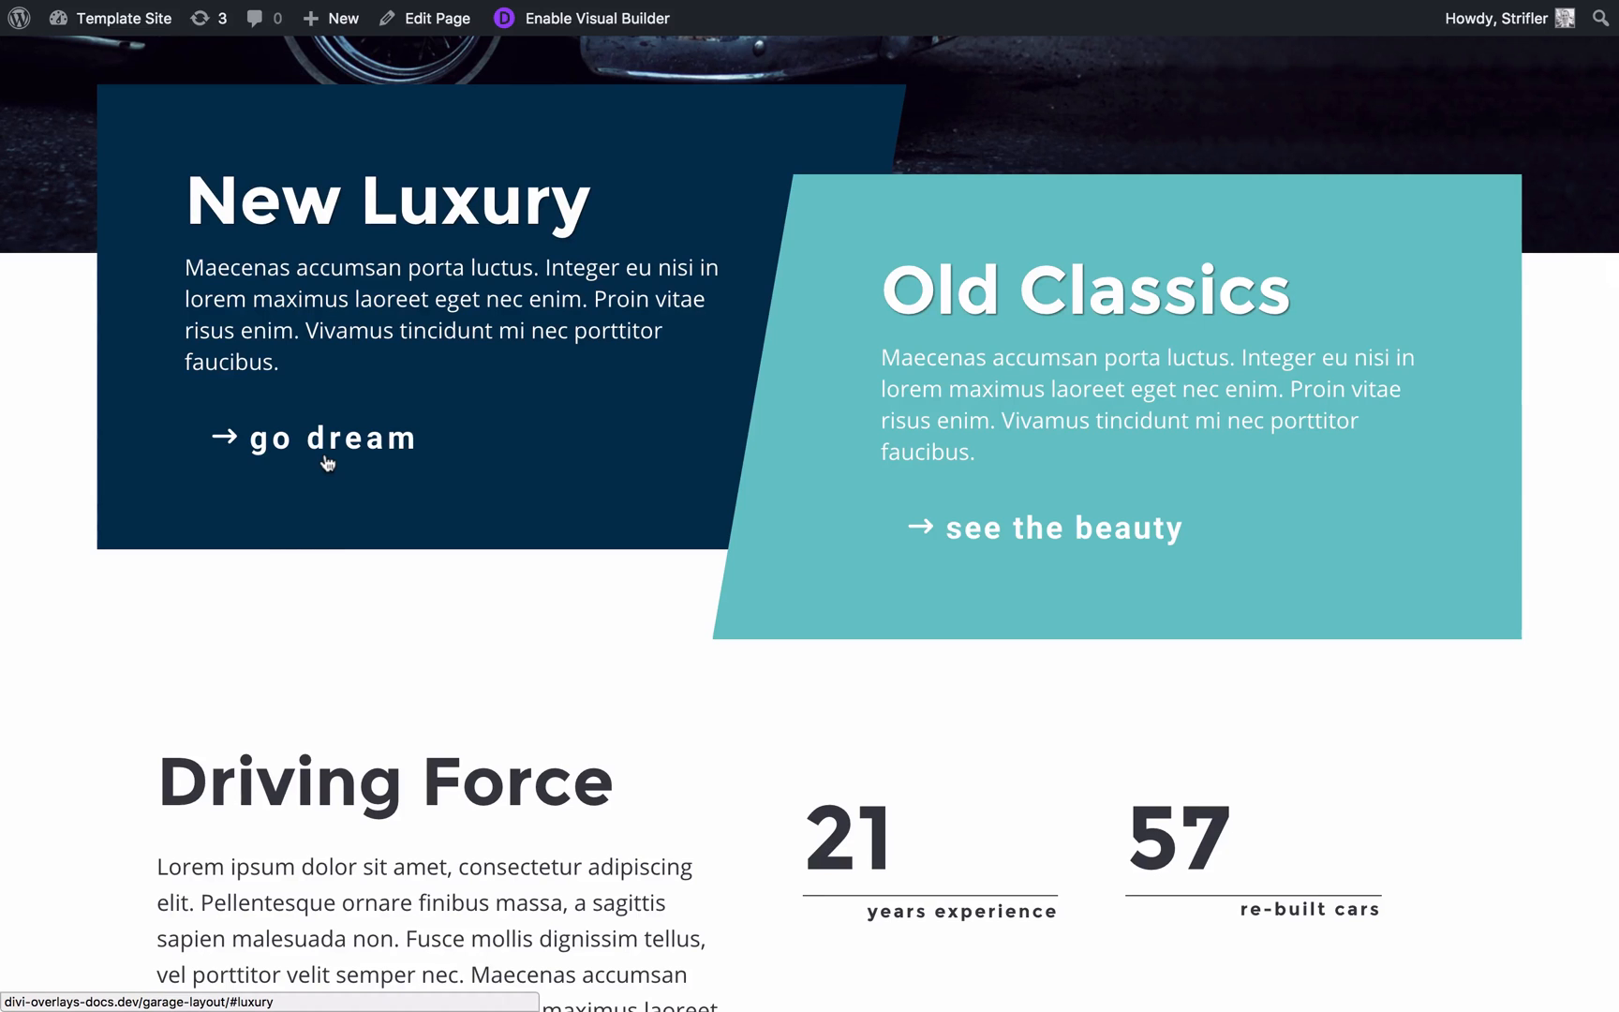
{"action": "scroll", "scroll_direction": "down", "scroll_amount": 3}
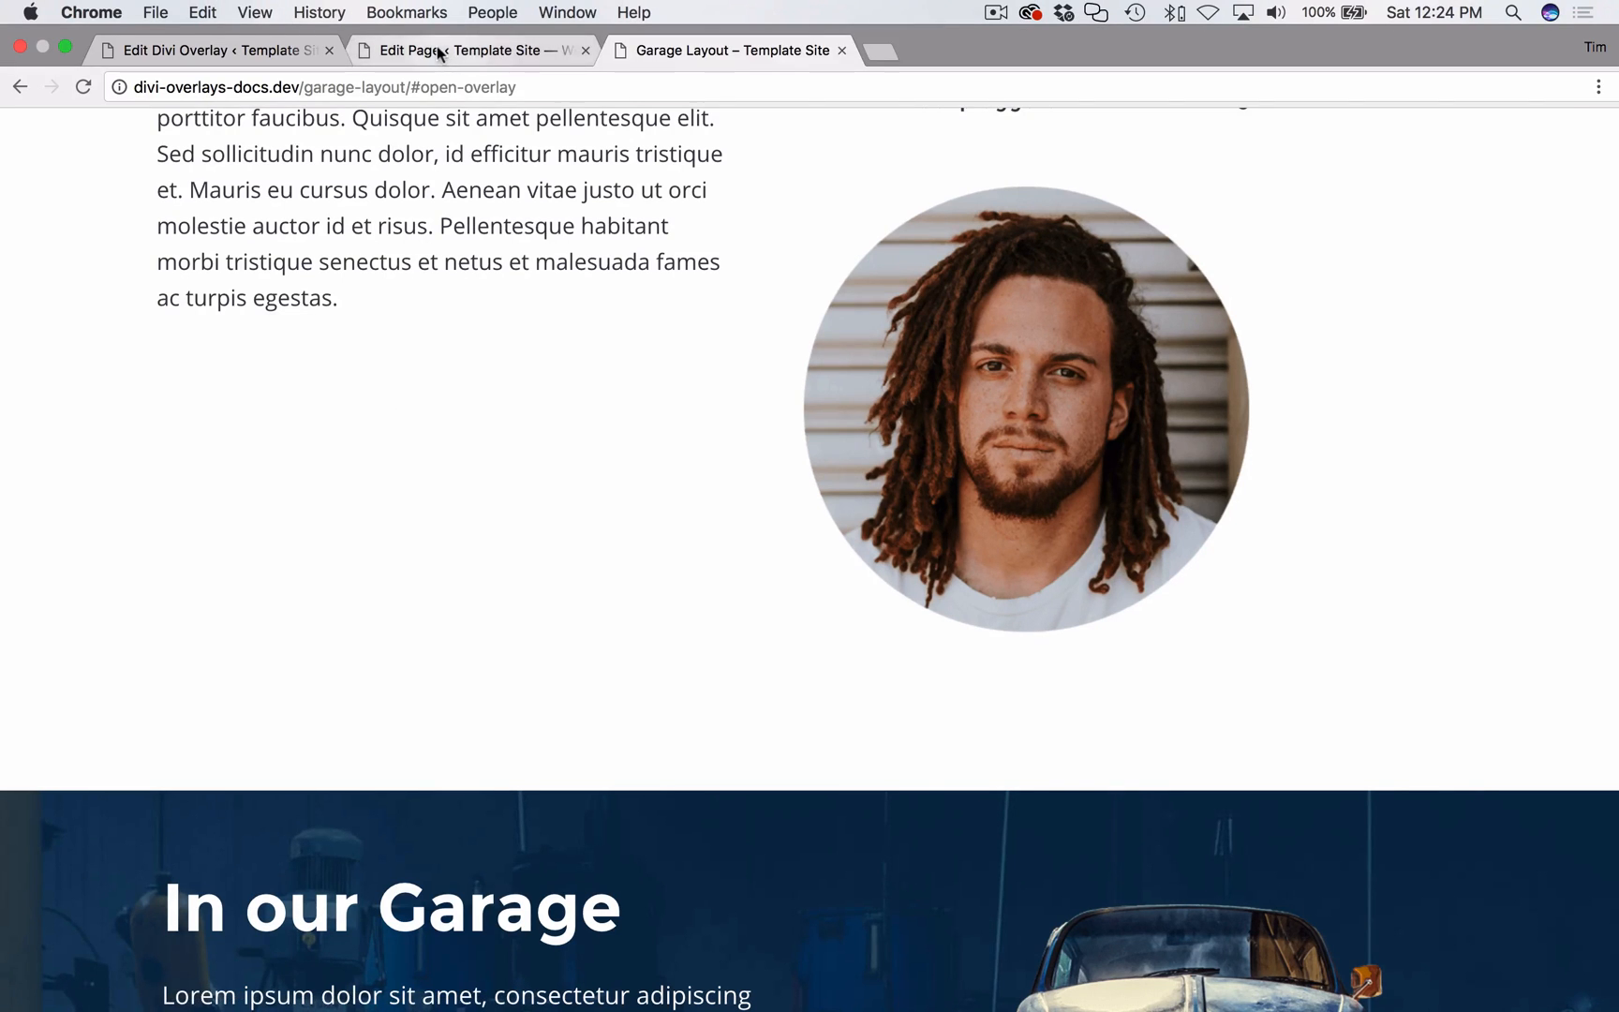
Set the portrait Image module's Link URL to the #open overlay anchor and save.
{"action": "left_click", "coordinate": [475, 50]}
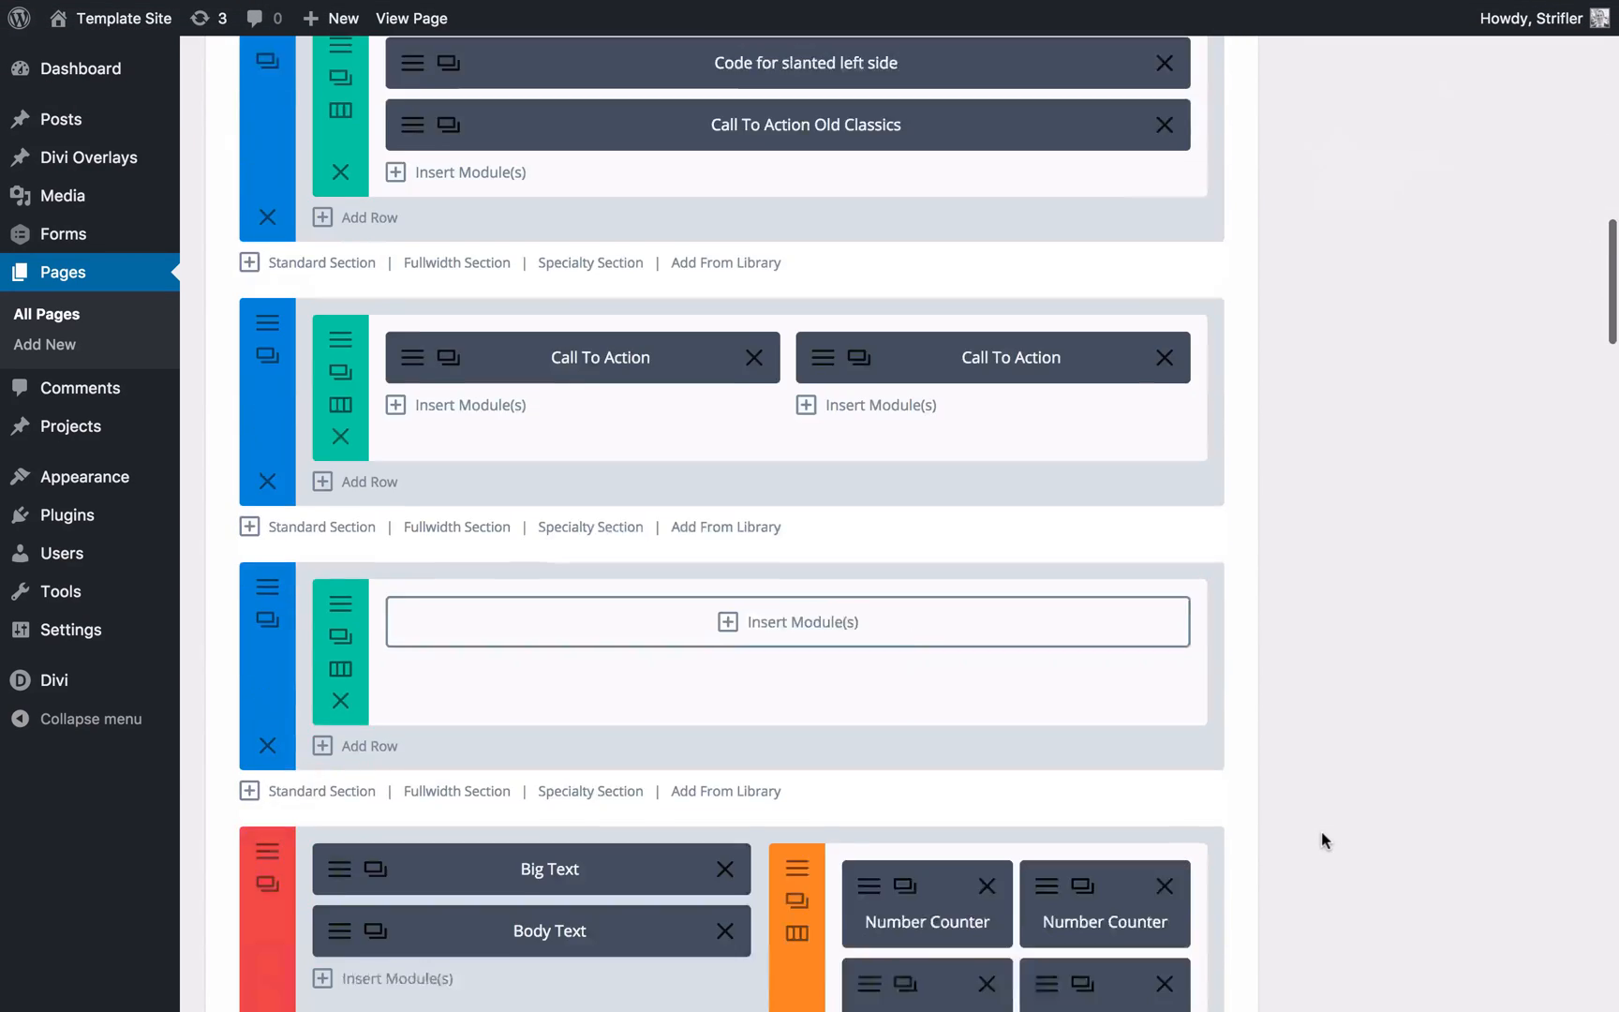
{"action": "scroll", "scroll_direction": "down", "scroll_amount": 3}
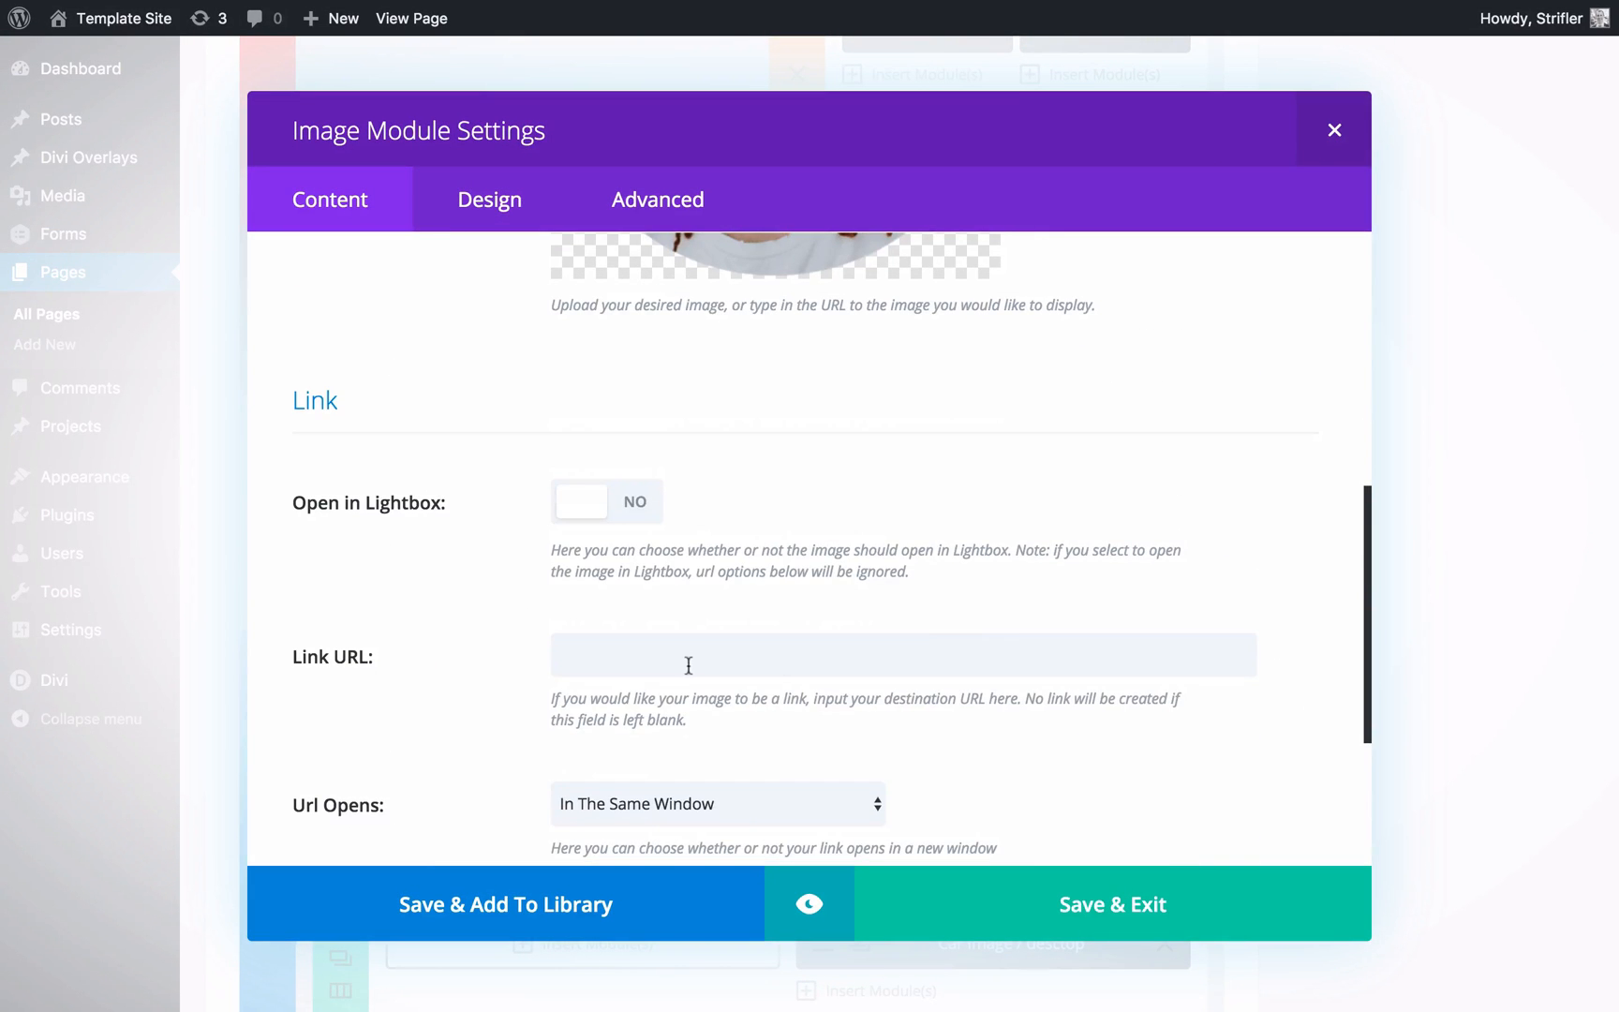
{"action": "scroll", "scroll_direction": "down", "scroll_amount": 3}
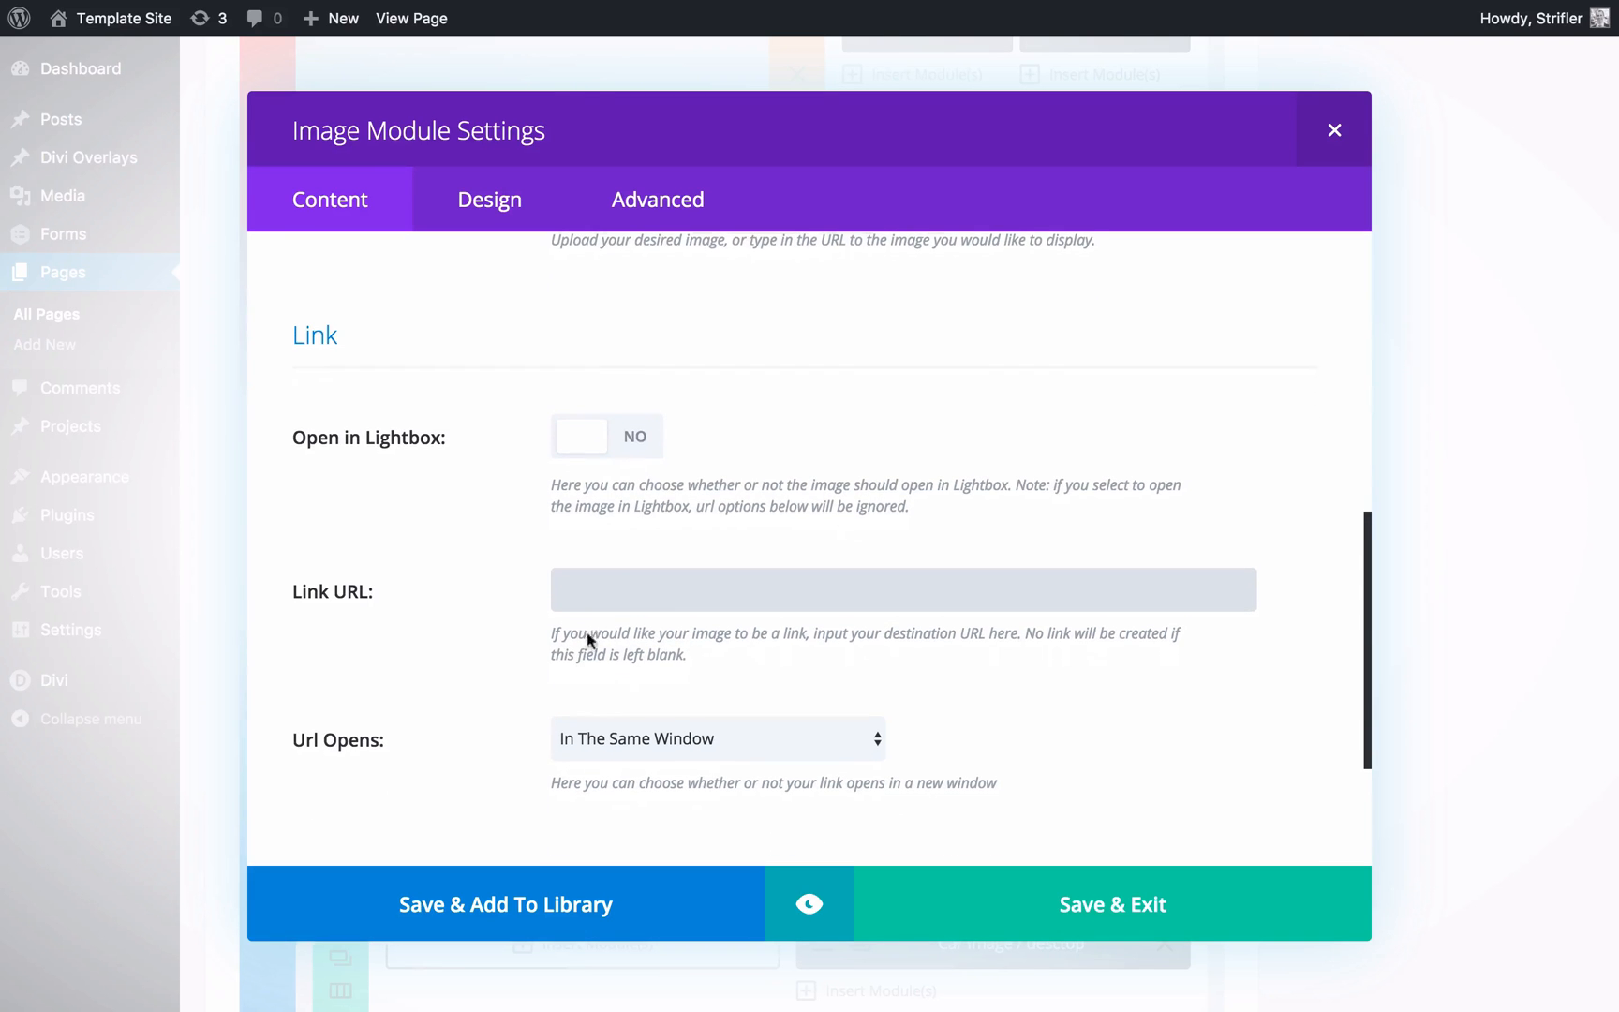
{"action": "mouse_move", "coordinate": [526, 630]}
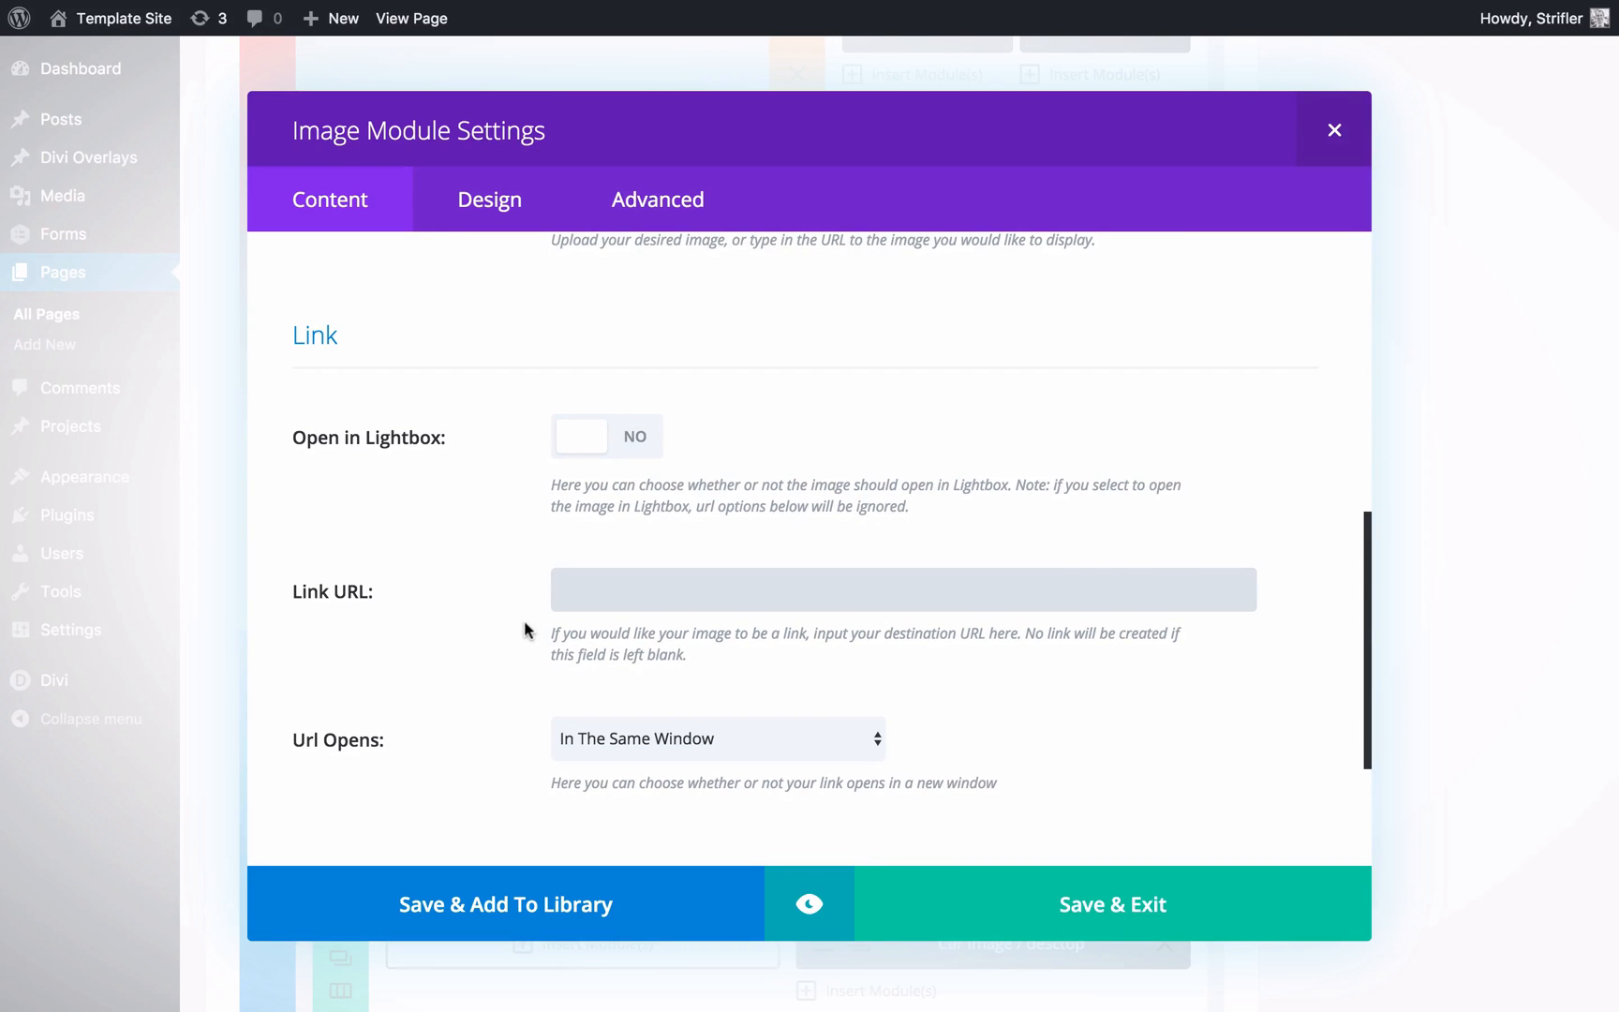
{"action": "type", "text": "#"}
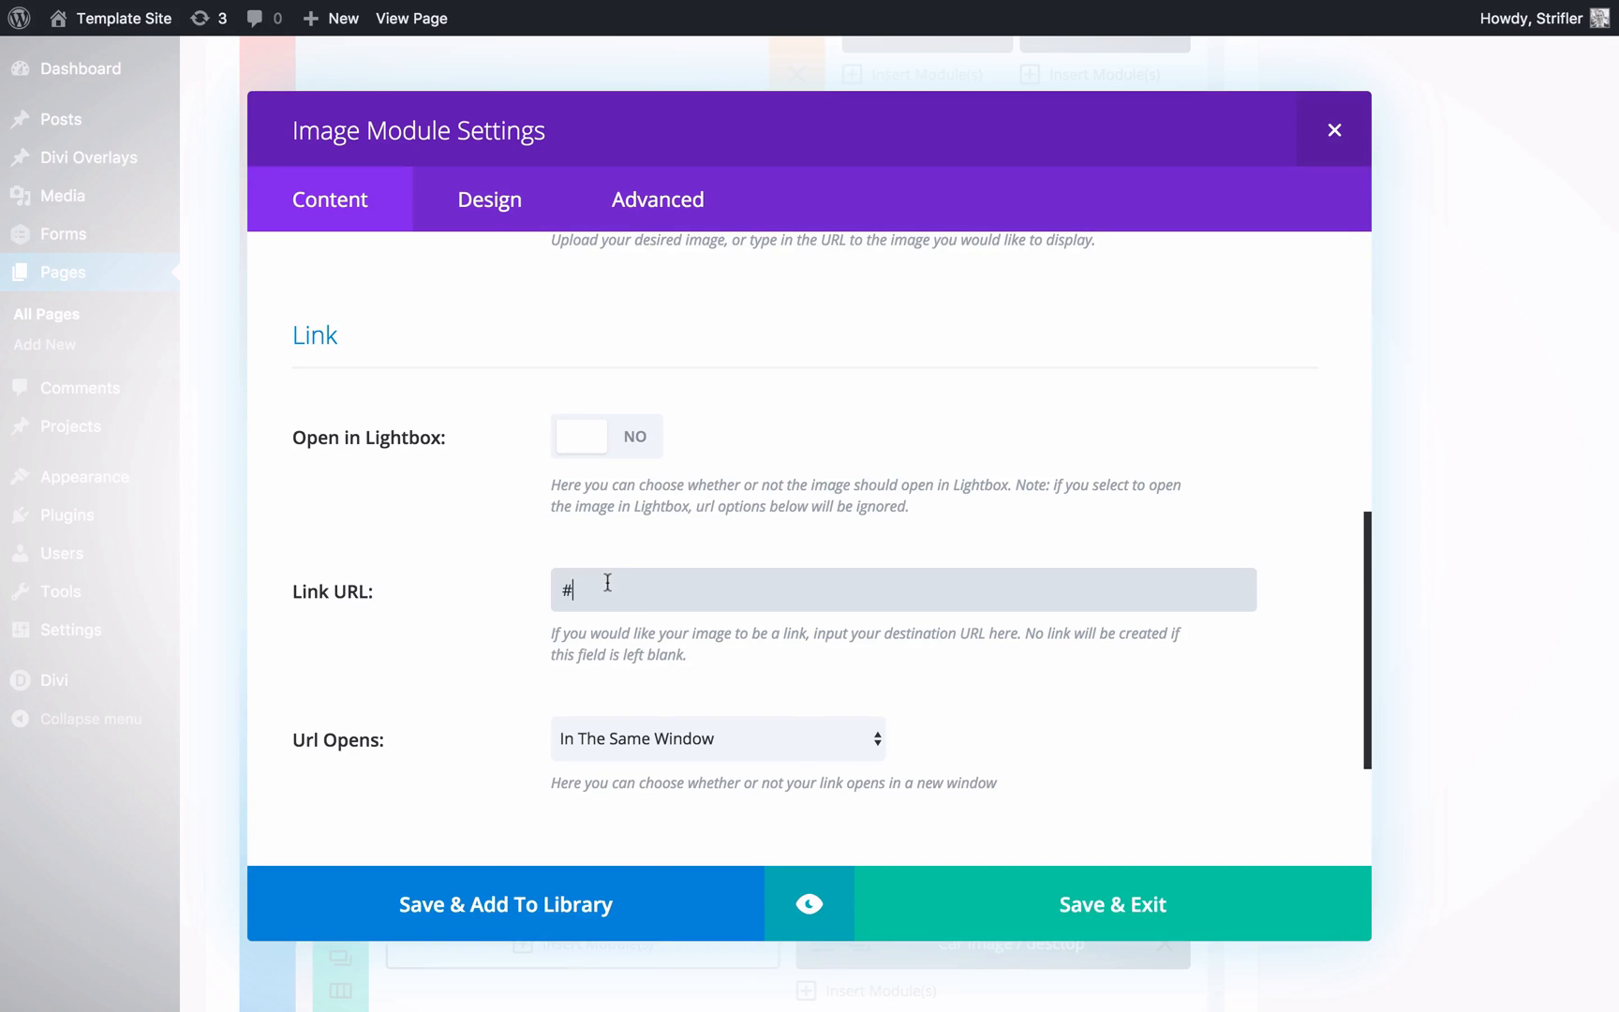
{"action": "key", "text": "Backspace"}
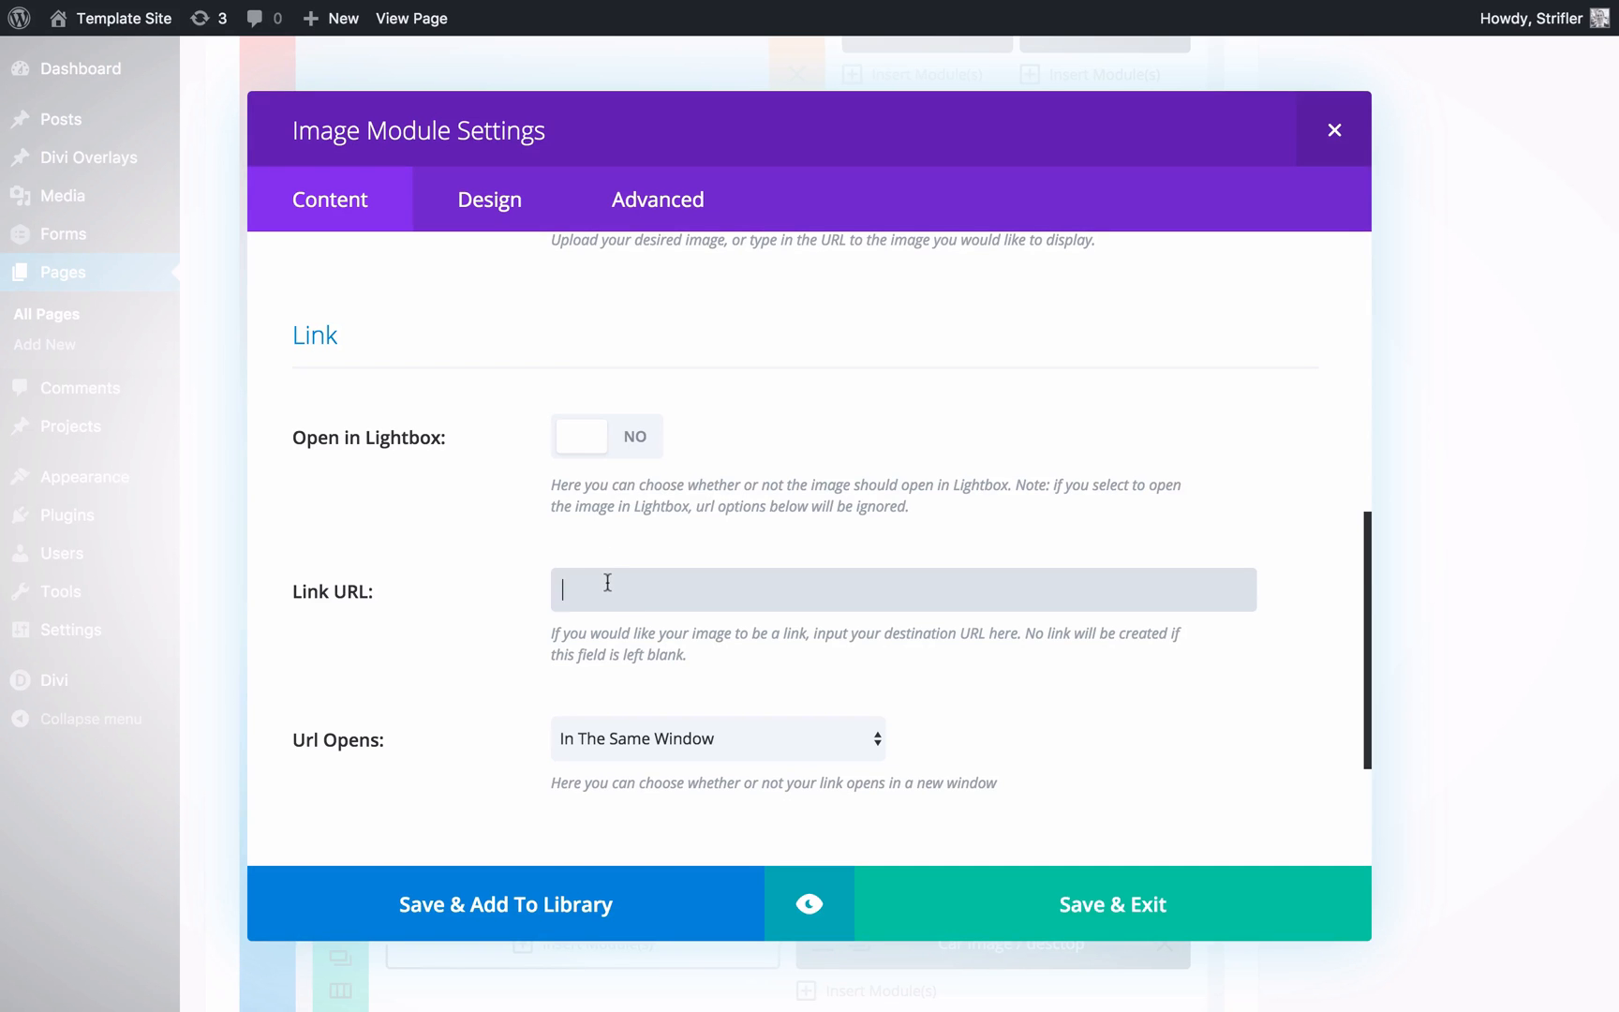
{"action": "type", "text": "#"}
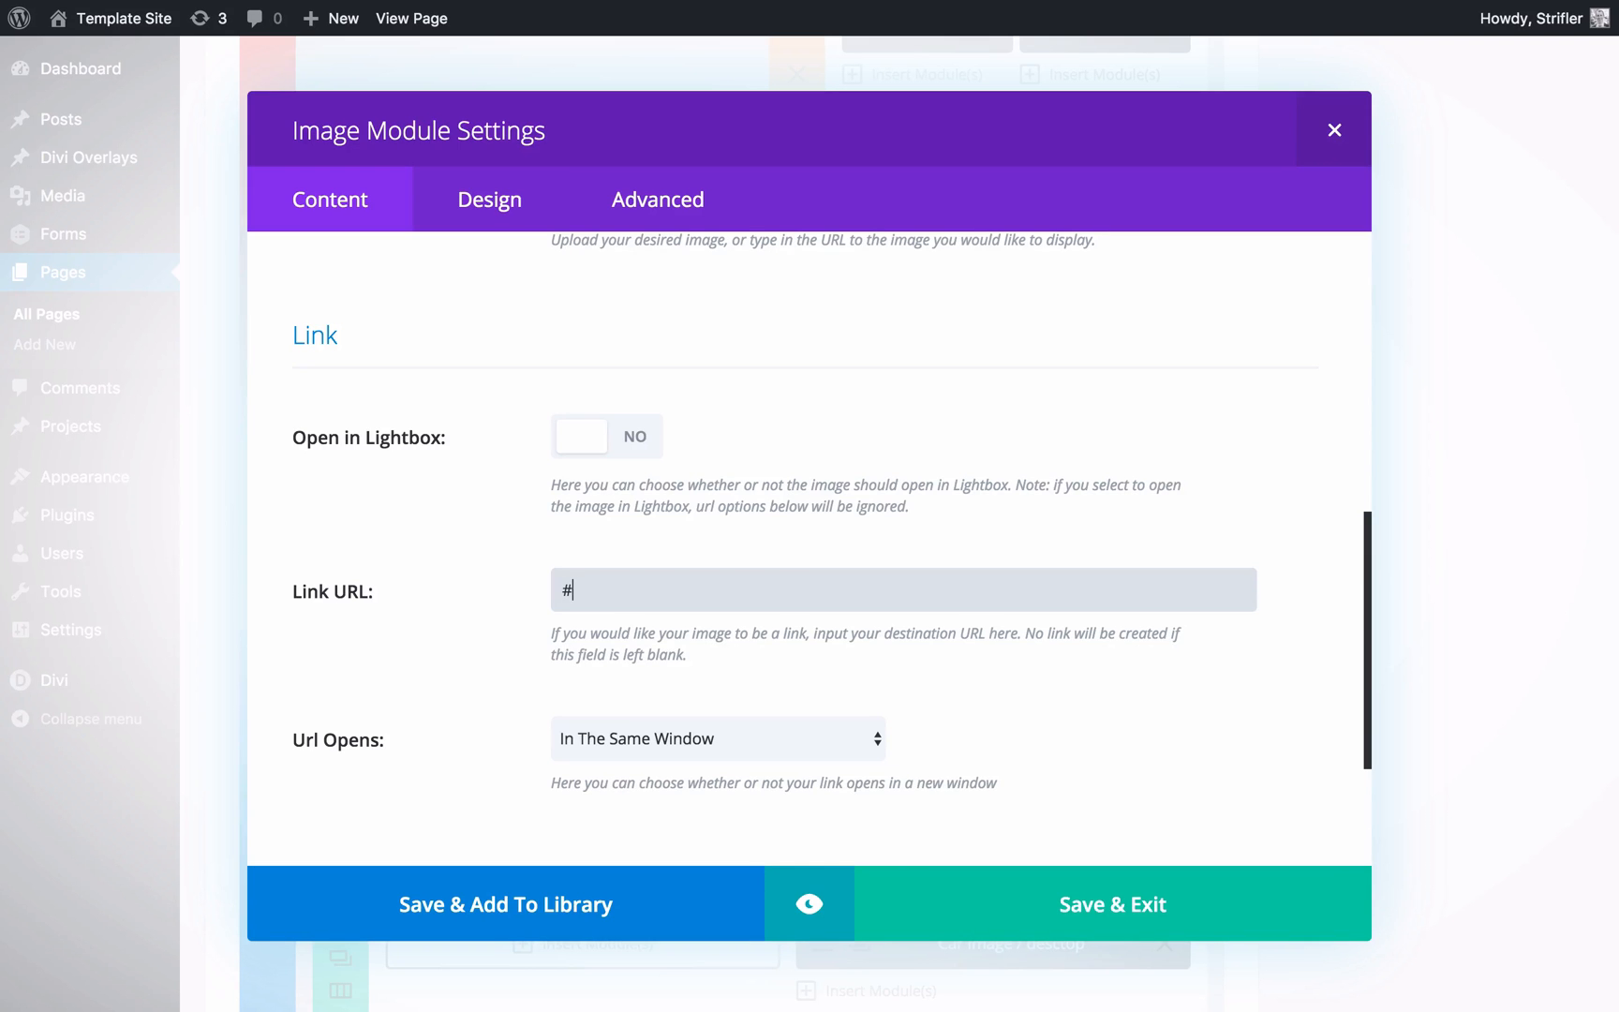
{"action": "type", "text": "open-overlay"}
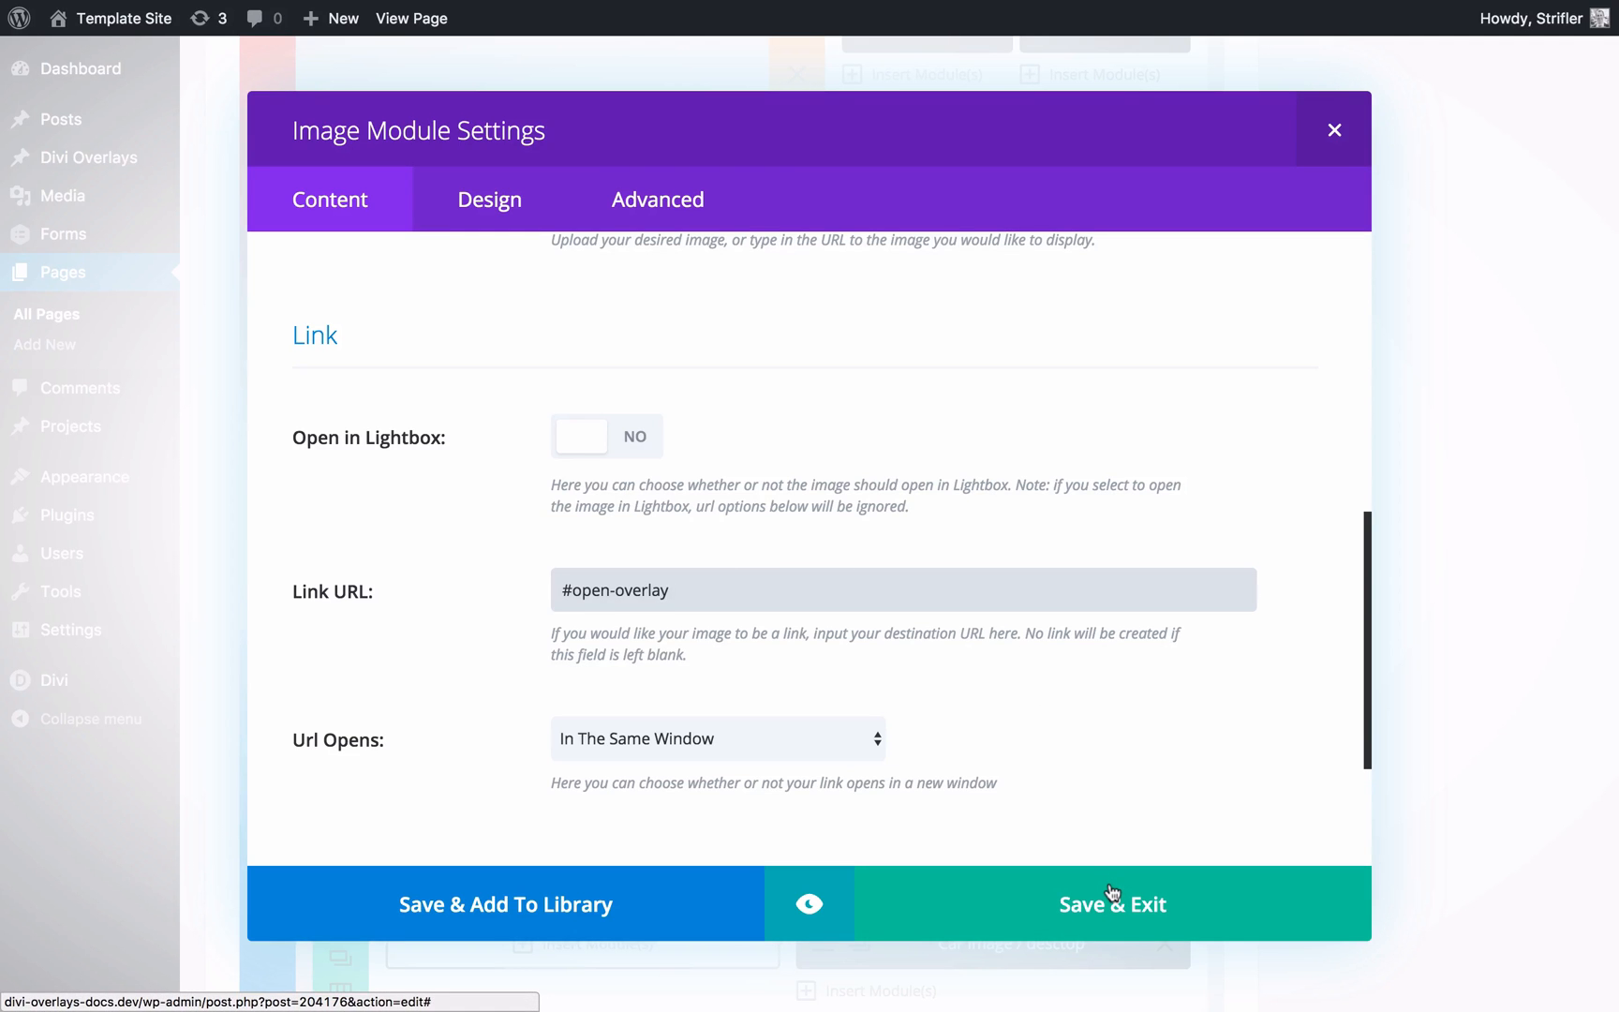
{"action": "key", "text": "Backspace"}
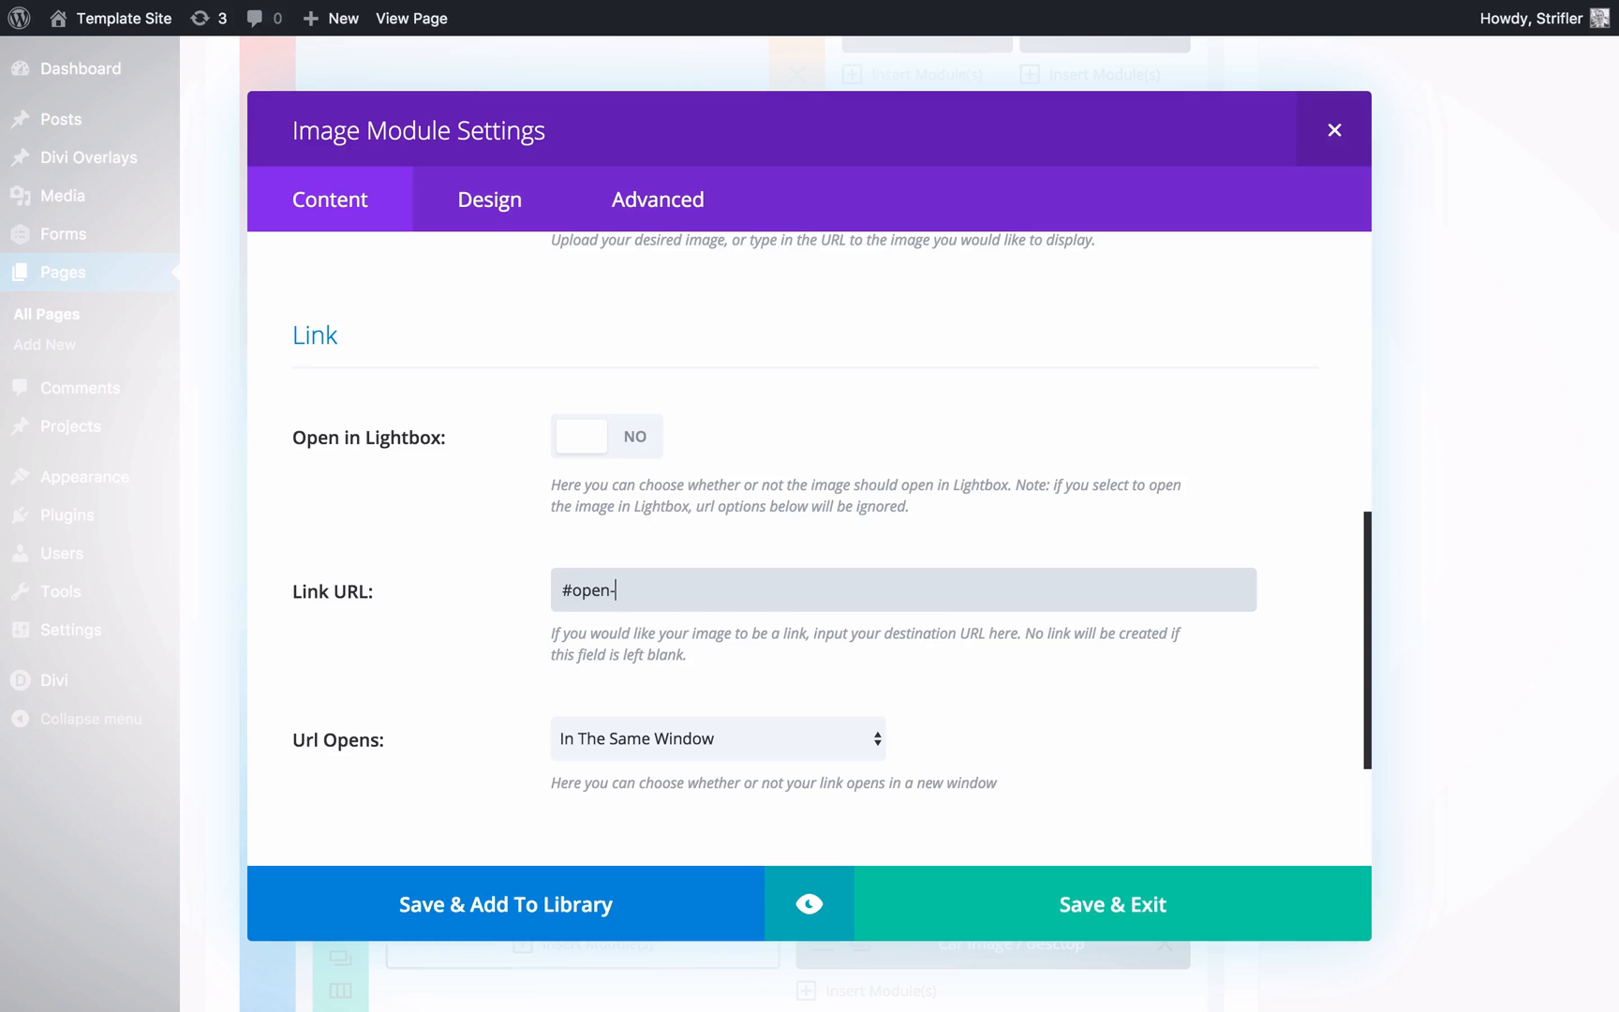
{"action": "left_click", "coordinate": [1114, 904]}
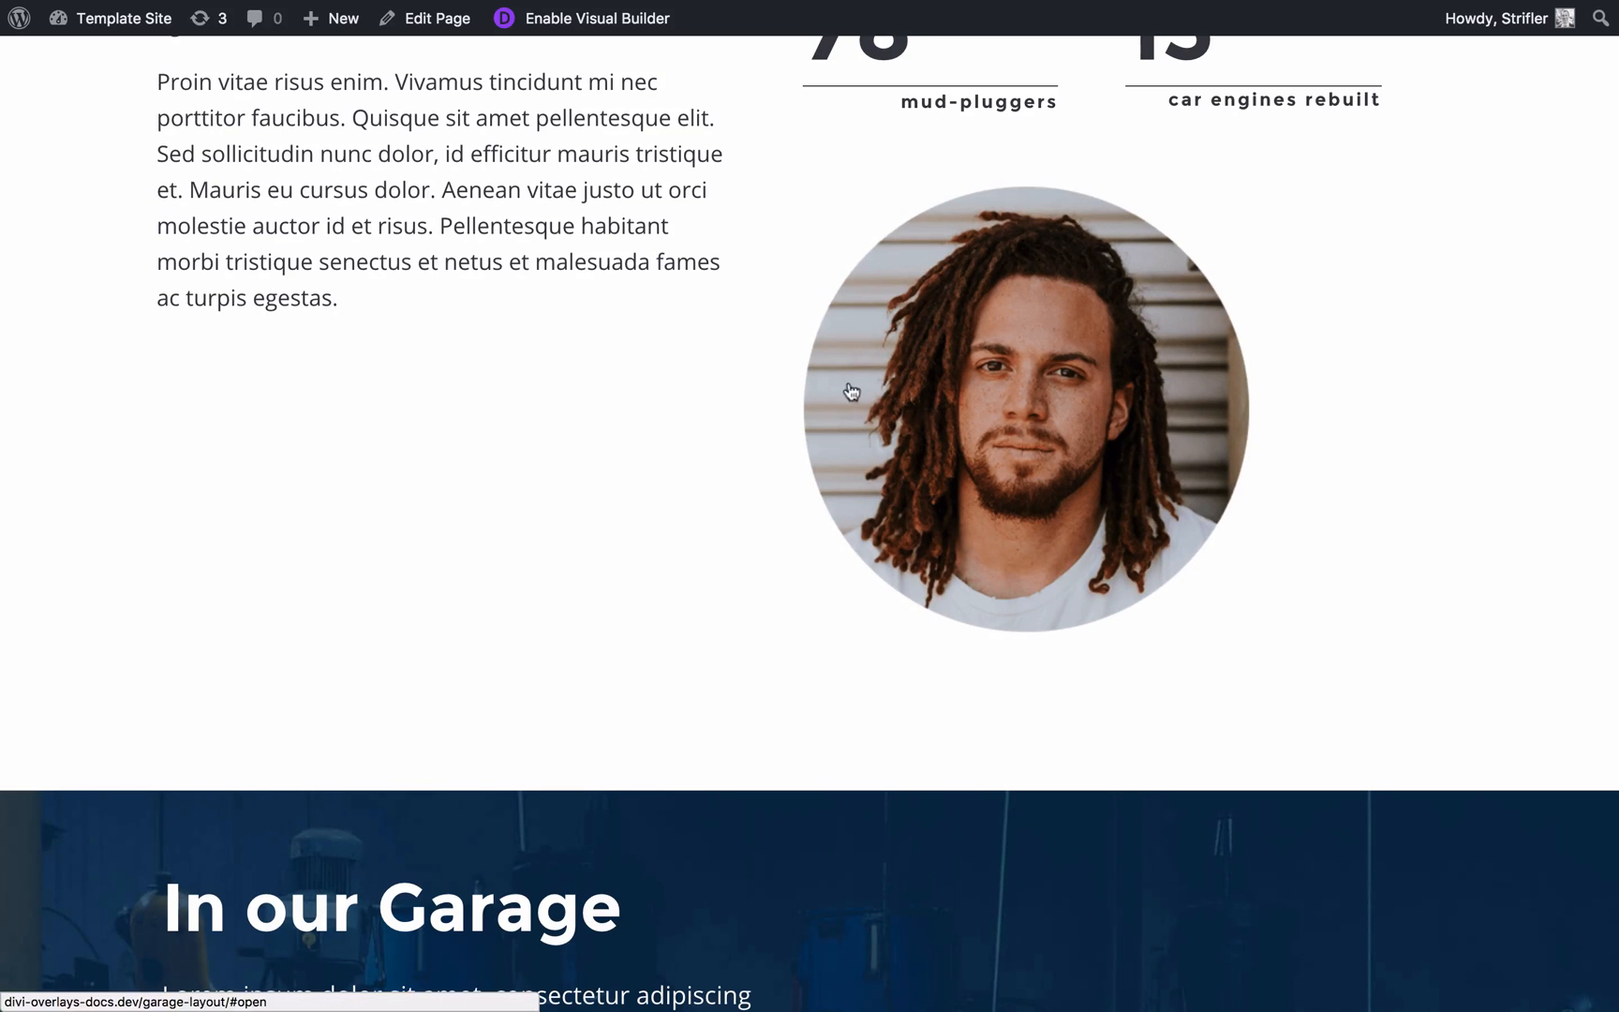
{"action": "mouse_move", "coordinate": [1297, 443]}
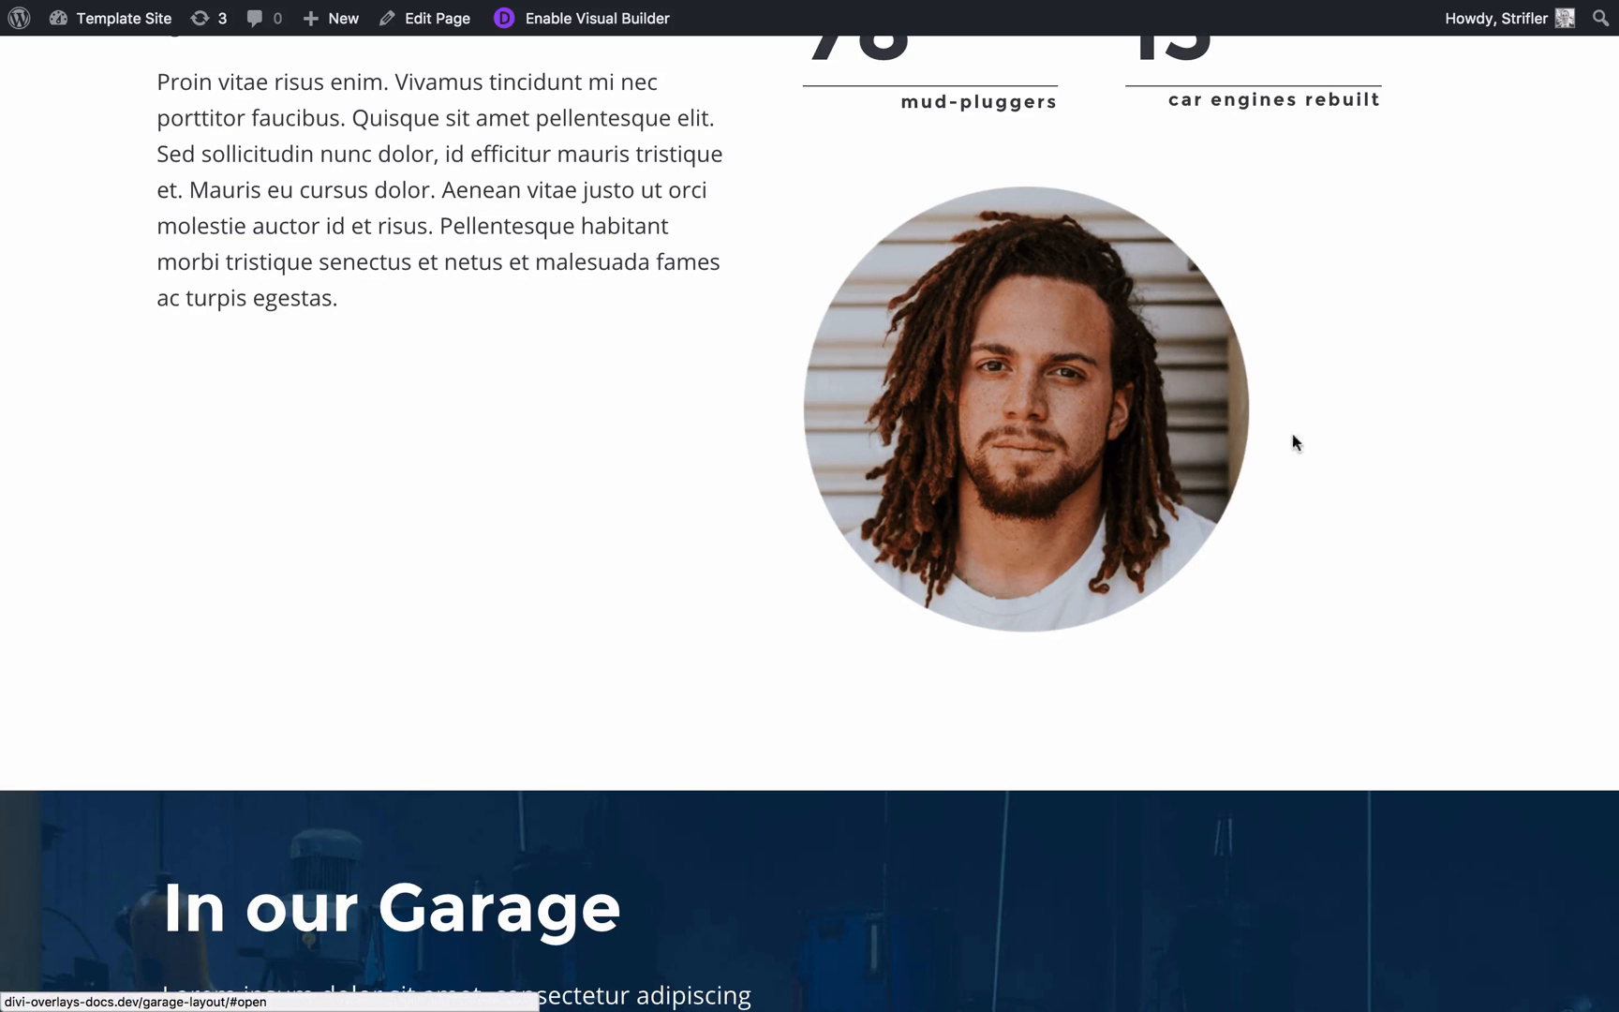
{"action": "left_click", "coordinate": [1029, 423]}
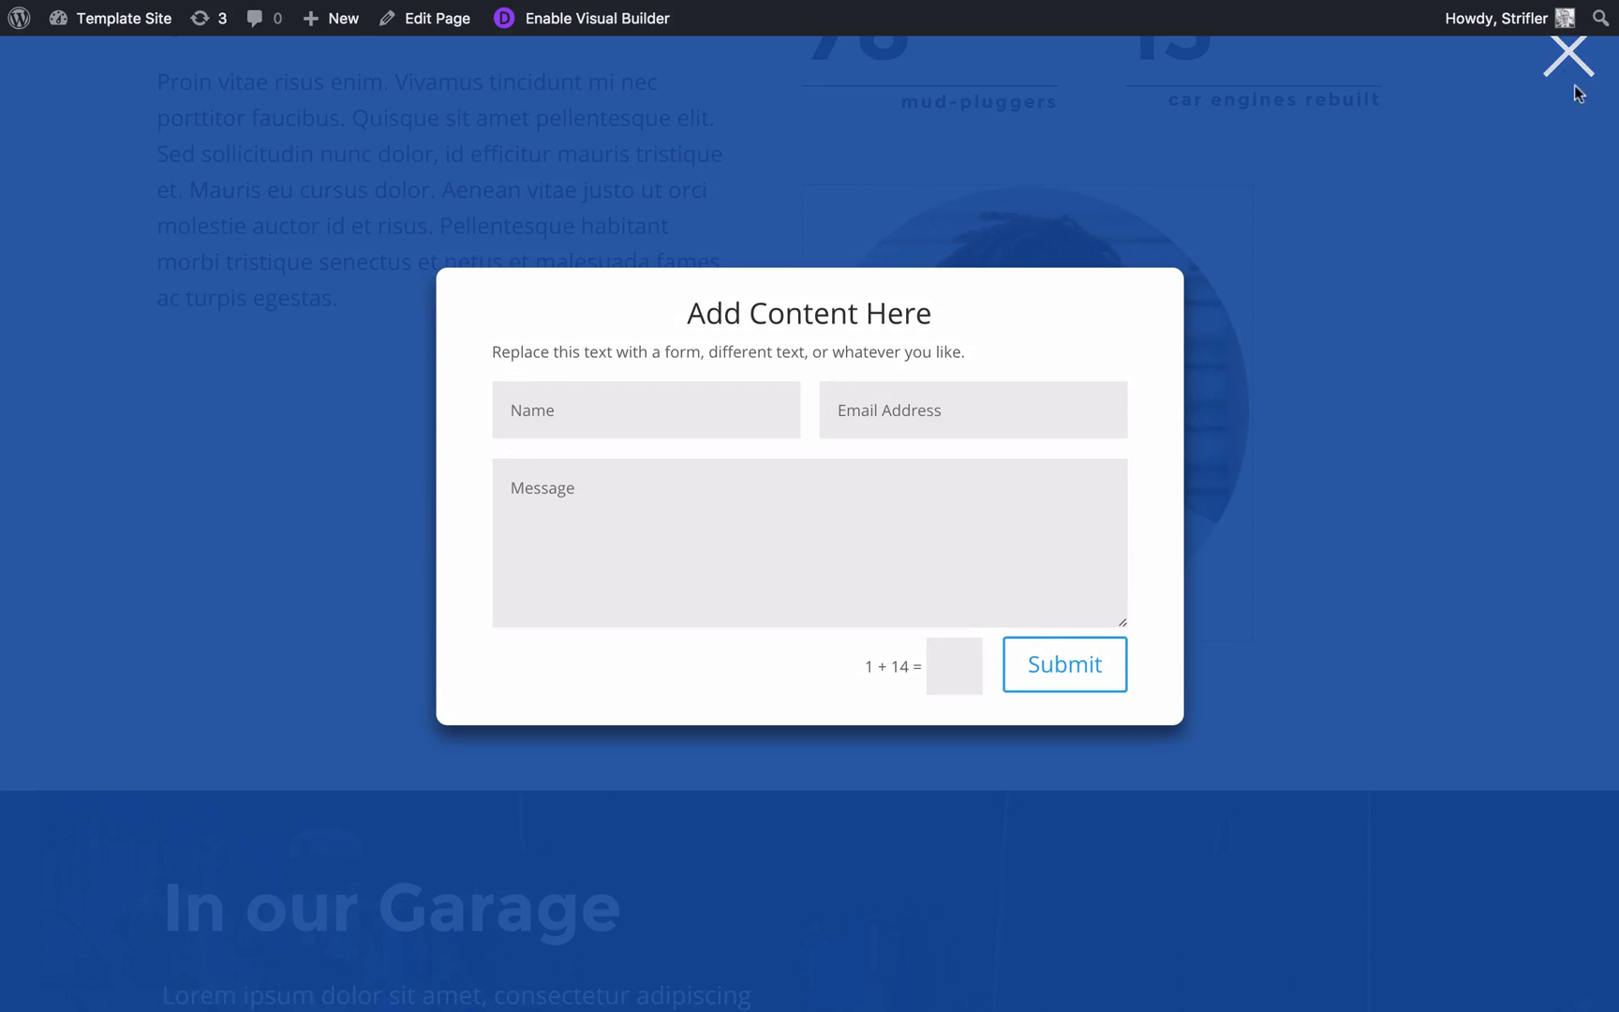
{"action": "left_click", "coordinate": [1567, 53]}
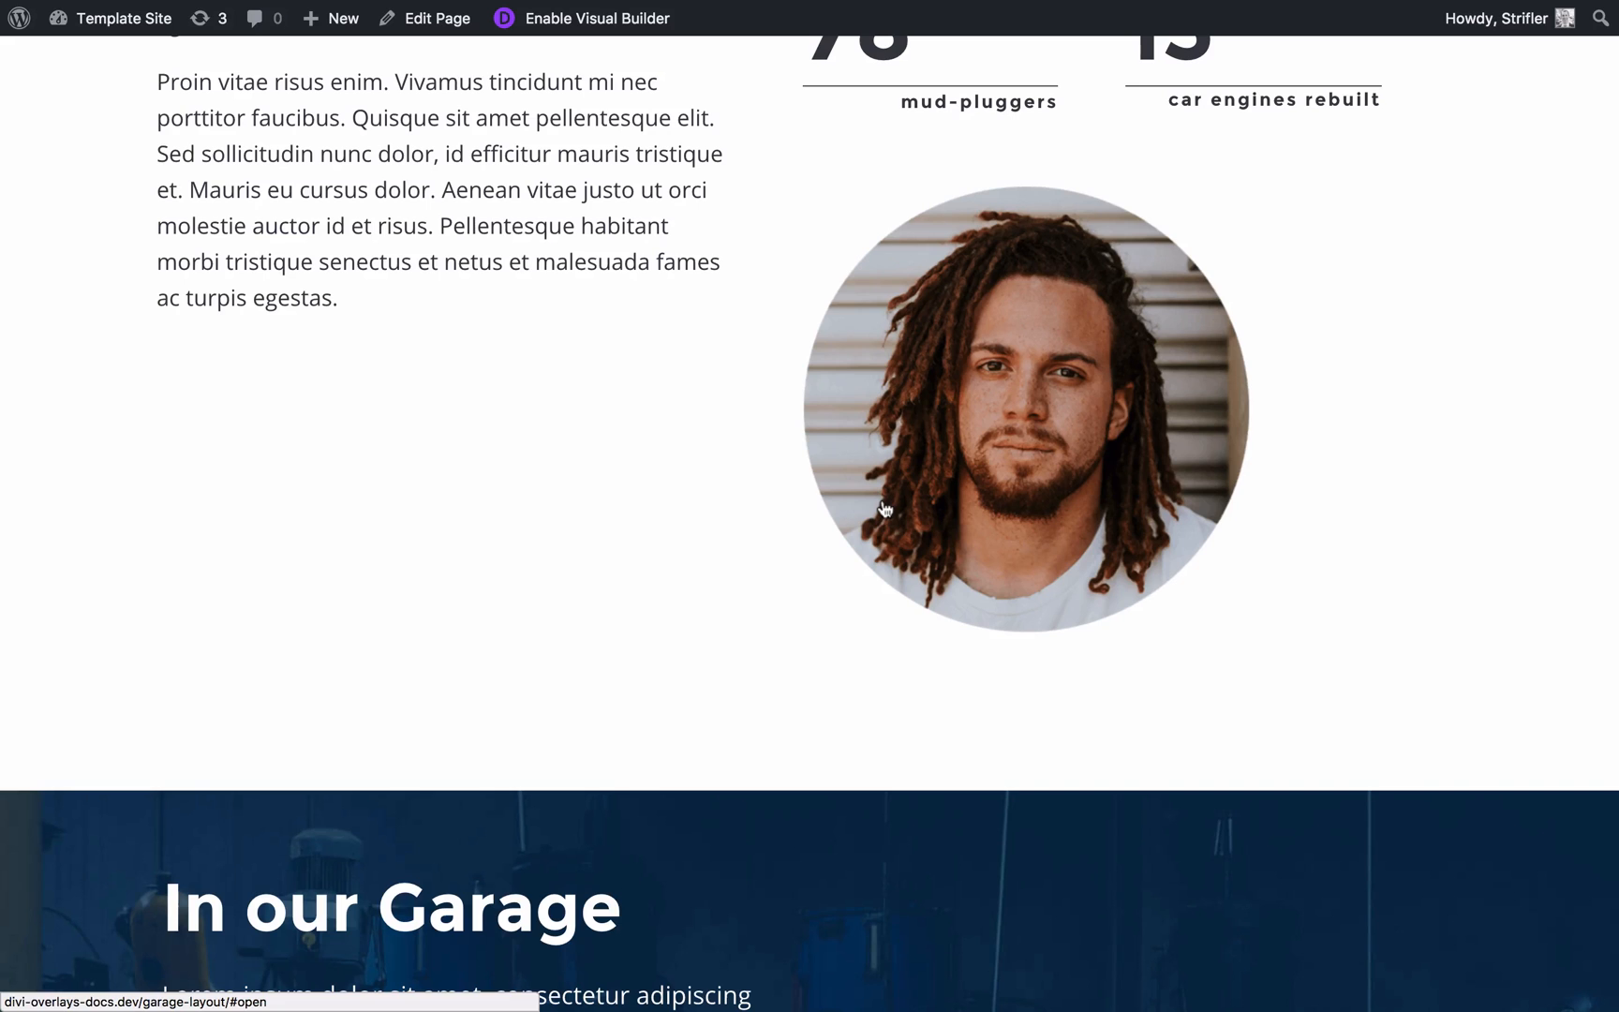
{"action": "mouse_move", "coordinate": [637, 728]}
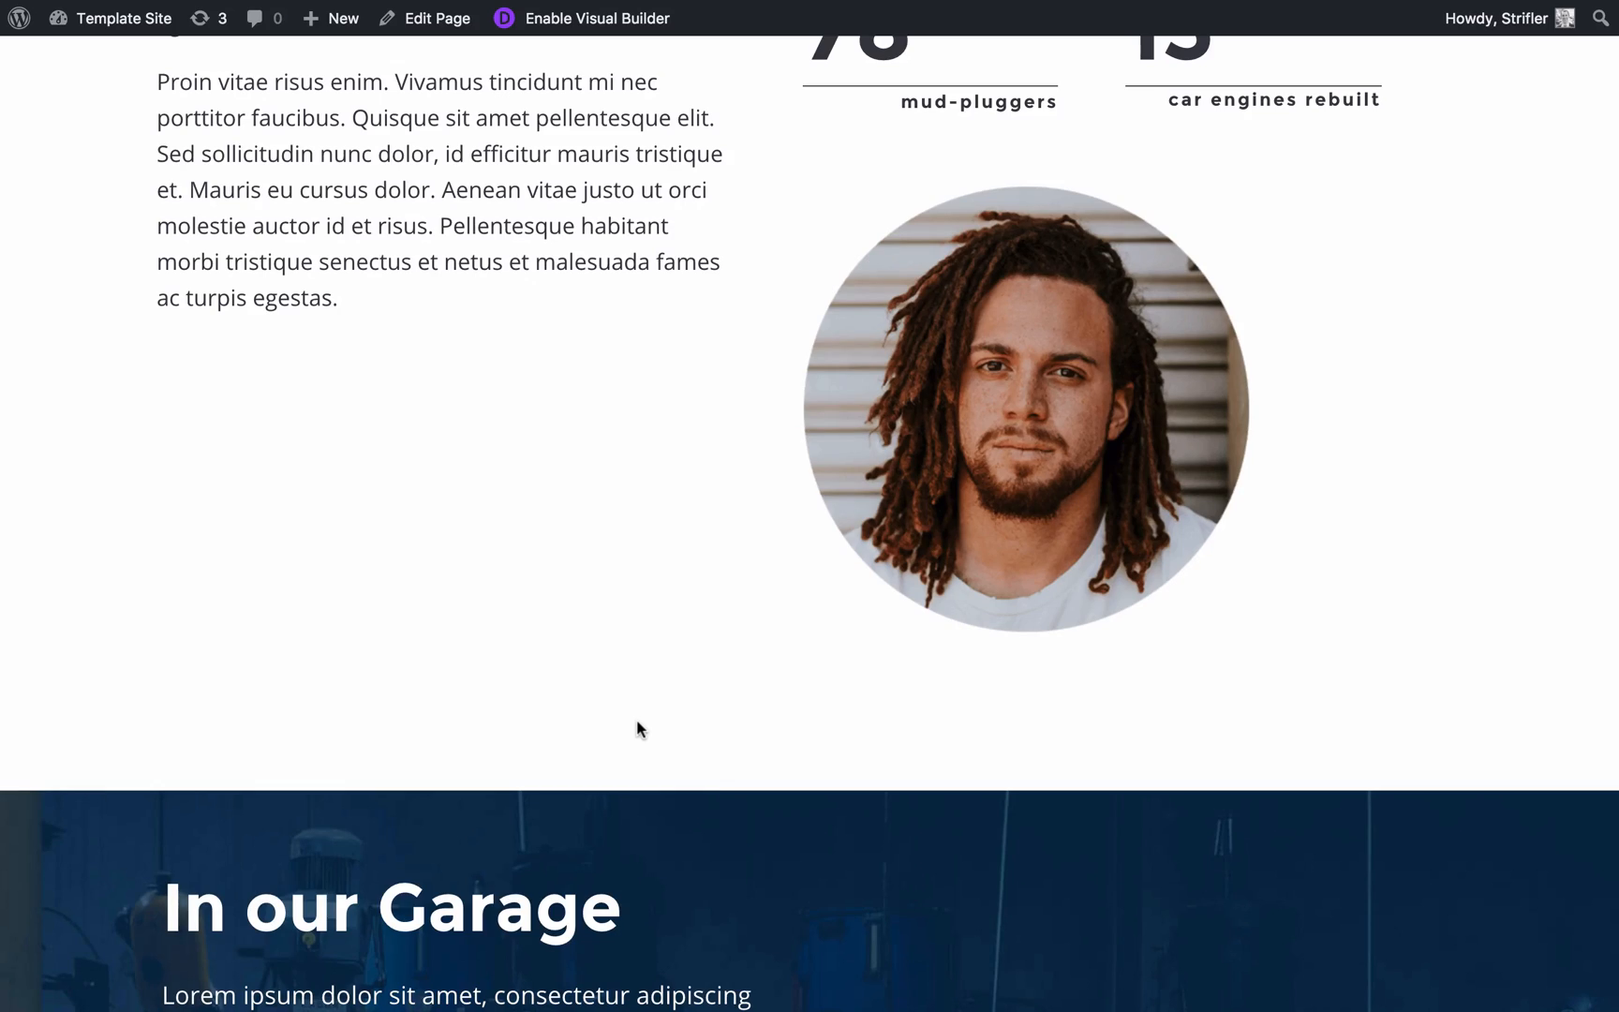
{"action": "scroll", "scroll_direction": "down", "scroll_amount": 3}
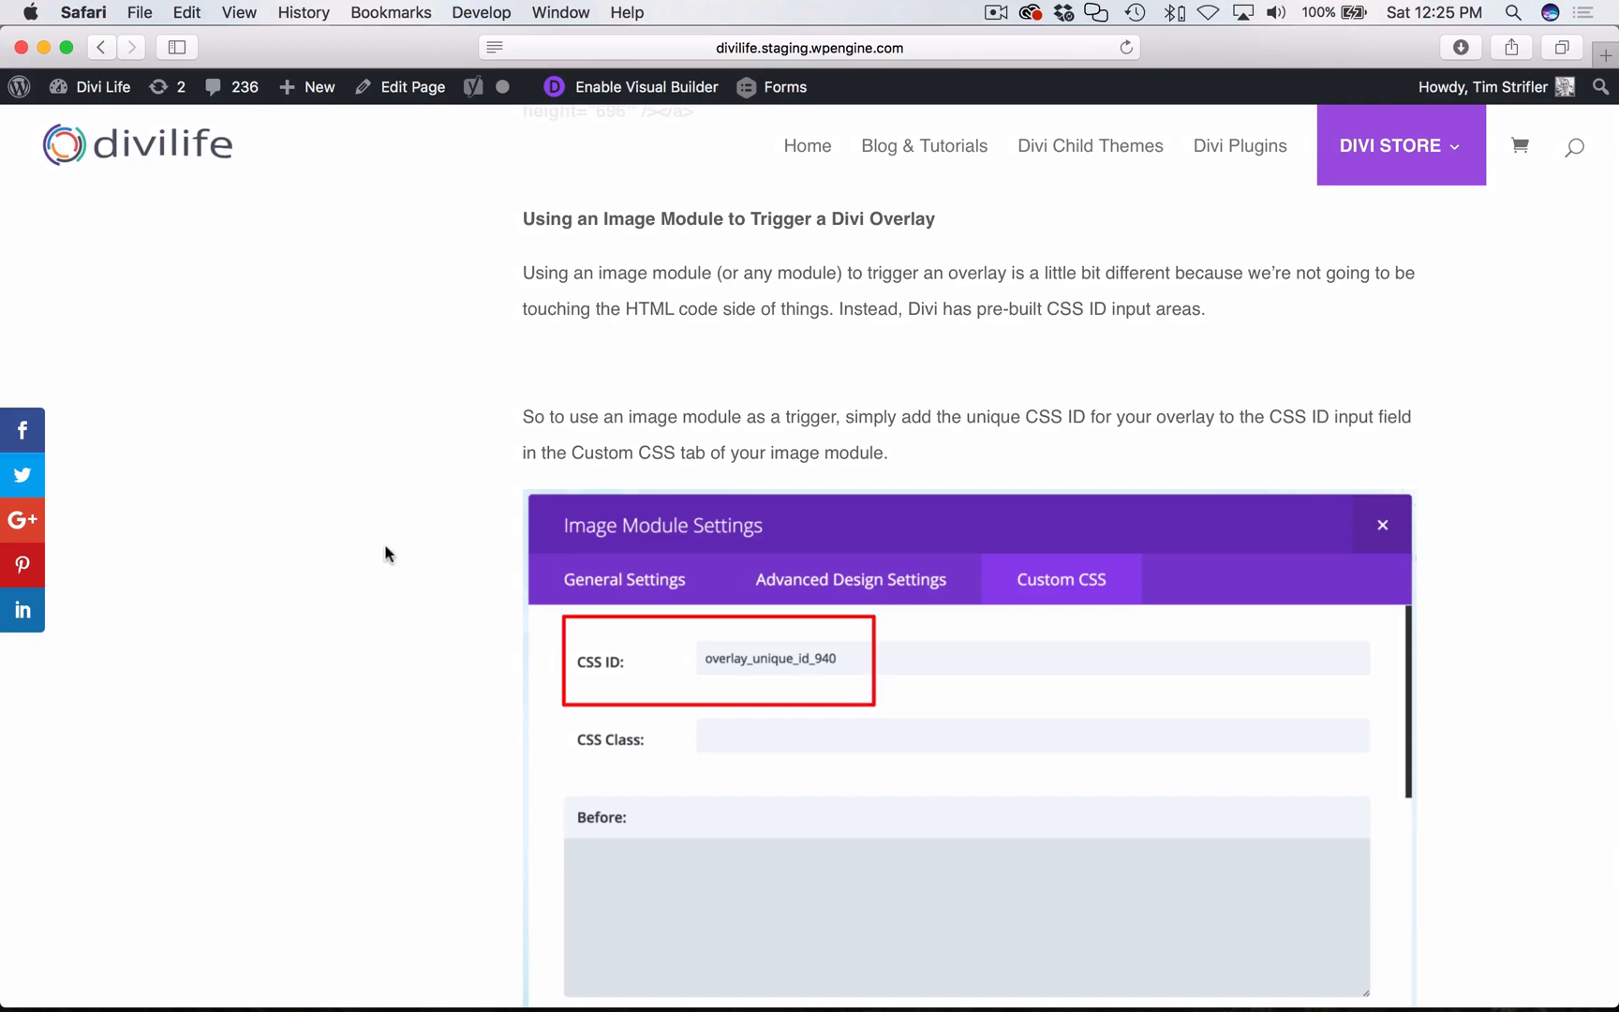
Scroll the Divi Life tutorial down to the page footer and subscribe form.
{"action": "scroll", "scroll_direction": "down", "scroll_amount": 3}
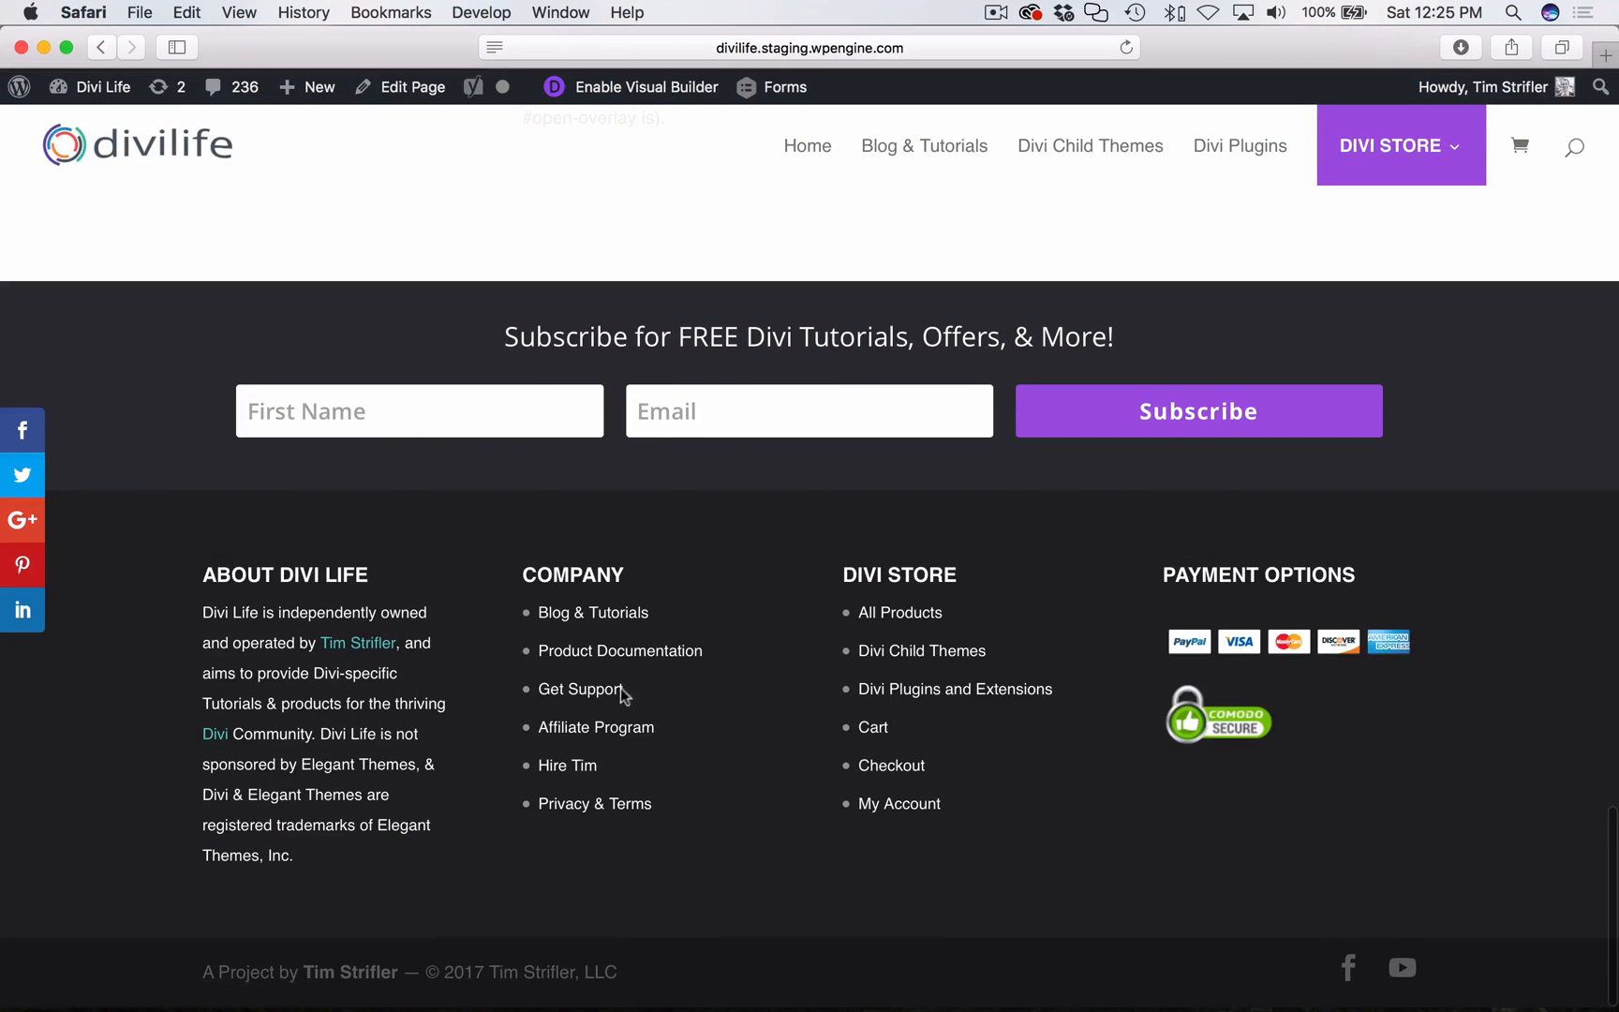
{"action": "mouse_move", "coordinate": [579, 689]}
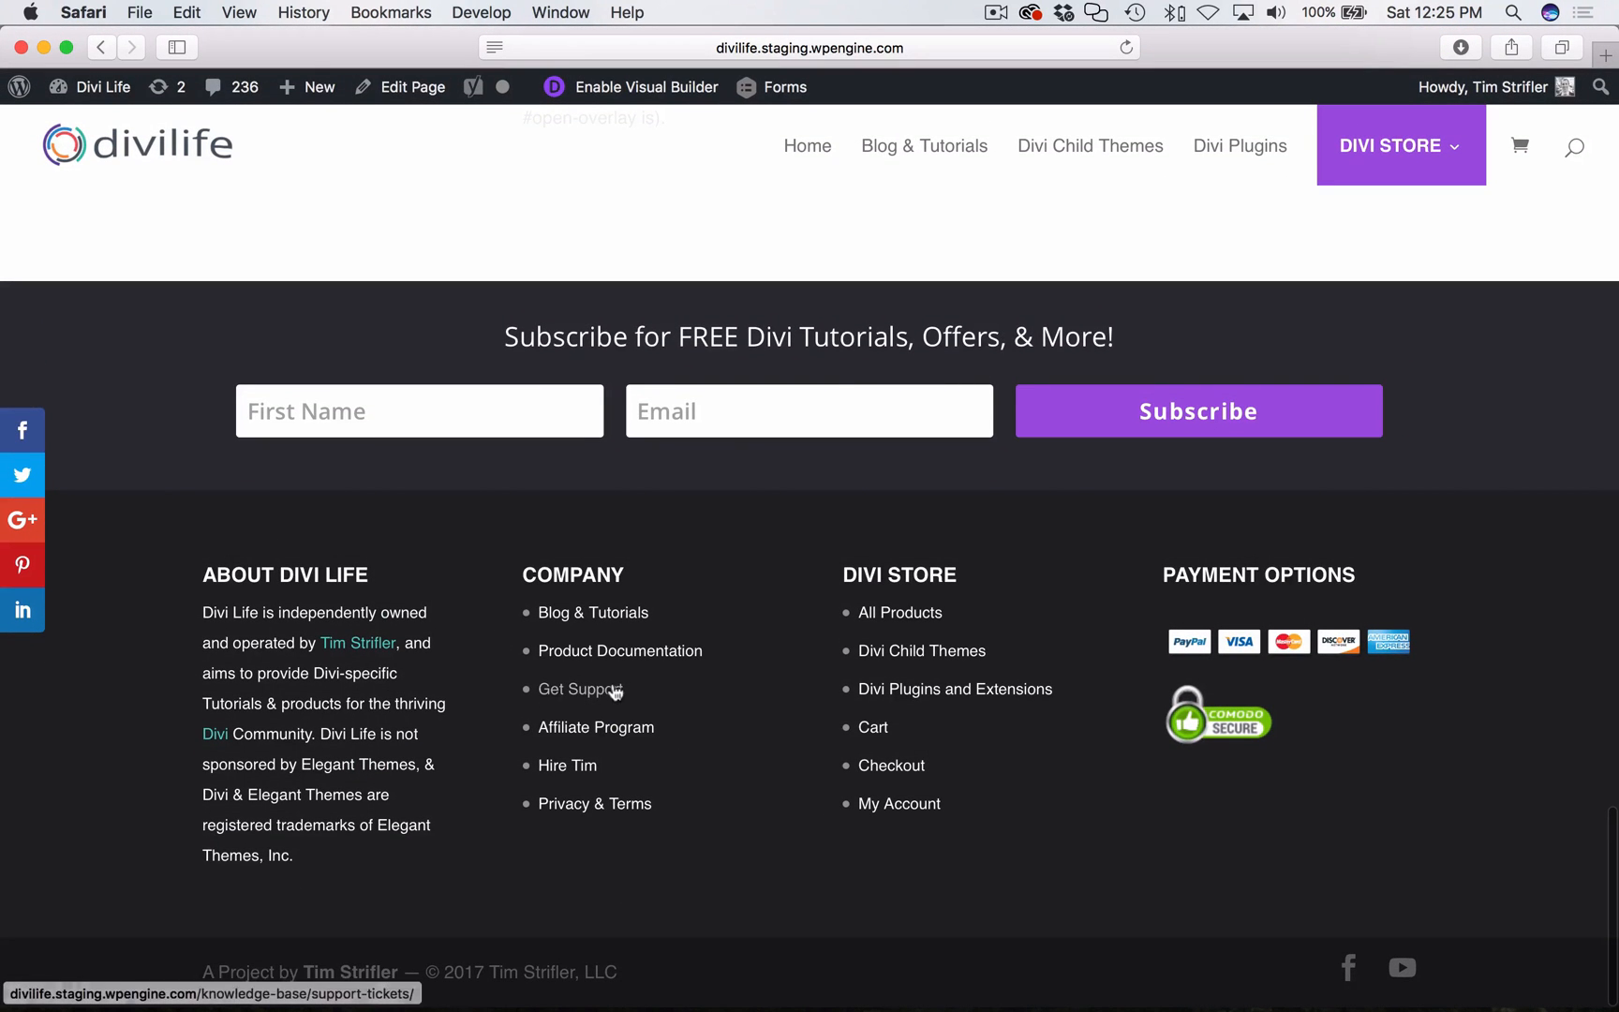